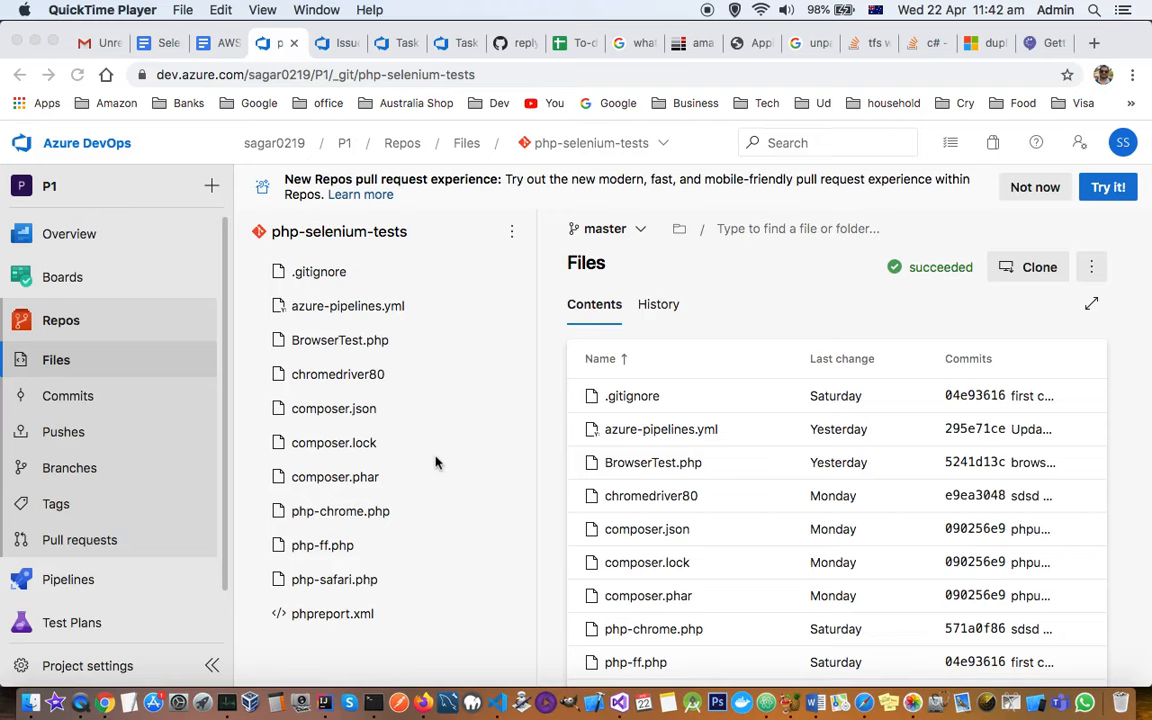
{"action": "mouse_move", "coordinate": [124, 336]}
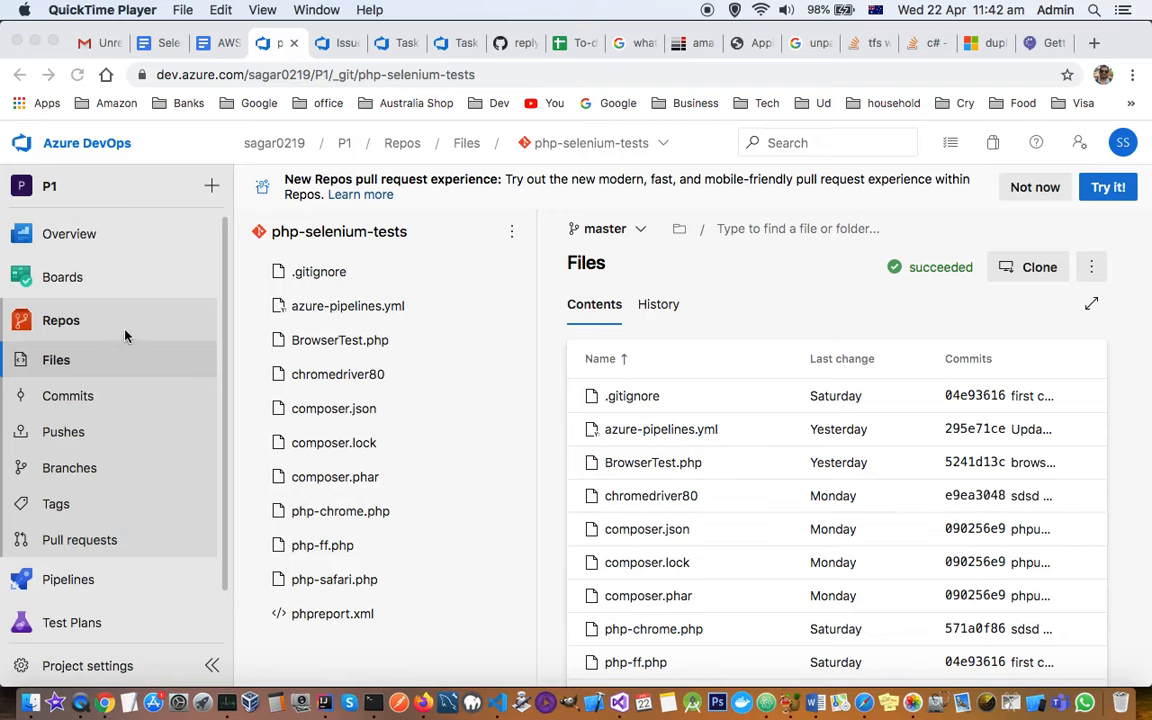
{"action": "mouse_move", "coordinate": [88, 336]}
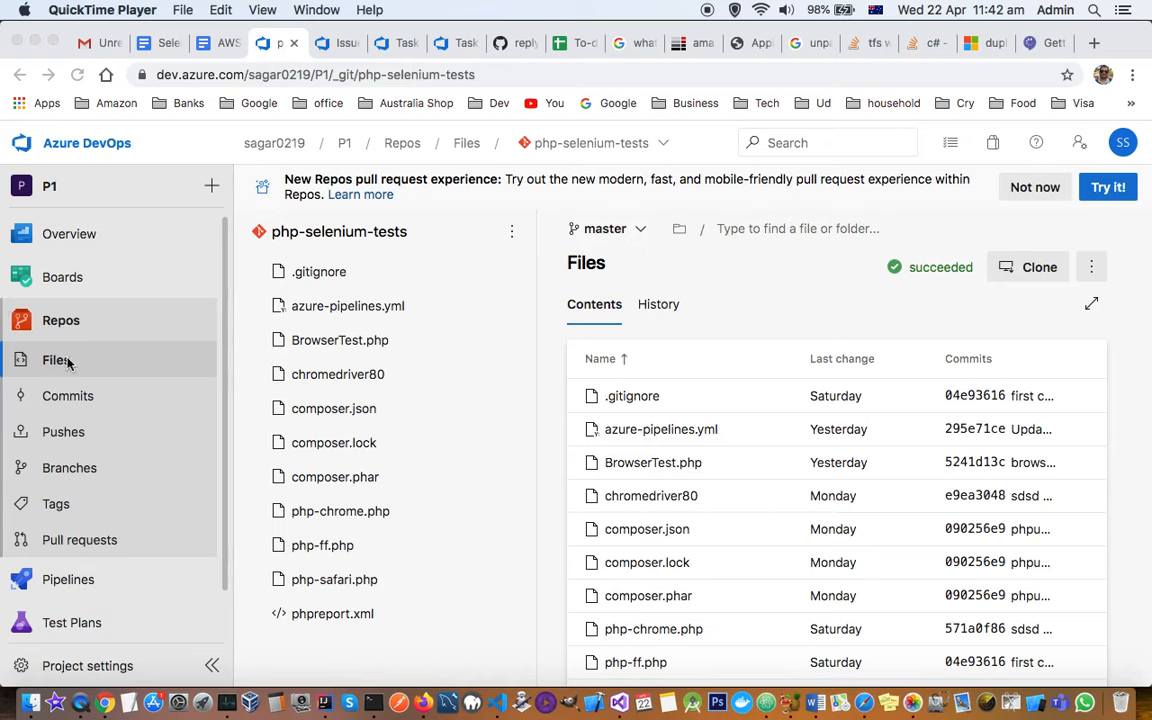
{"action": "mouse_move", "coordinate": [88, 424]}
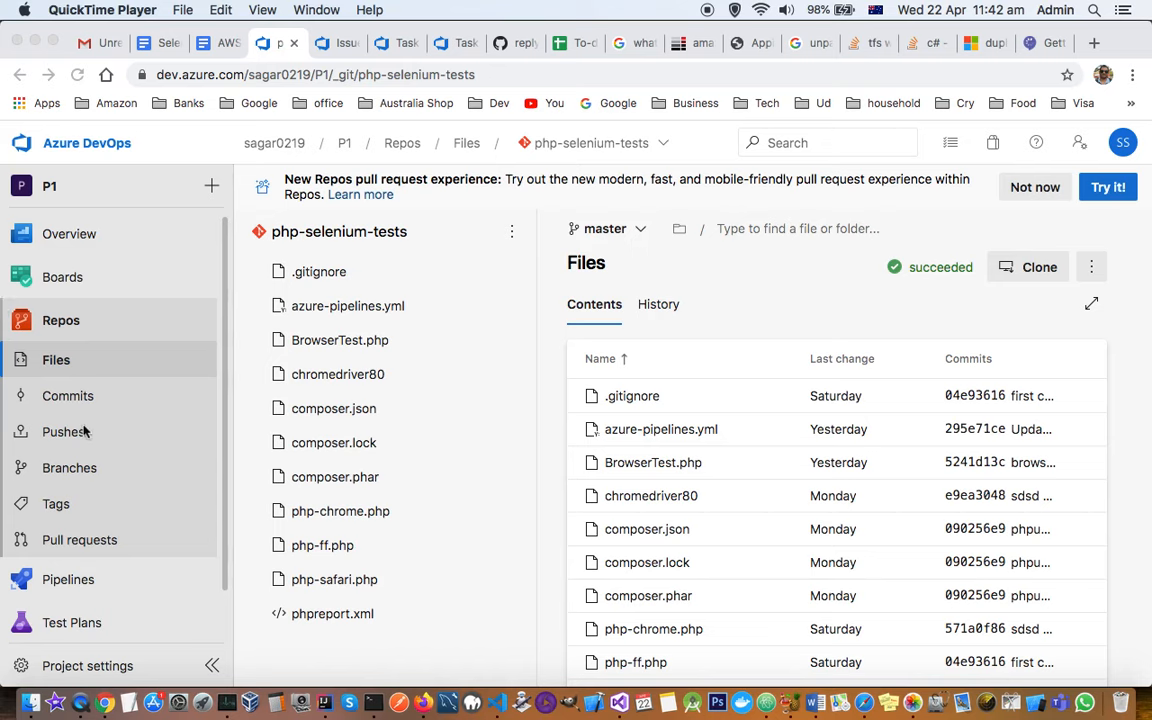
{"action": "mouse_move", "coordinate": [68, 524]}
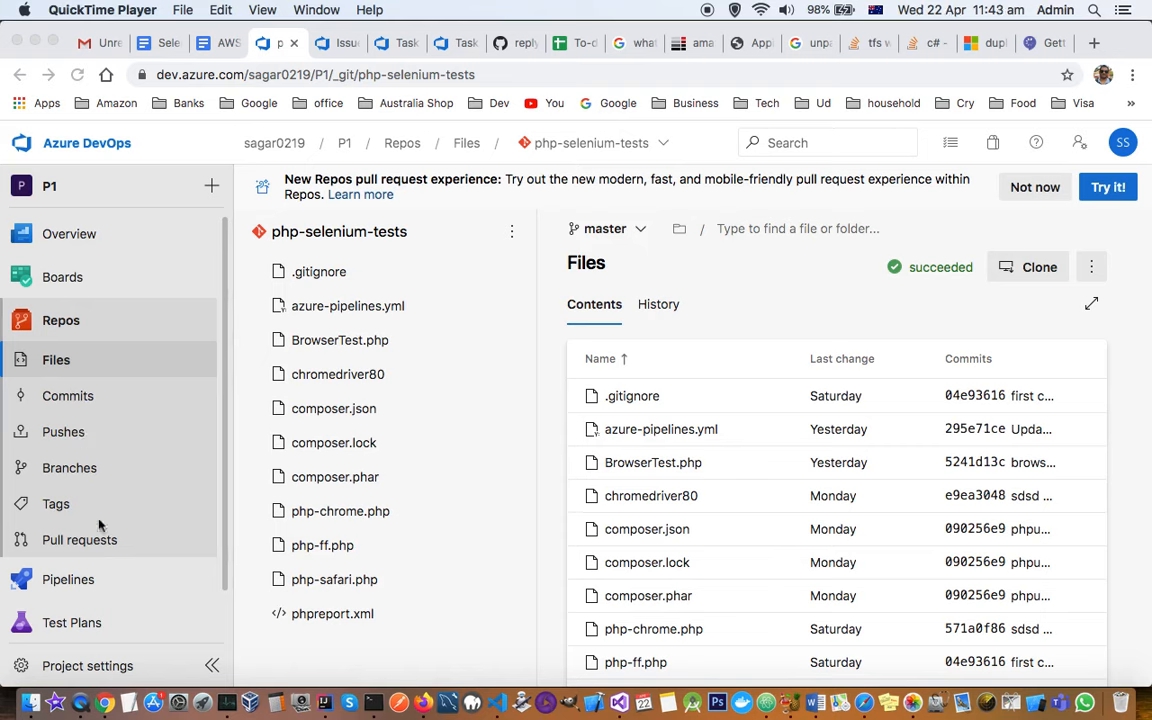
{"action": "mouse_move", "coordinate": [100, 340]}
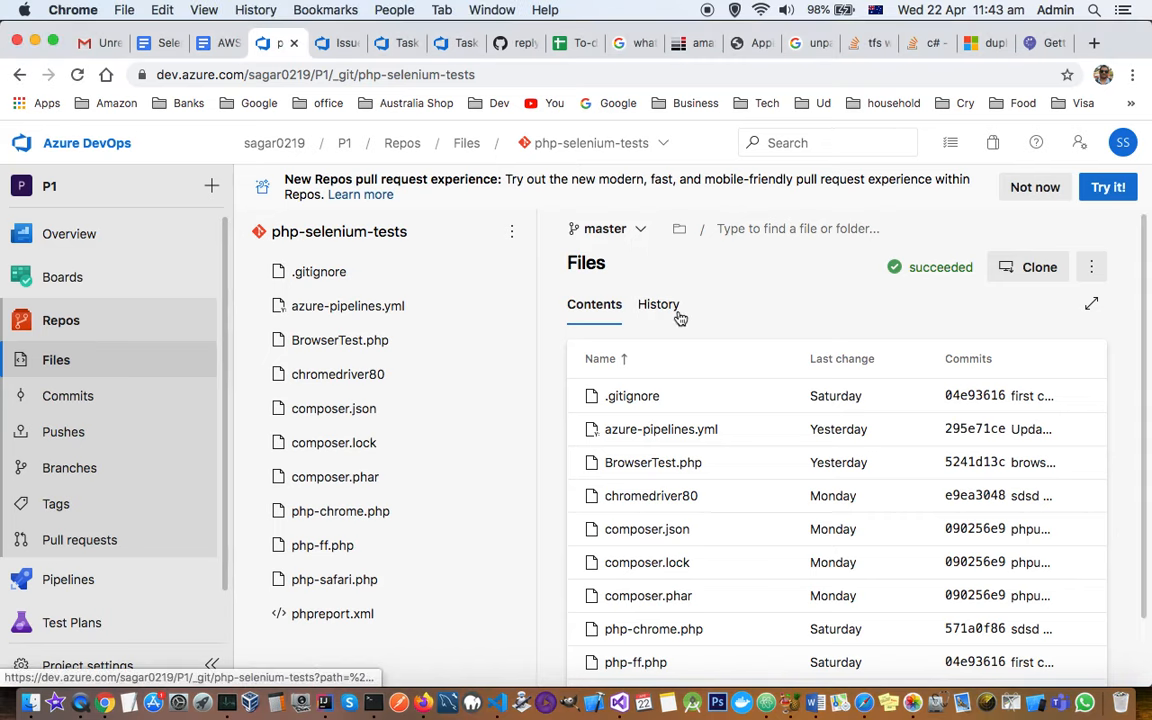
{"action": "mouse_move", "coordinate": [350, 482]}
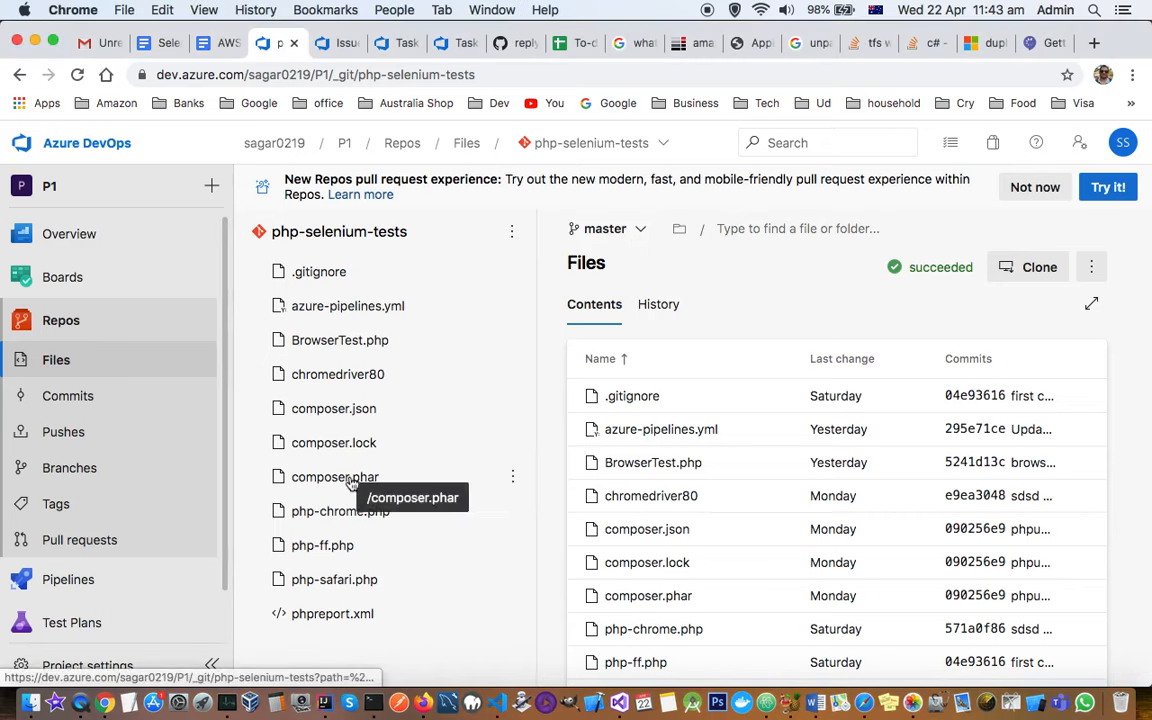
{"action": "mouse_move", "coordinate": [350, 432]}
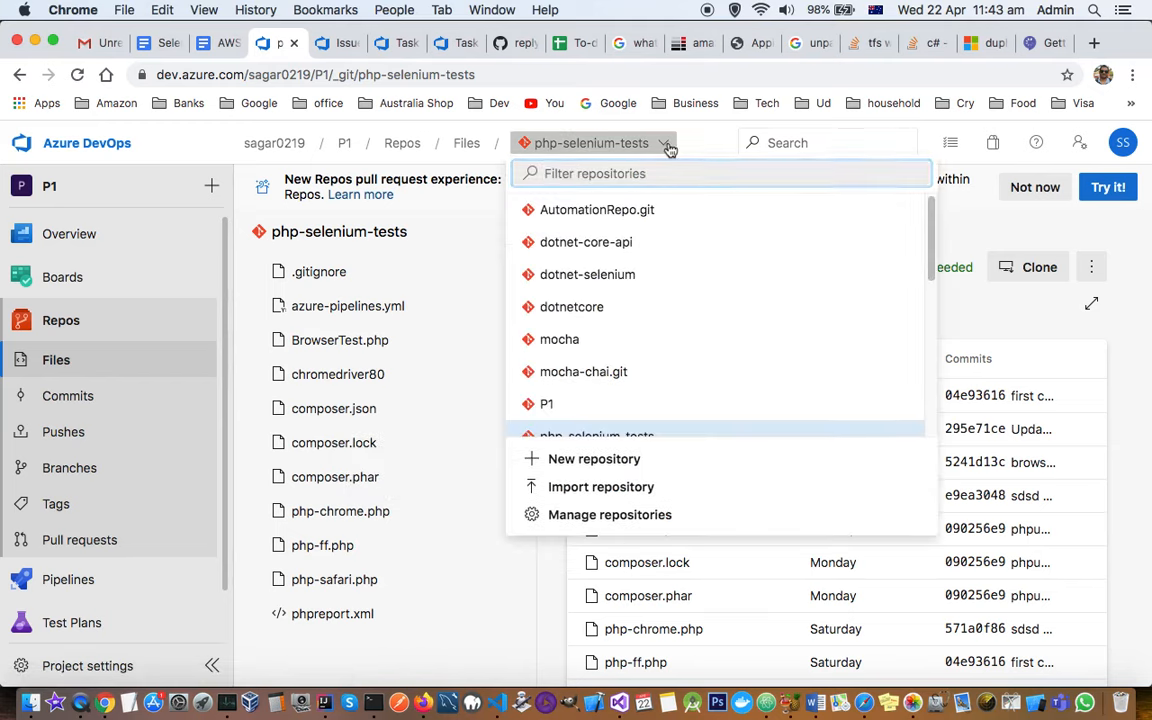
{"action": "mouse_move", "coordinate": [708, 308]}
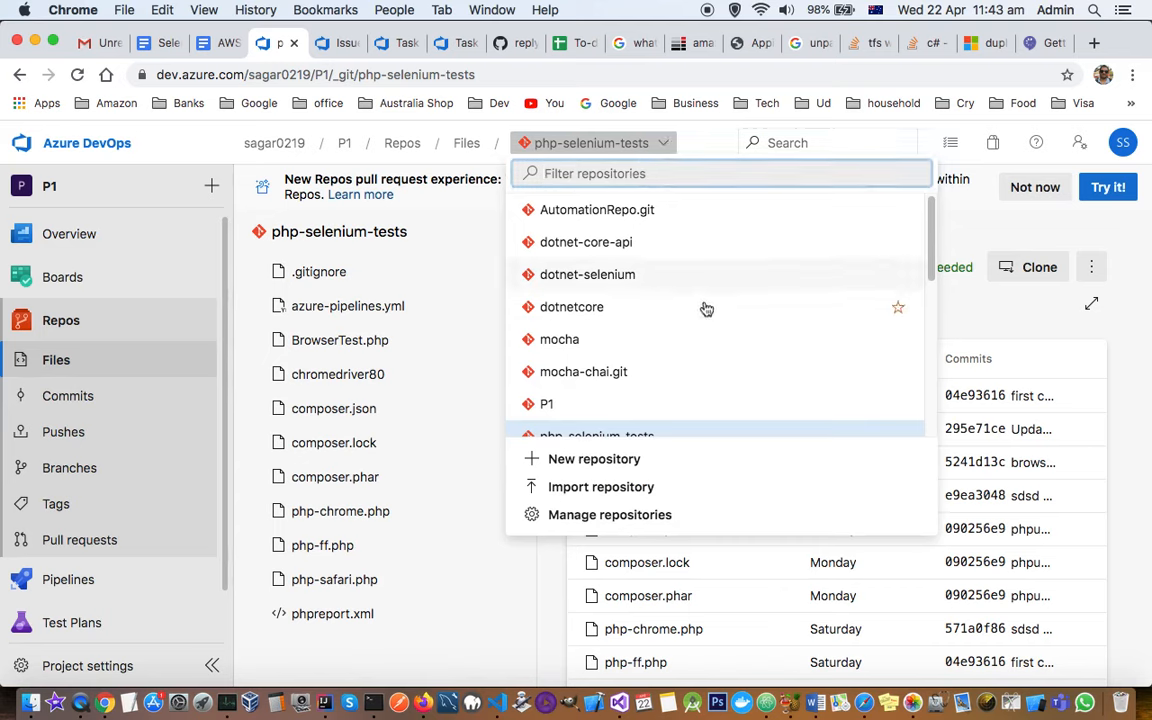
Step: Pick the webdriverio repository from the breadcrumb repository list
{"action": "scroll", "scroll_direction": "down", "scroll_amount": 3}
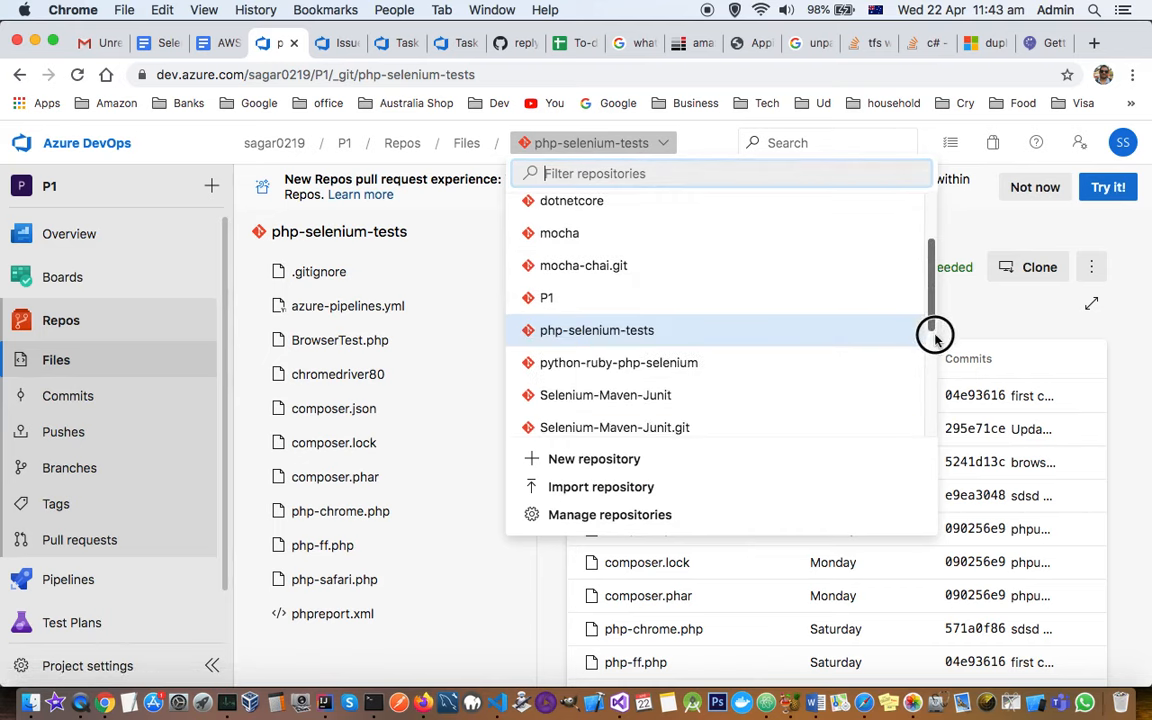
{"action": "scroll", "scroll_direction": "down", "scroll_amount": 3}
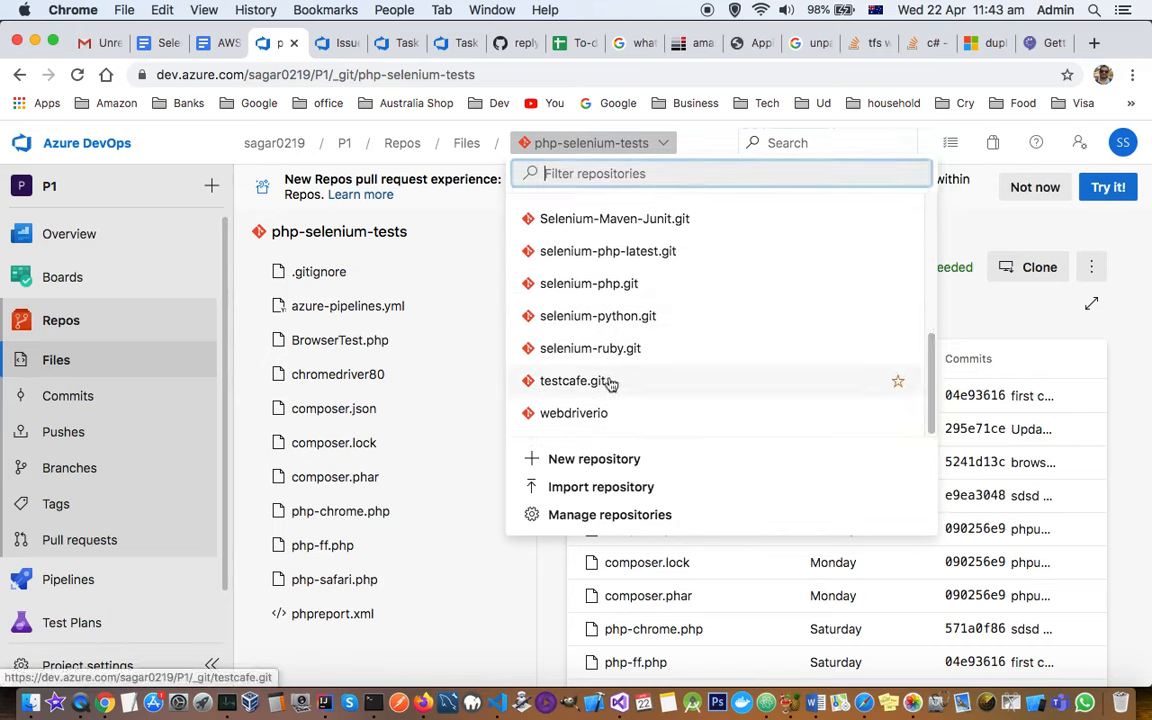
{"action": "left_click", "coordinate": [572, 412]}
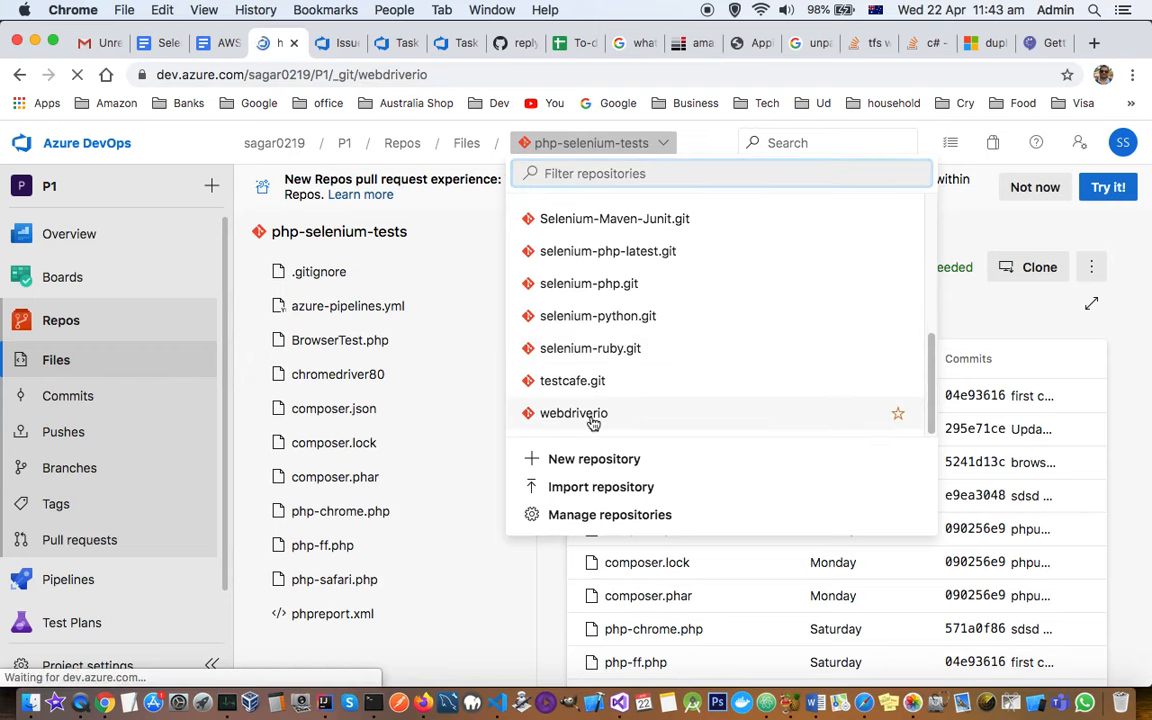
Step: Open azure-pipelines.yml in edit mode on master, peeking at the branch list without changing it
{"action": "left_click", "coordinate": [572, 412]}
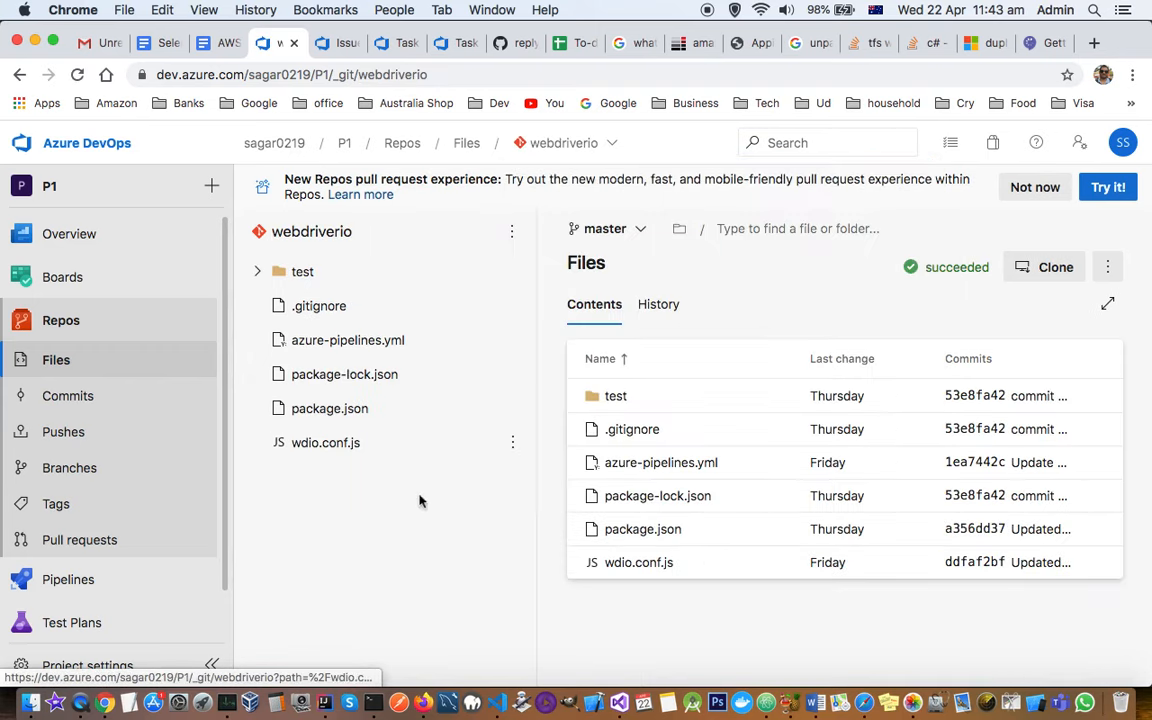
{"action": "mouse_move", "coordinate": [456, 414]}
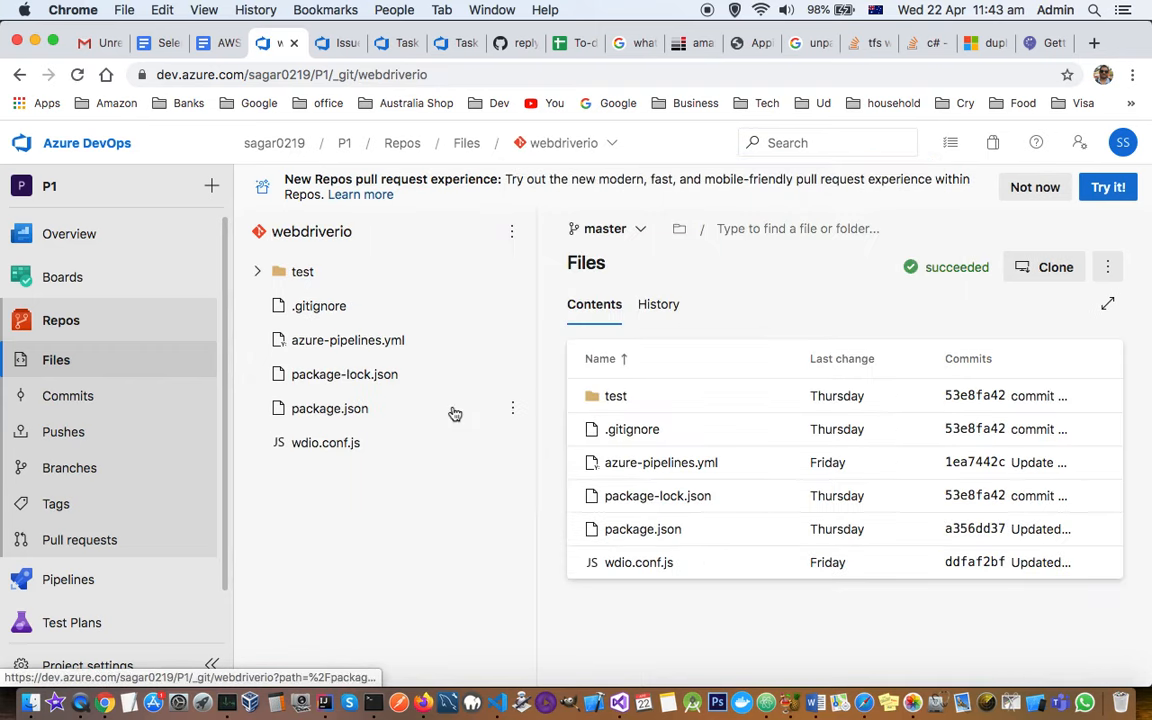
{"action": "mouse_move", "coordinate": [616, 482]}
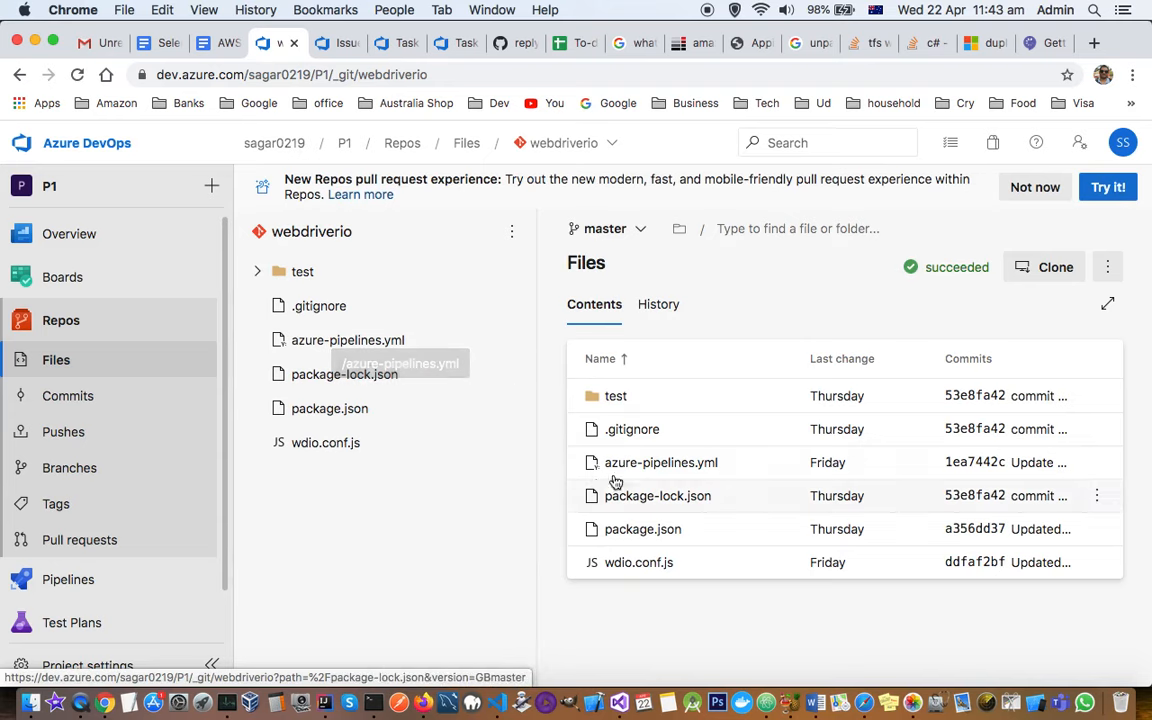
{"action": "left_click", "coordinate": [348, 340]}
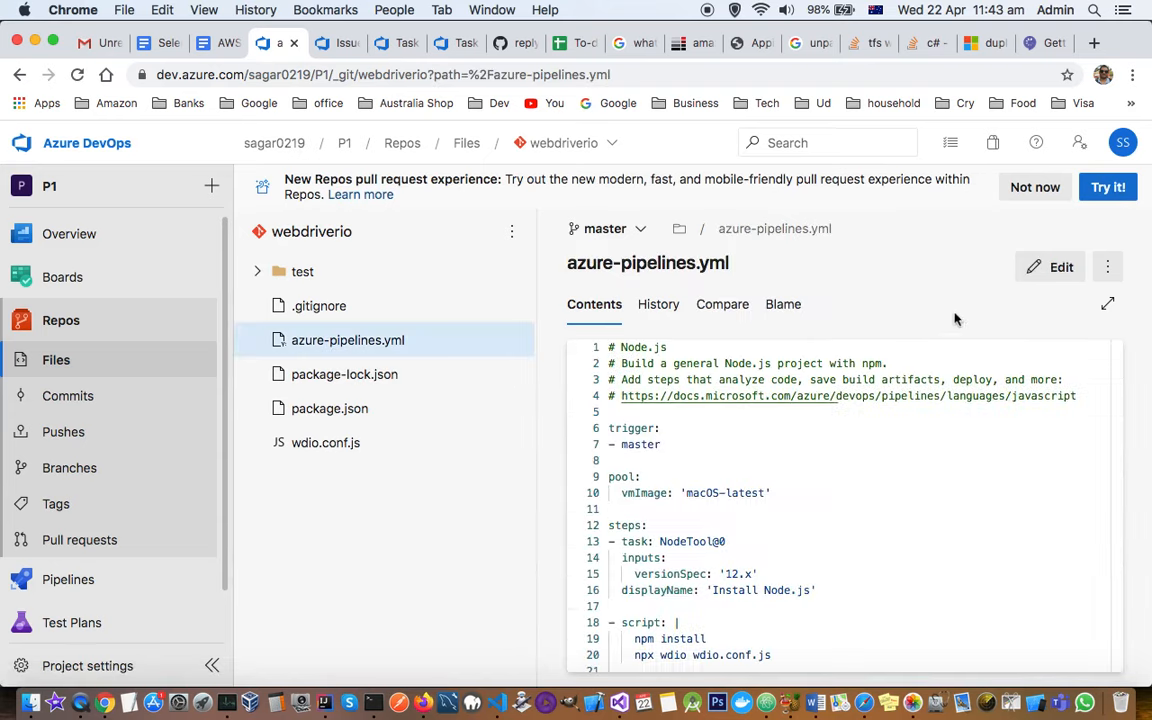
{"action": "left_click", "coordinate": [1052, 268]}
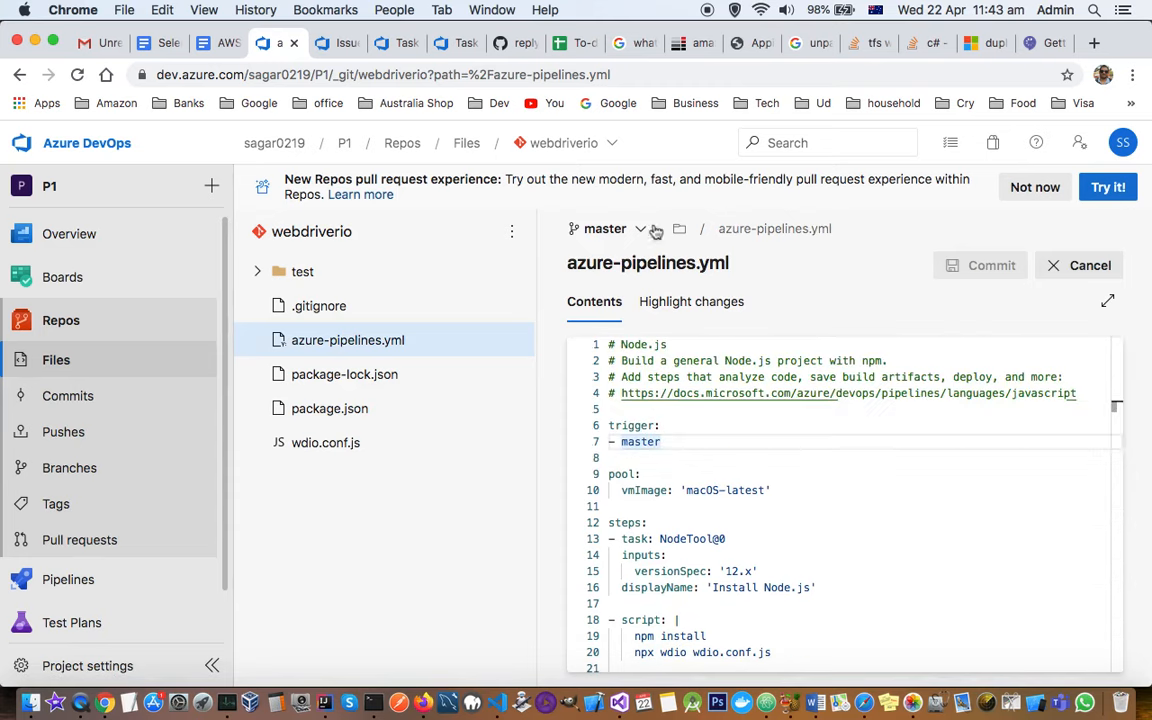
{"action": "left_click", "coordinate": [640, 228]}
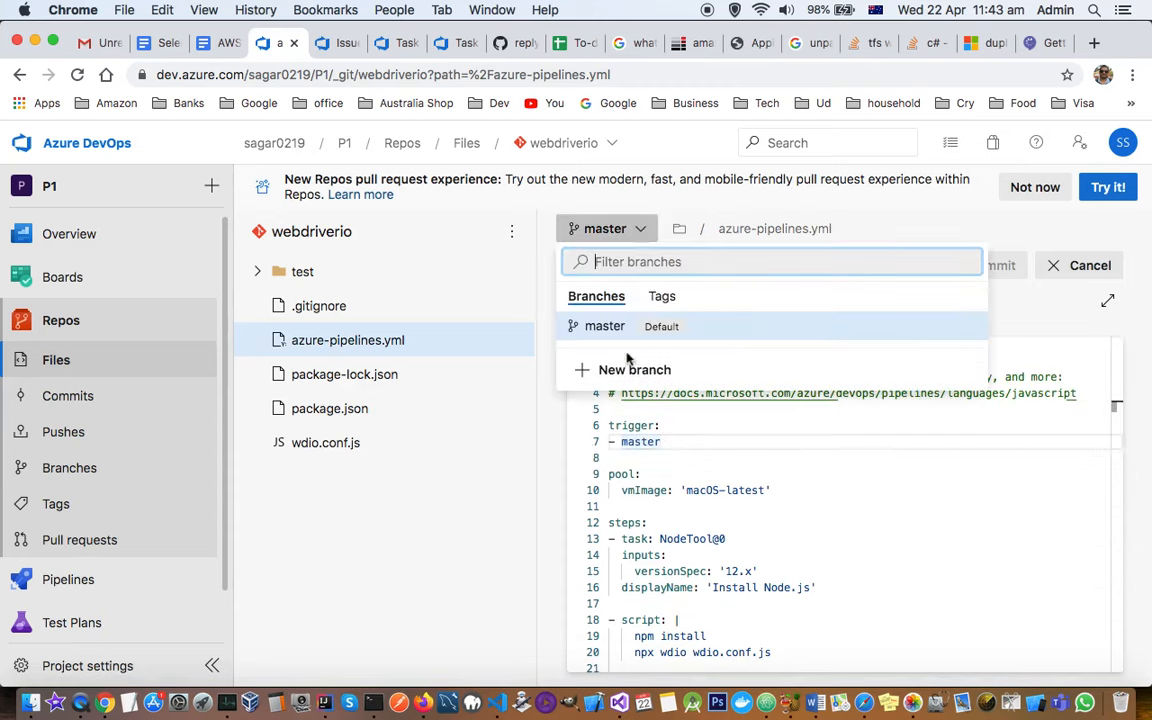
{"action": "mouse_move", "coordinate": [634, 368]}
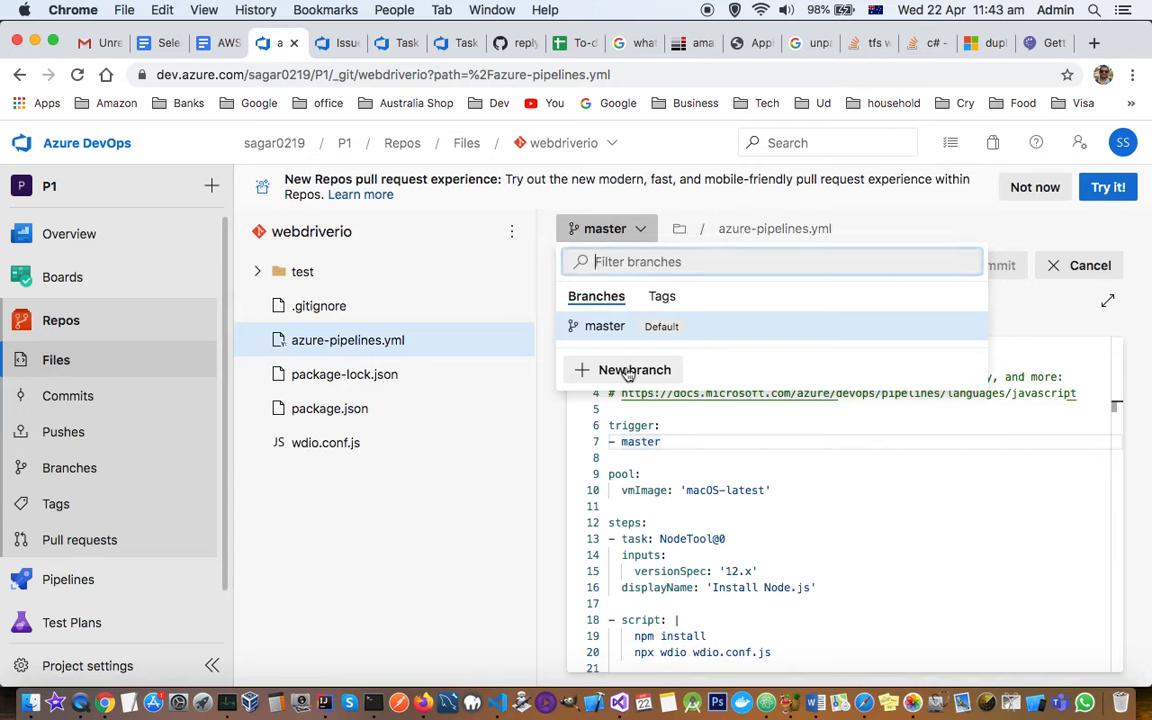
{"action": "mouse_move", "coordinate": [620, 370]}
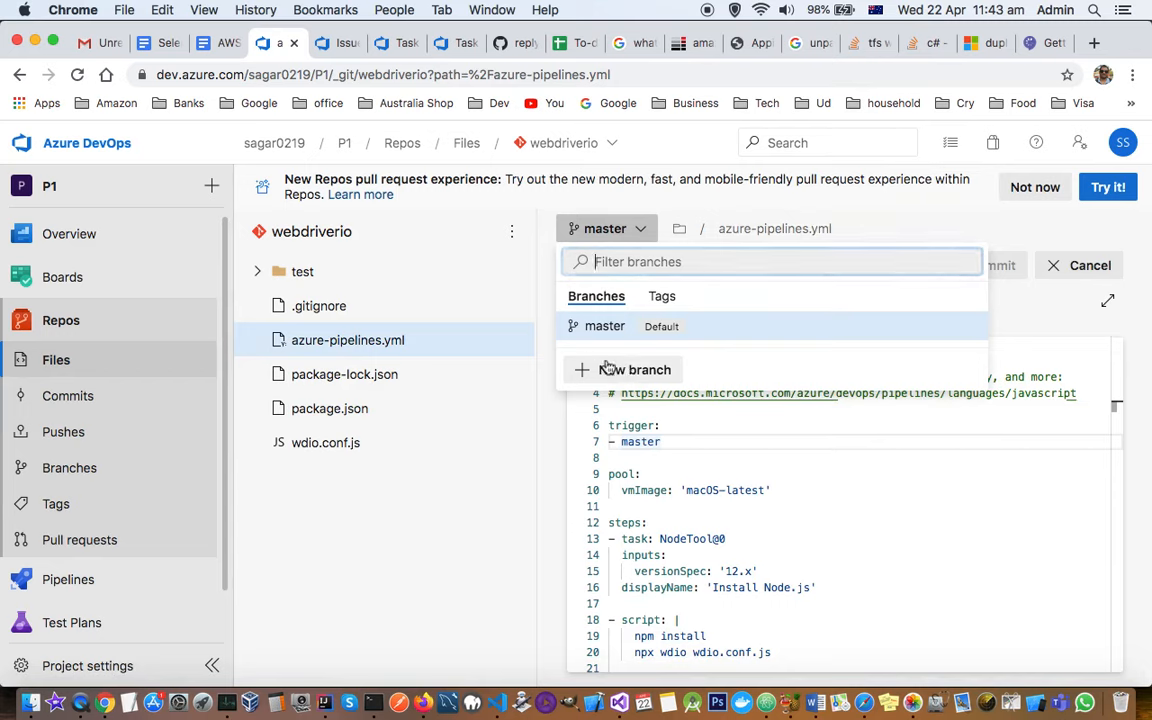
{"action": "mouse_move", "coordinate": [710, 360]}
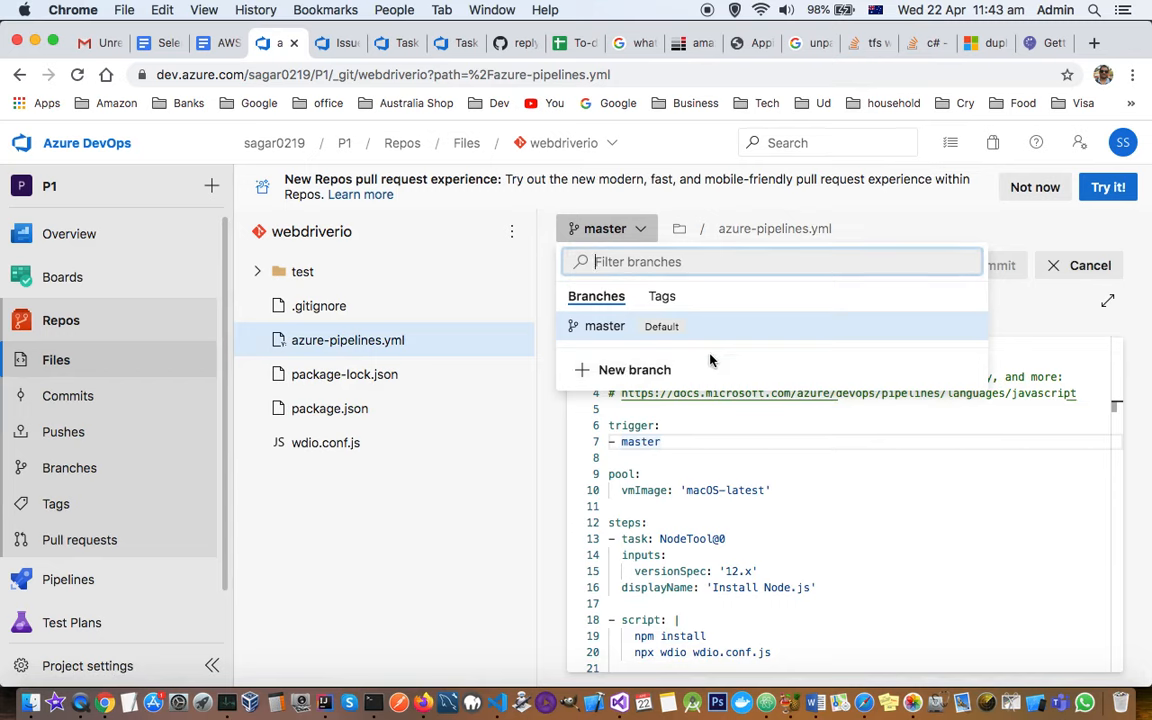
{"action": "left_click", "coordinate": [960, 330]}
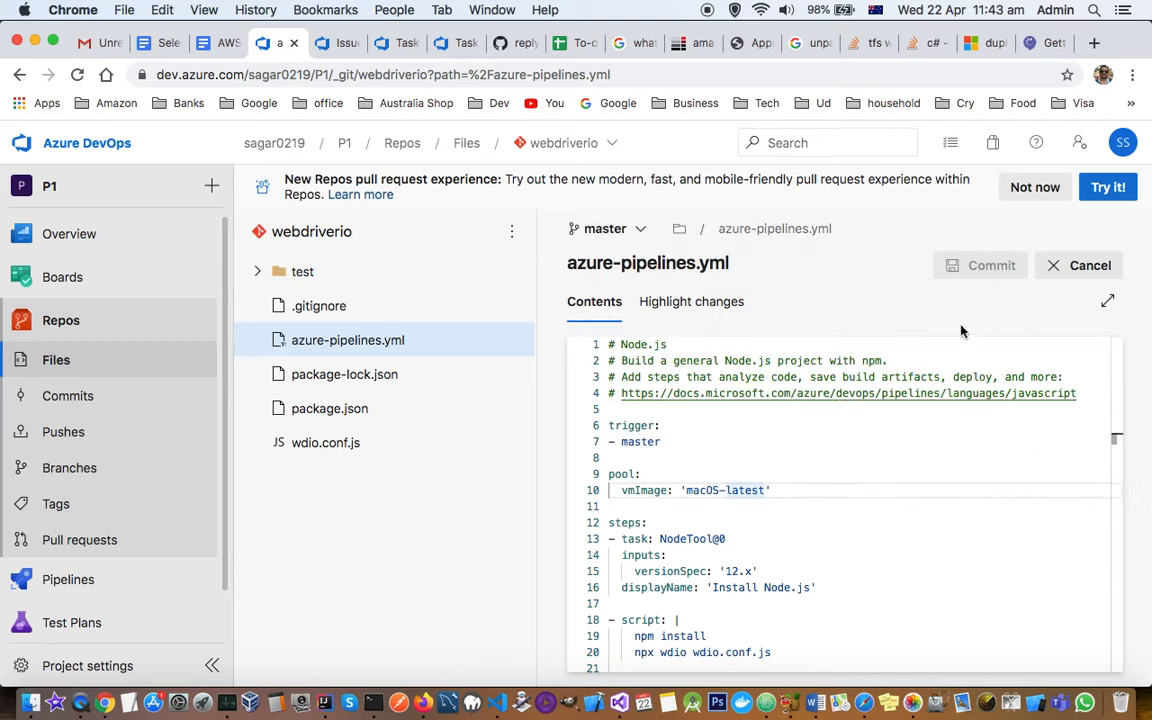
{"action": "mouse_move", "coordinate": [70, 396]}
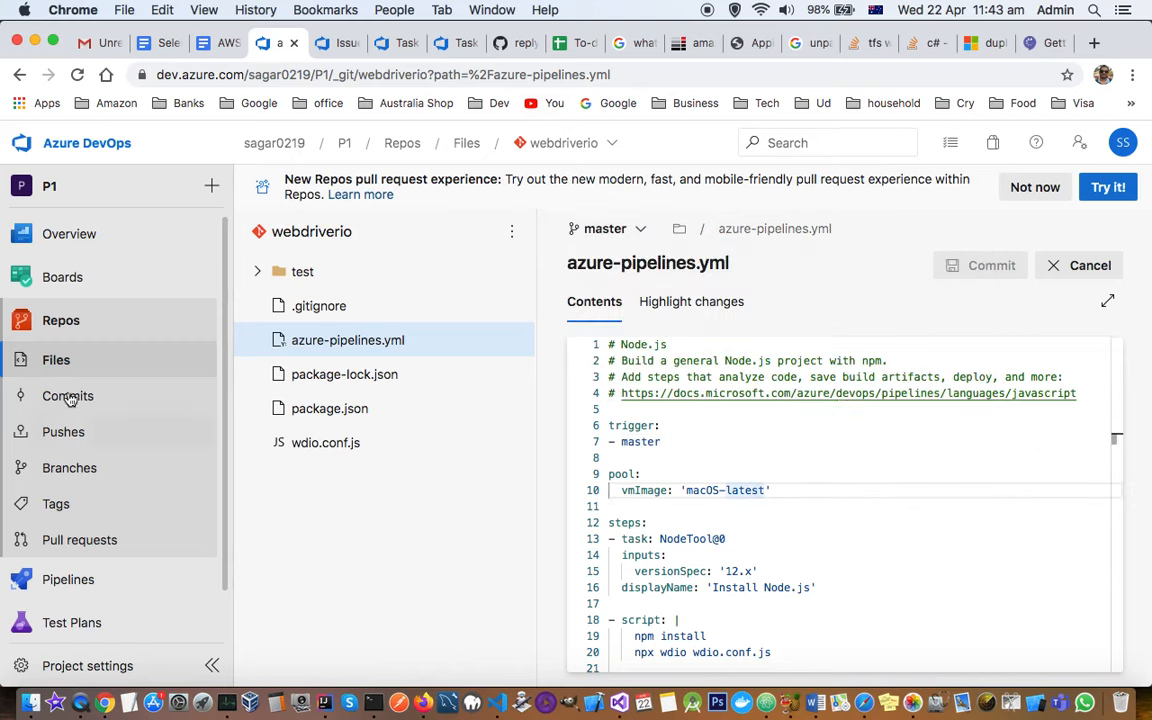
Step: Show the webdriverio commit history on master from the Repos sidebar
{"action": "left_click", "coordinate": [68, 396]}
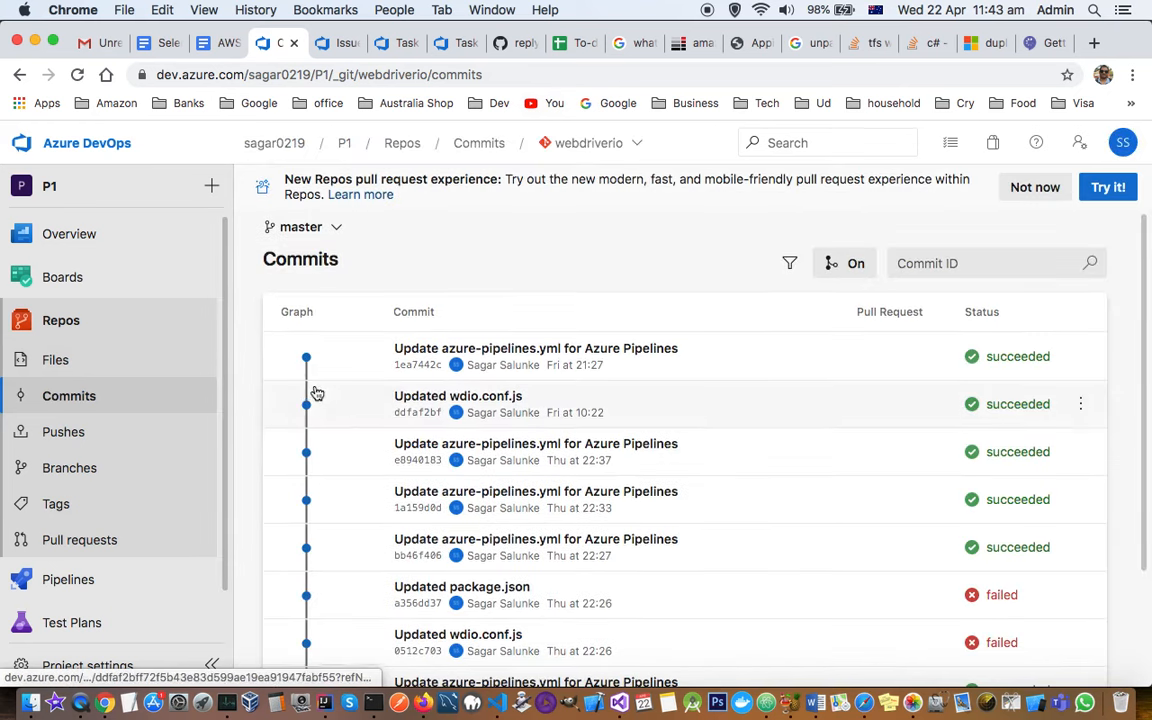
{"action": "left_click", "coordinate": [300, 226]}
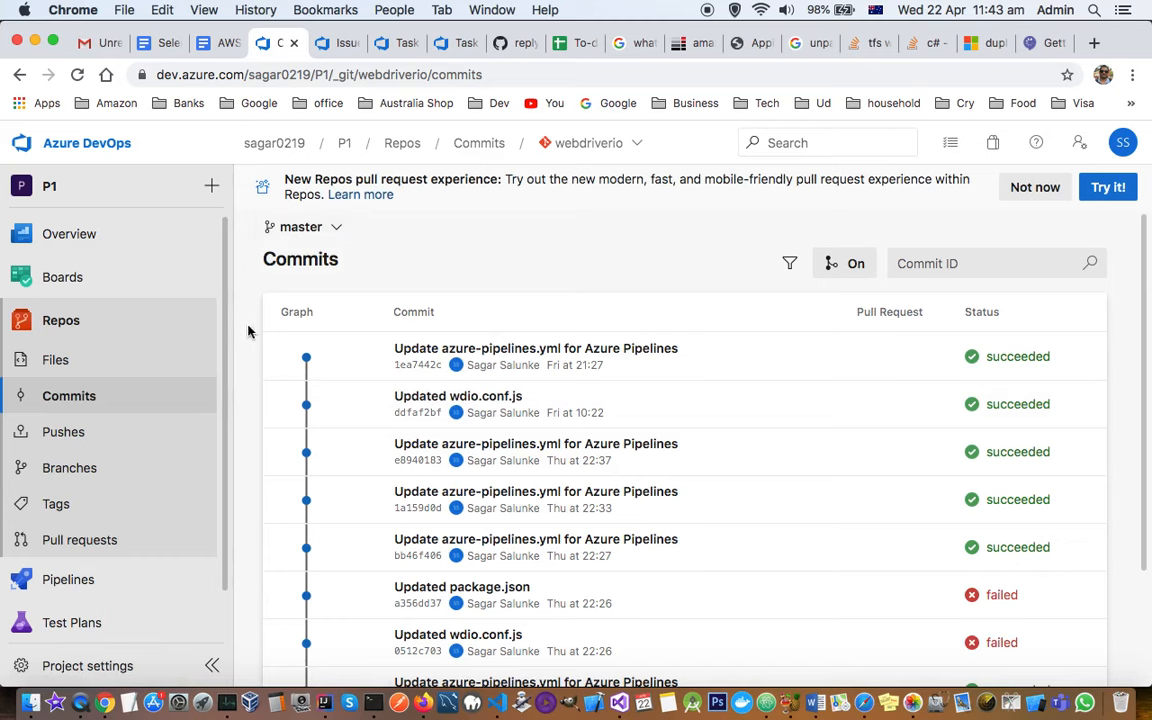
Step: List the webdriverio pushes and expand the latest push to see its azure-pipelines.yml commit
{"action": "left_click", "coordinate": [64, 432]}
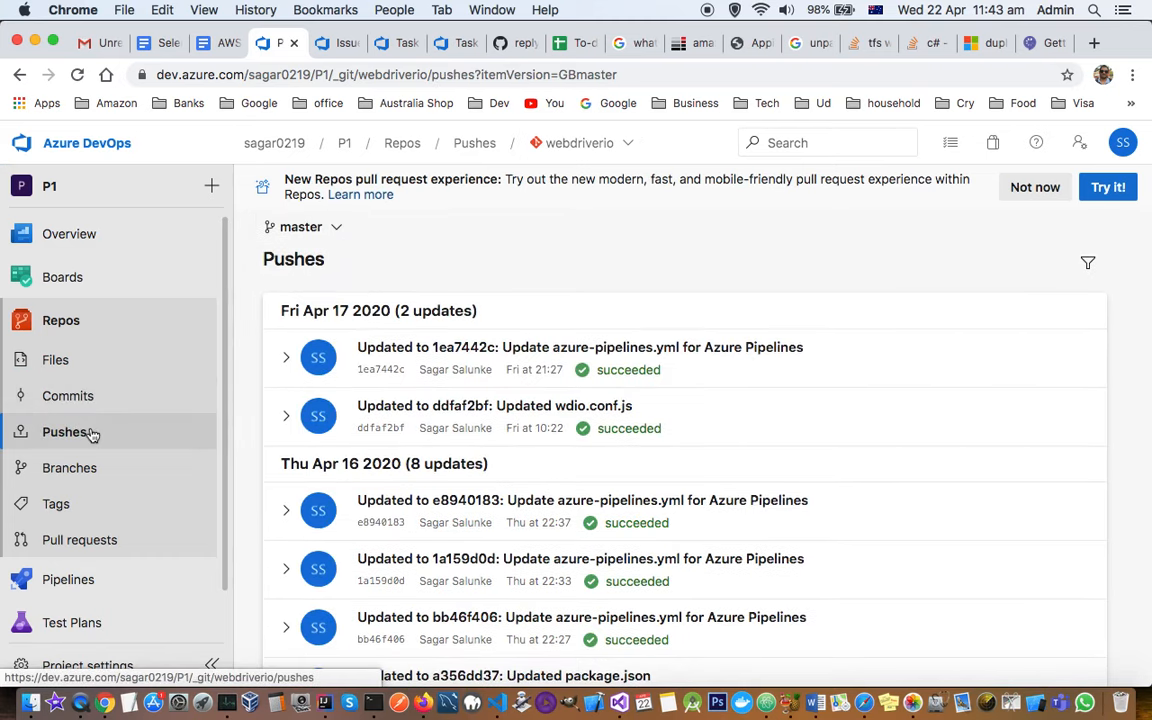
{"action": "mouse_move", "coordinate": [628, 448]}
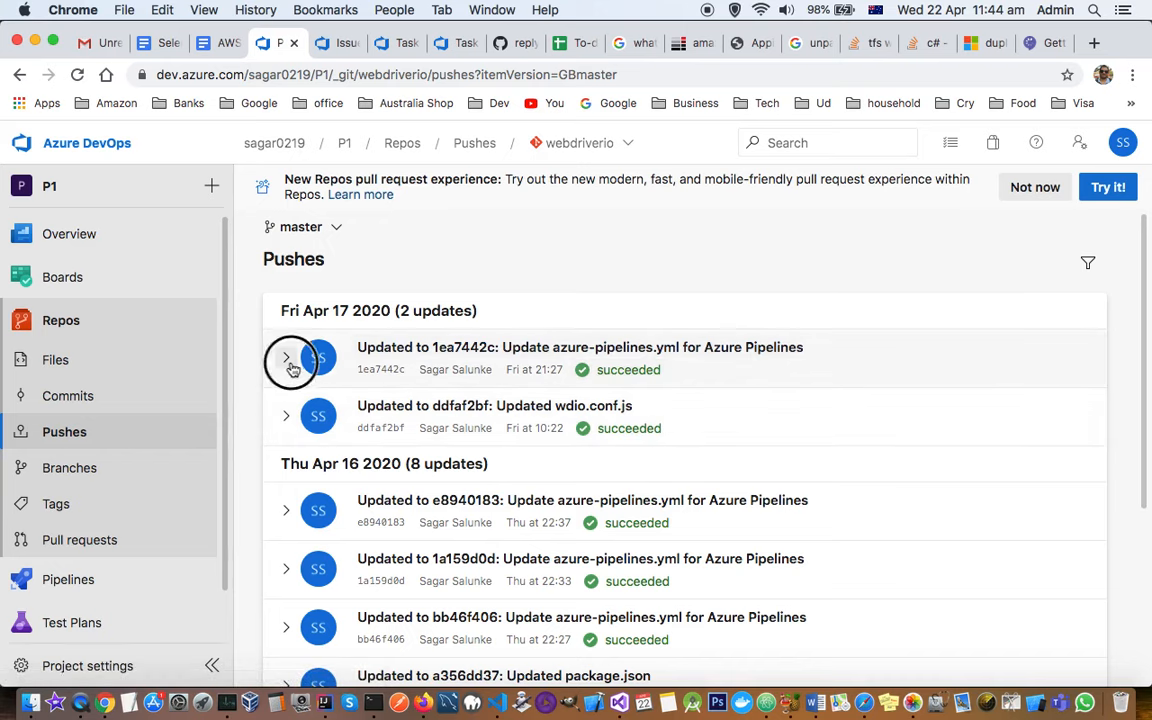
{"action": "left_click", "coordinate": [286, 356]}
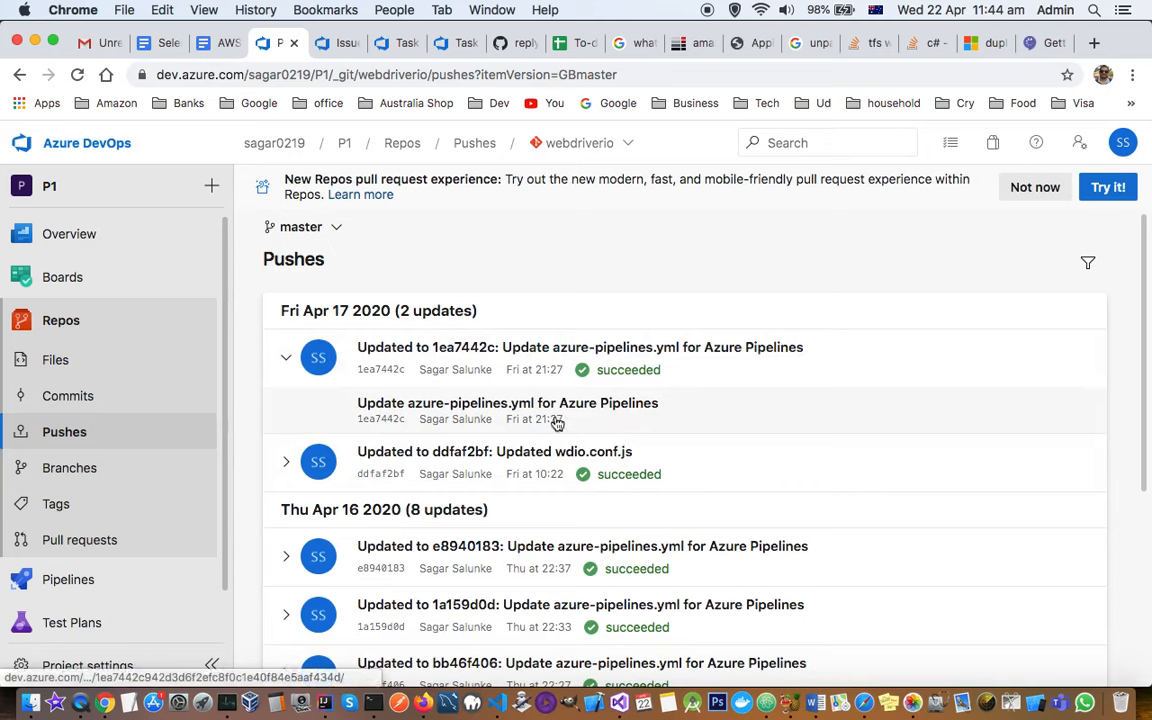
{"action": "mouse_move", "coordinate": [480, 368]}
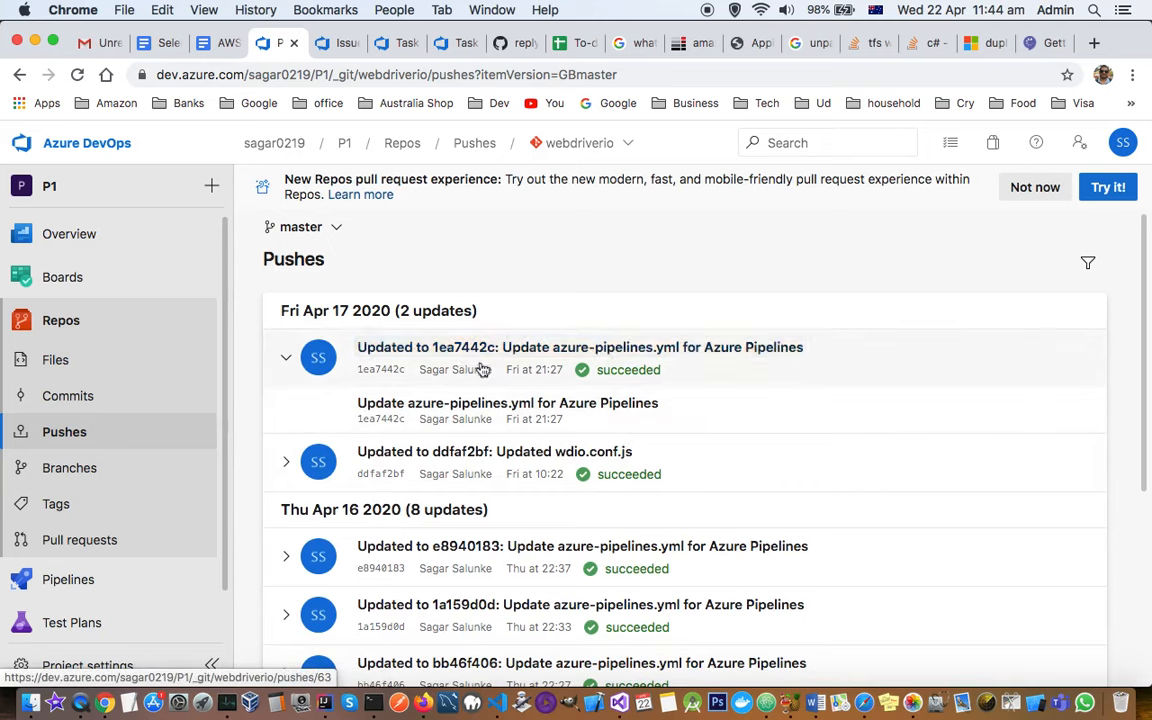
{"action": "mouse_move", "coordinate": [628, 348]}
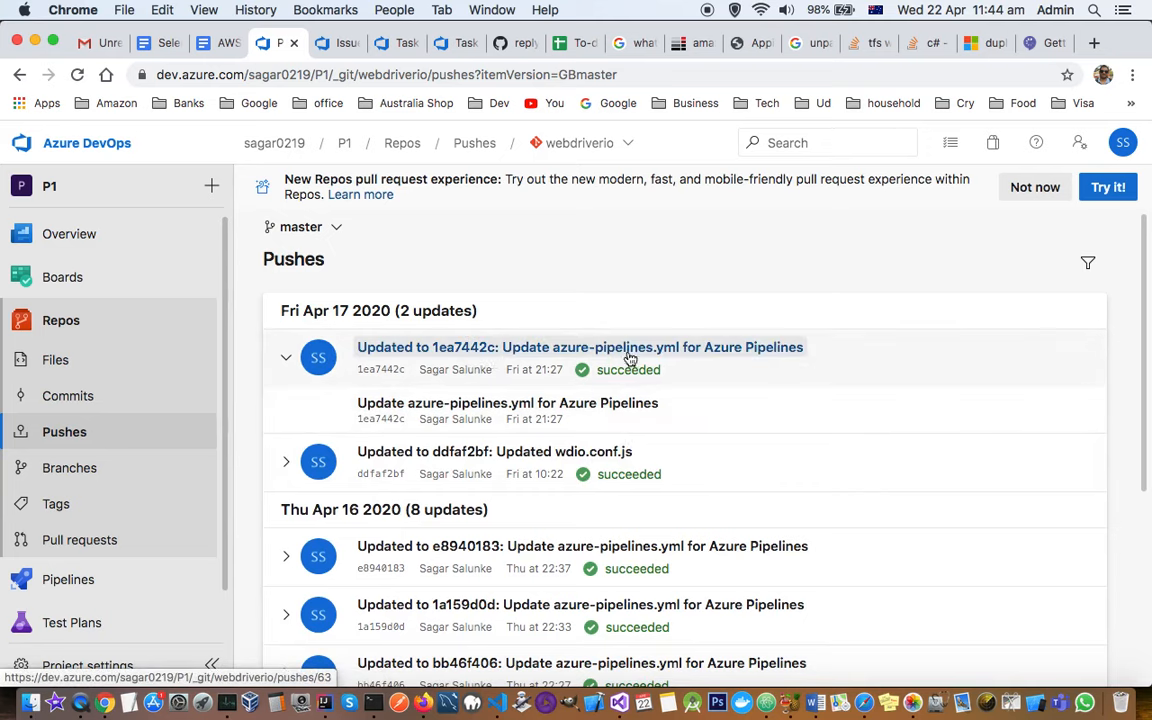
{"action": "left_click", "coordinate": [580, 348]}
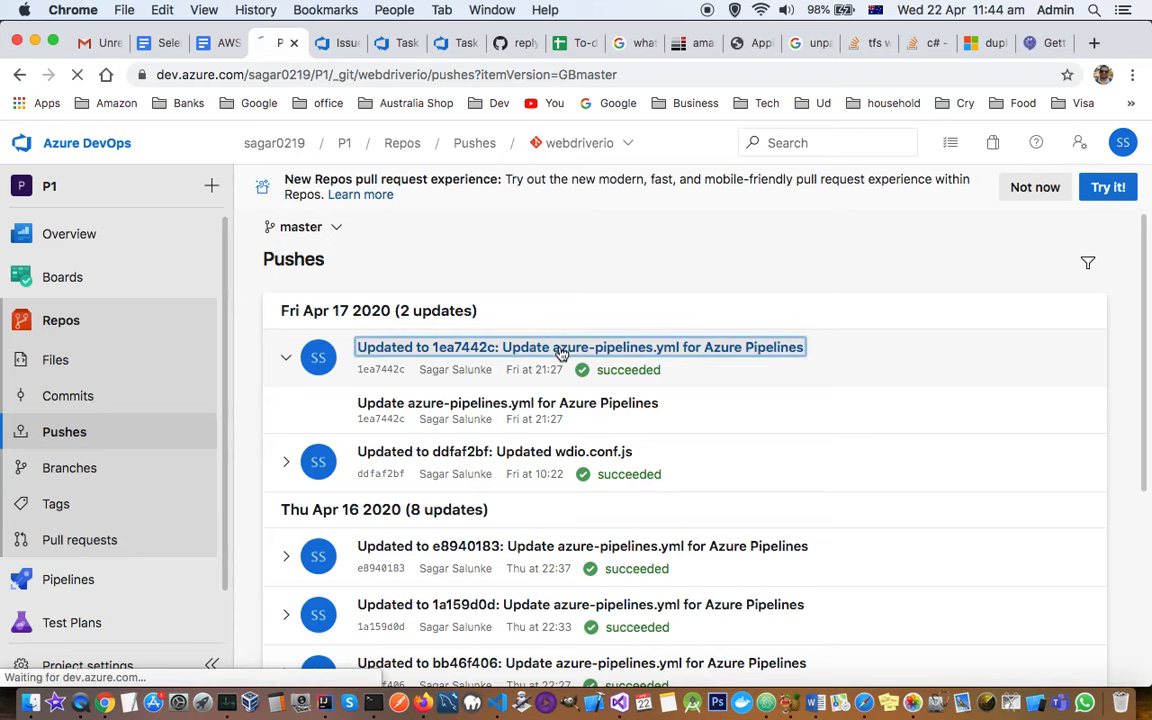
{"action": "left_click", "coordinate": [580, 348]}
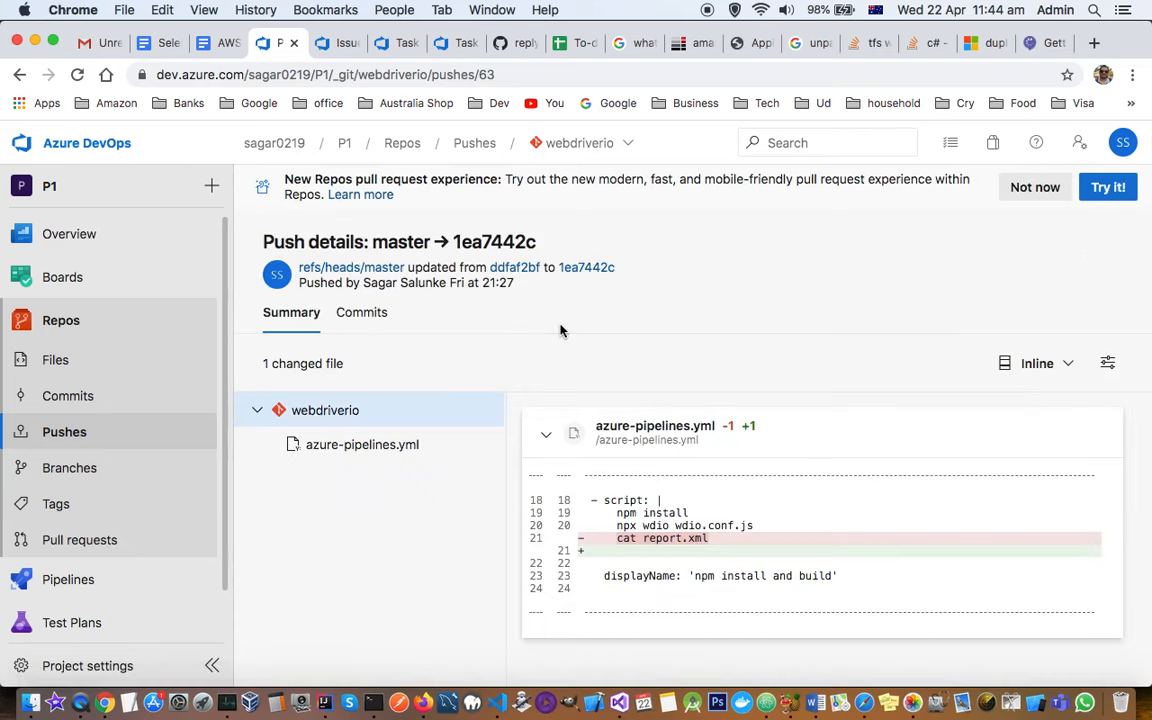
{"action": "mouse_move", "coordinate": [778, 604]}
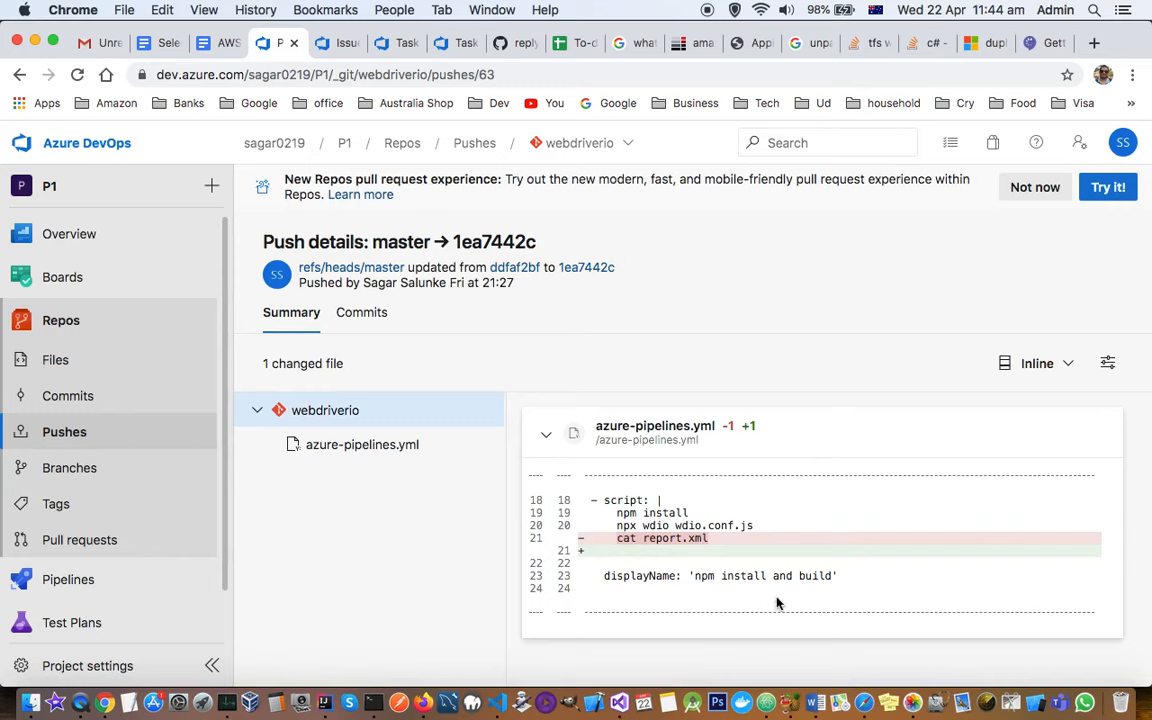
{"action": "mouse_move", "coordinate": [404, 400]}
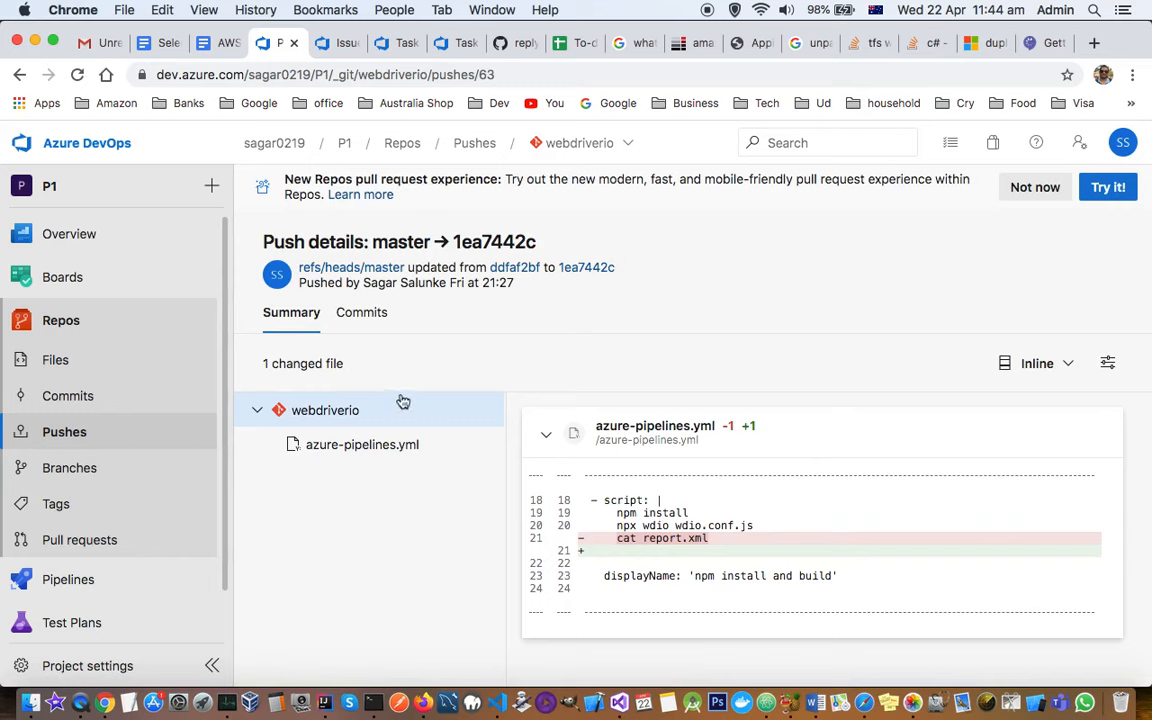
{"action": "mouse_move", "coordinate": [384, 250]}
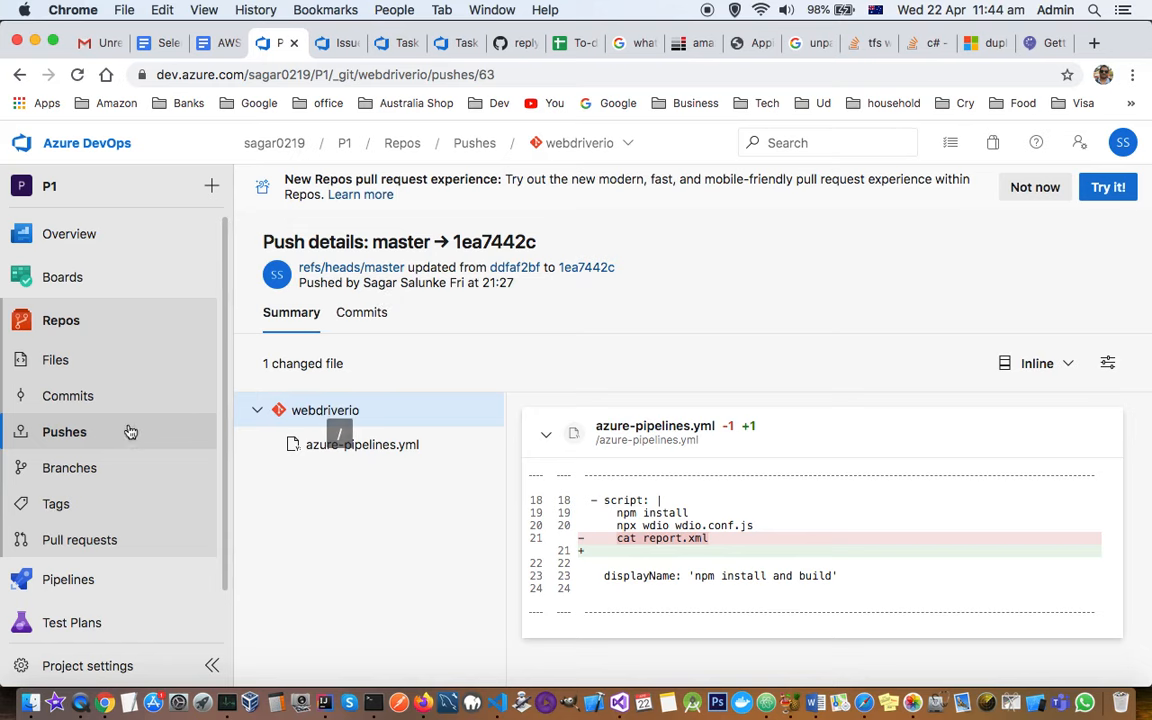
Step: Go back to the full pushes list and glance at the project's other repositories in the breadcrumb
{"action": "left_click", "coordinate": [64, 432]}
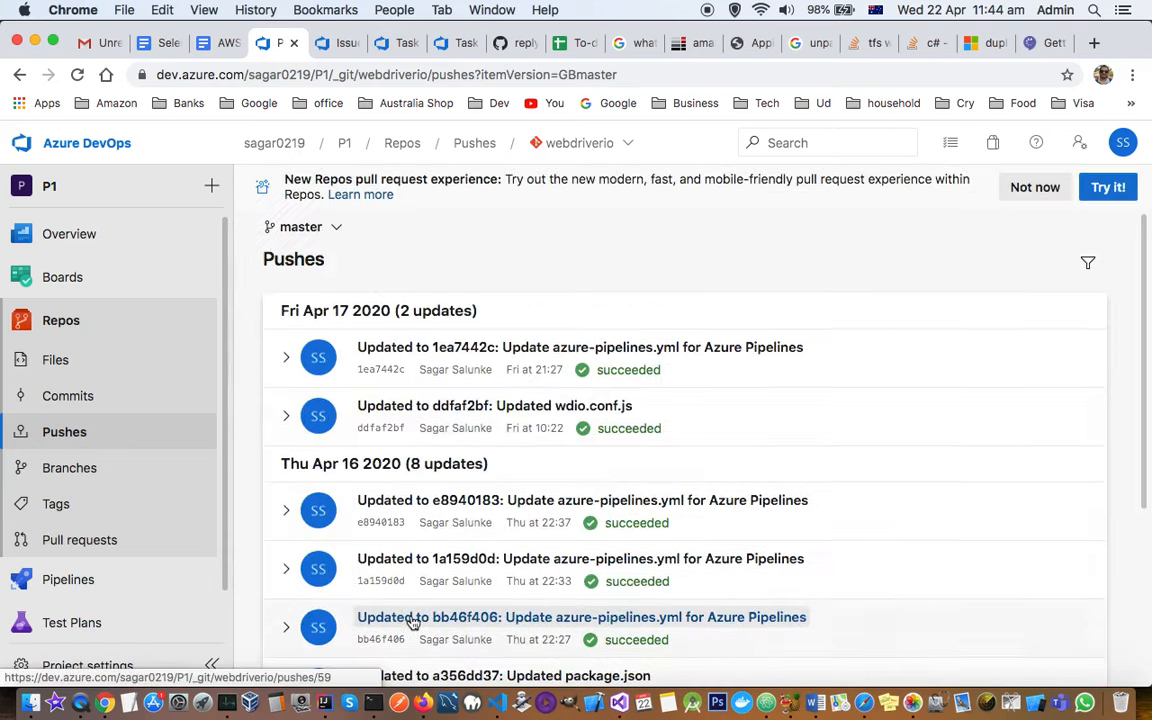
{"action": "scroll", "scroll_direction": "down", "scroll_amount": 3}
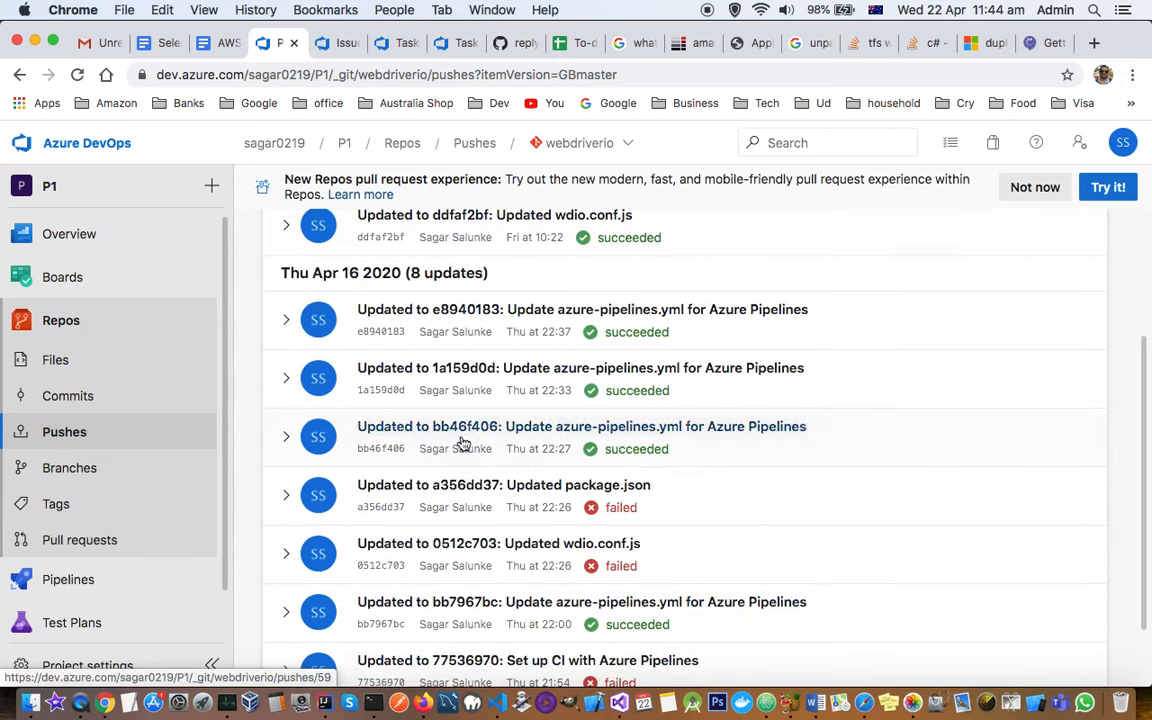
{"action": "scroll", "scroll_direction": "down", "scroll_amount": 3}
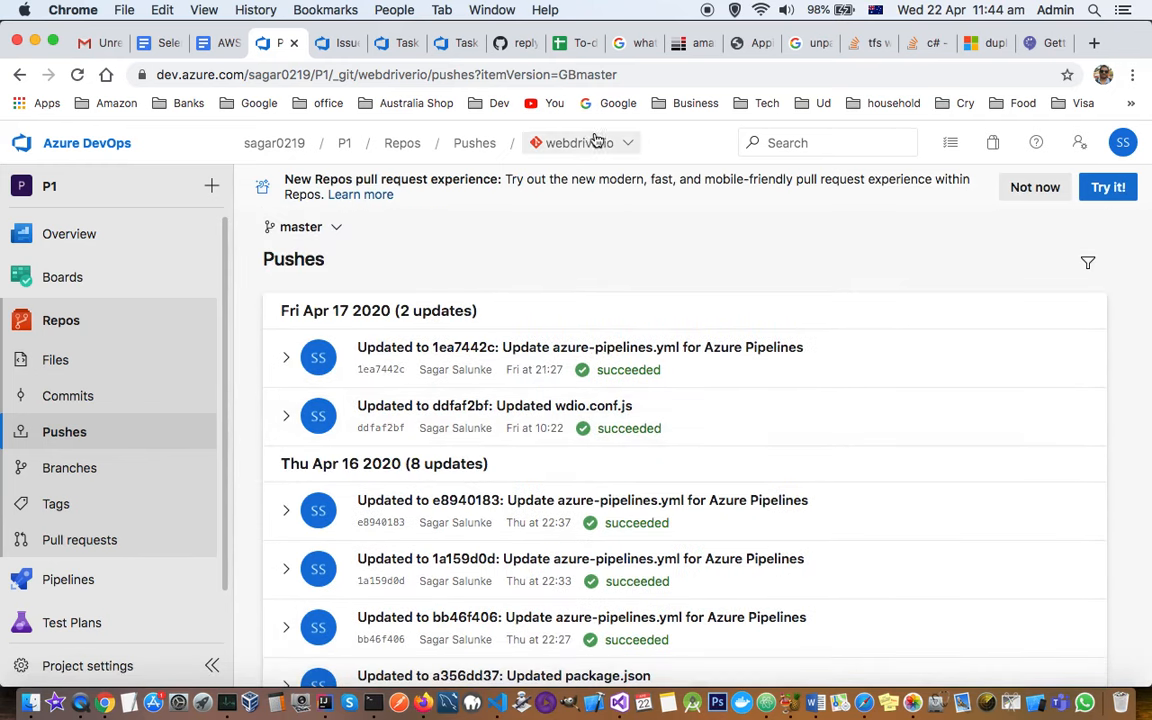
{"action": "left_click", "coordinate": [628, 142]}
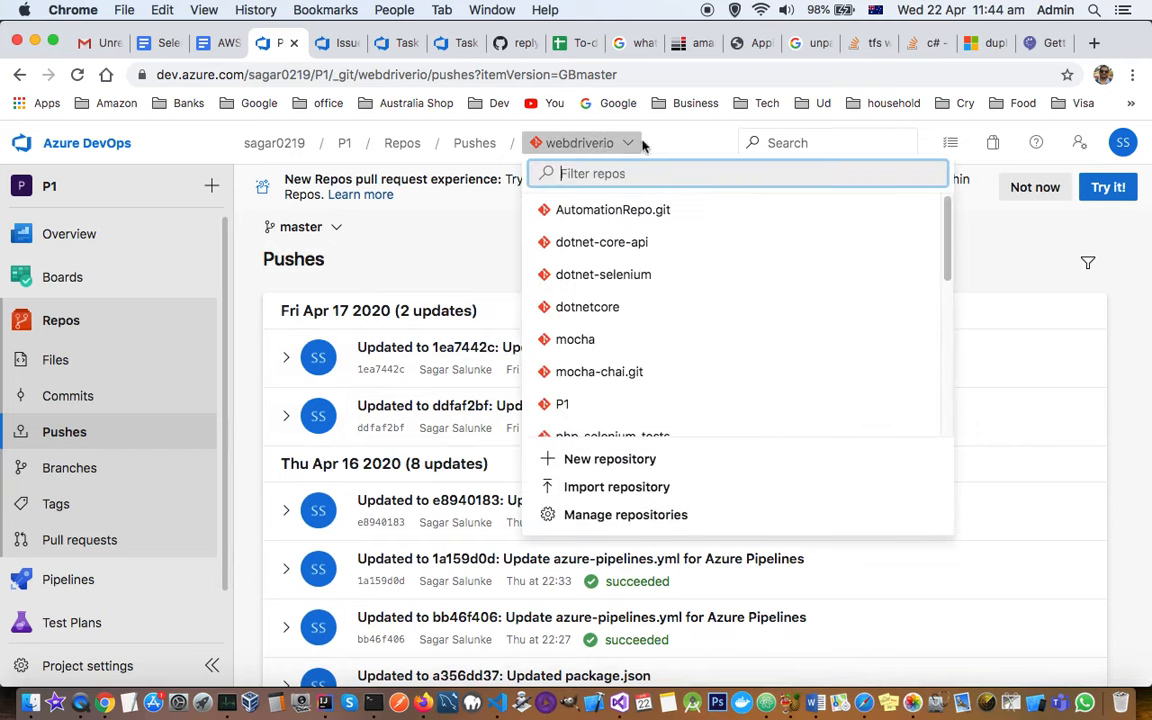
{"action": "left_click", "coordinate": [480, 276]}
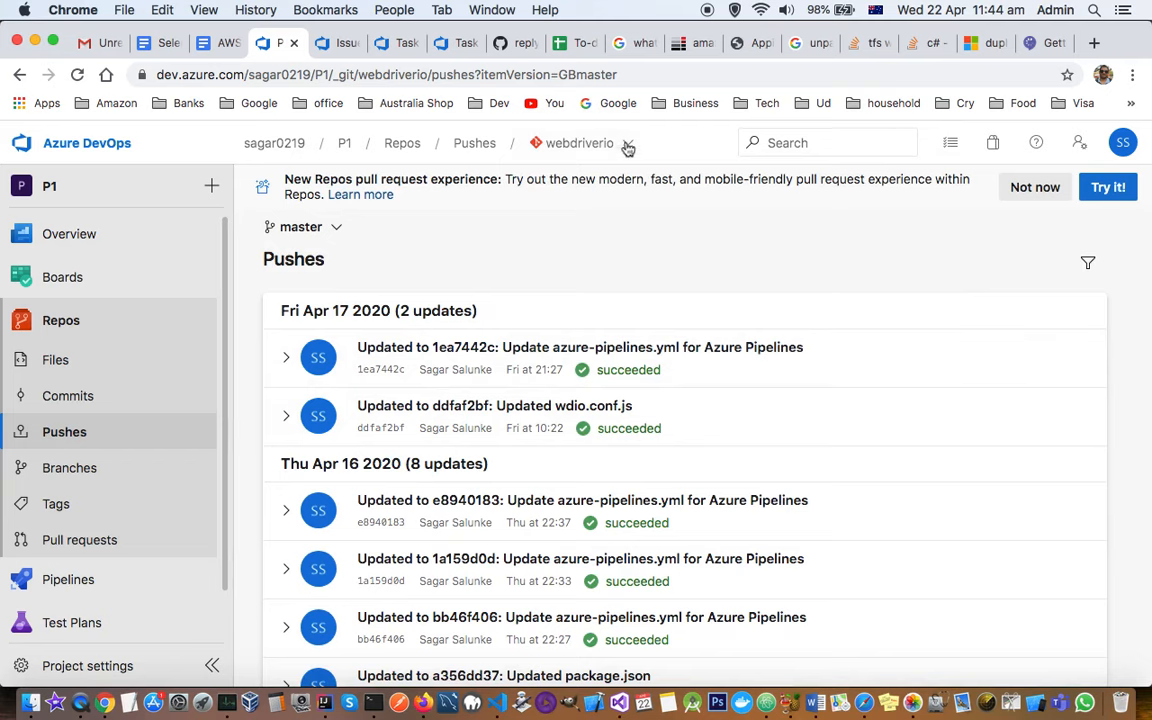
{"action": "left_click", "coordinate": [580, 142]}
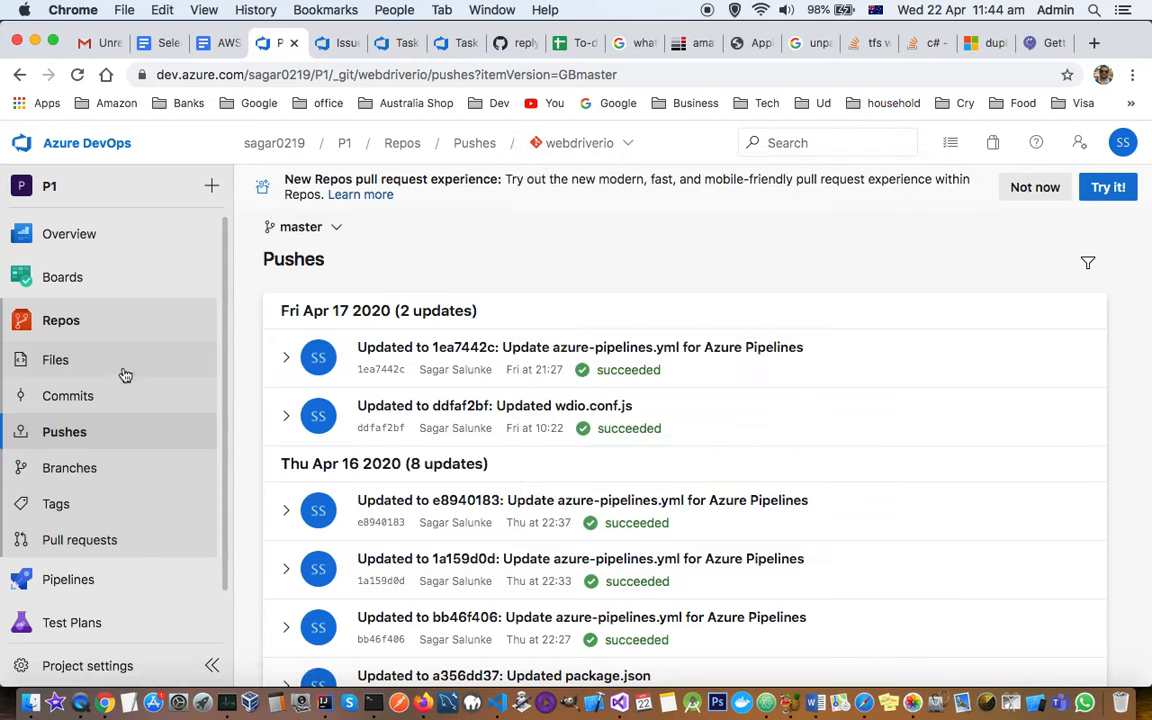
{"action": "mouse_move", "coordinate": [68, 408]}
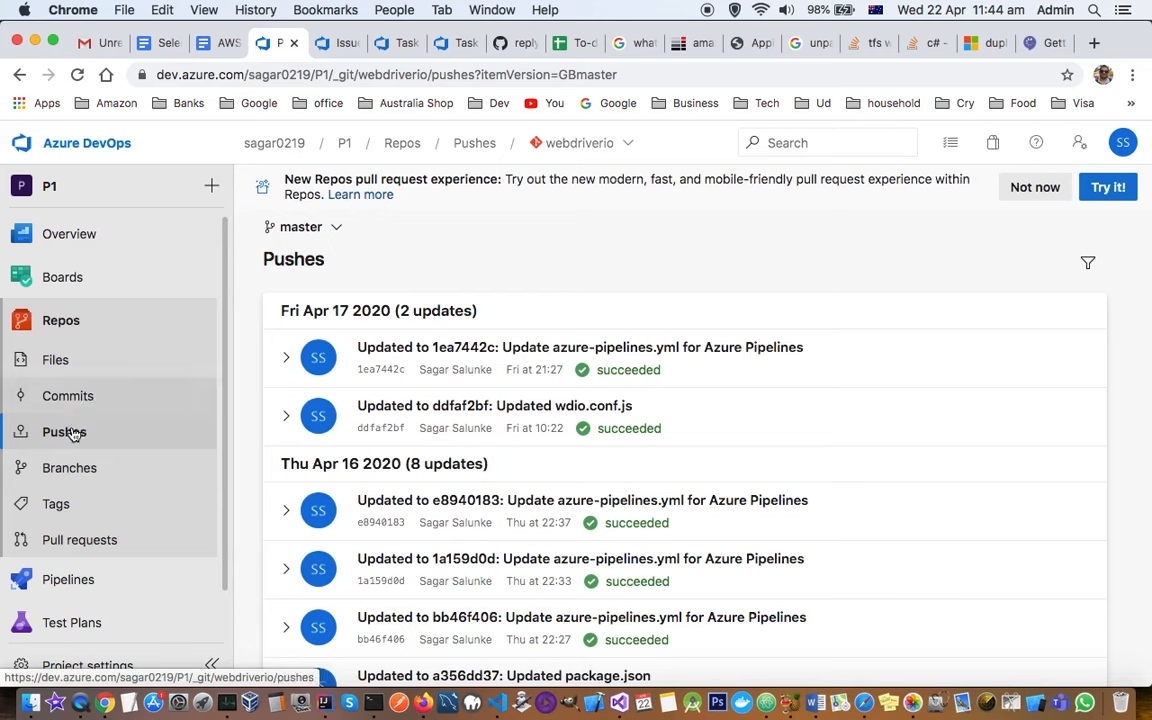
{"action": "mouse_move", "coordinate": [68, 468]}
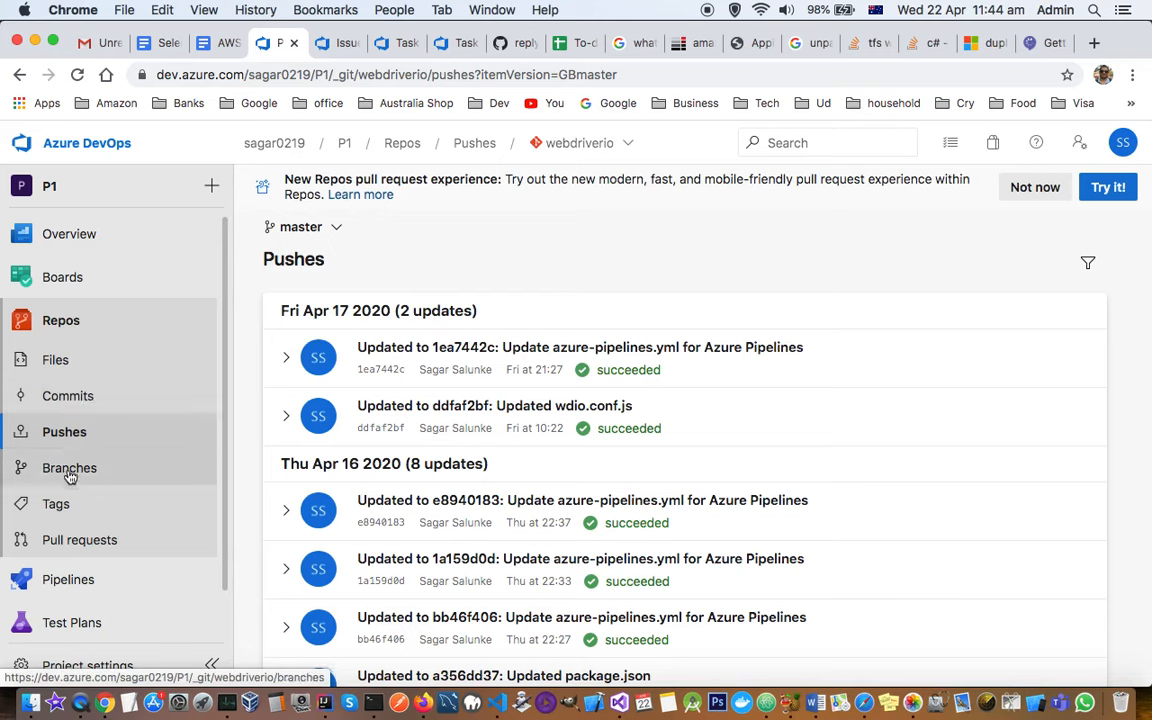
{"action": "mouse_move", "coordinate": [56, 504]}
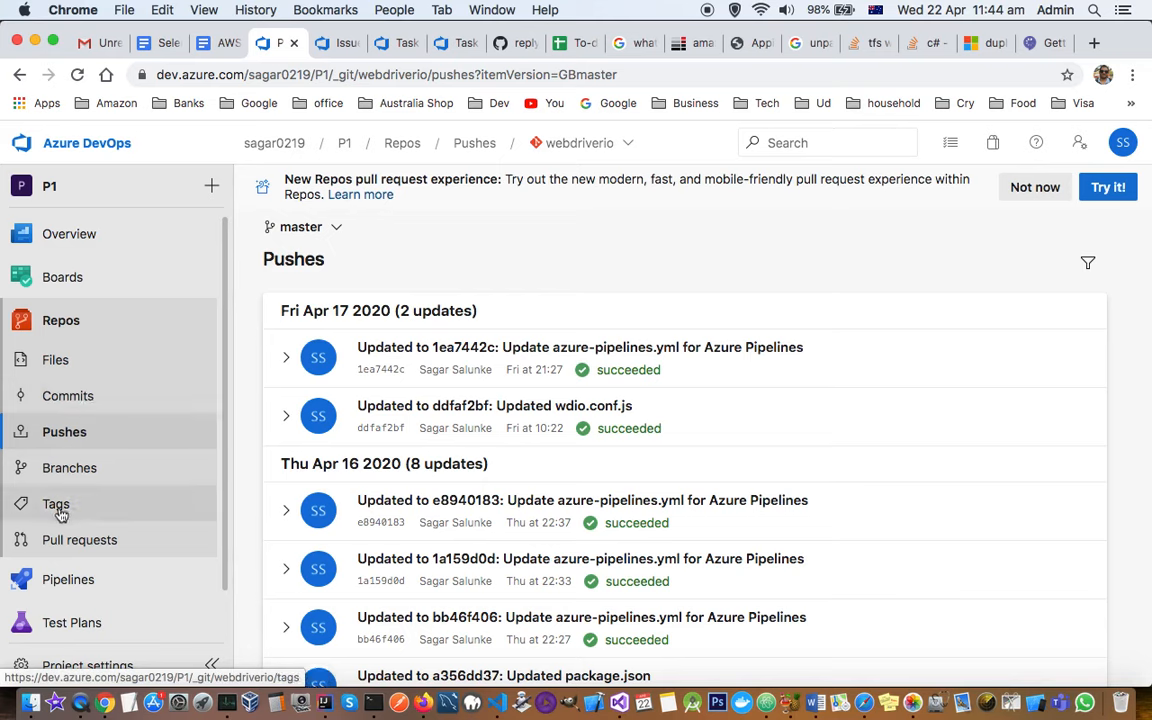
{"action": "mouse_move", "coordinate": [80, 540]}
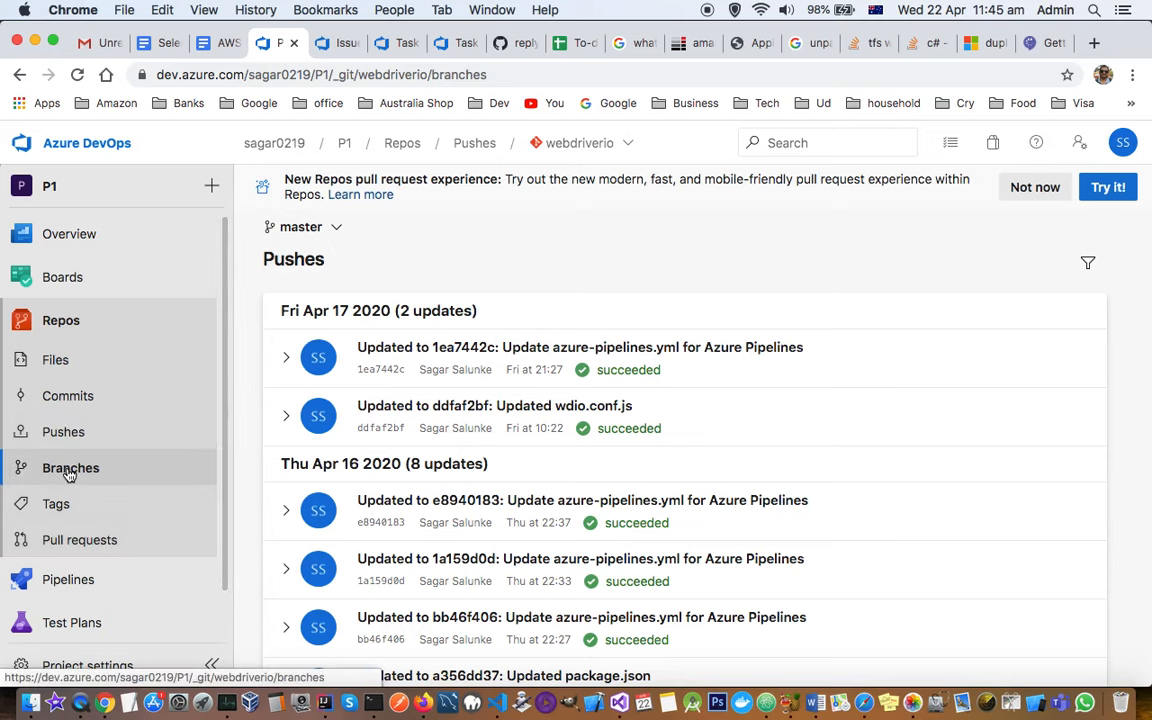
Step: From the Branches page, create branch feature/#1122 based on master
{"action": "left_click", "coordinate": [72, 468]}
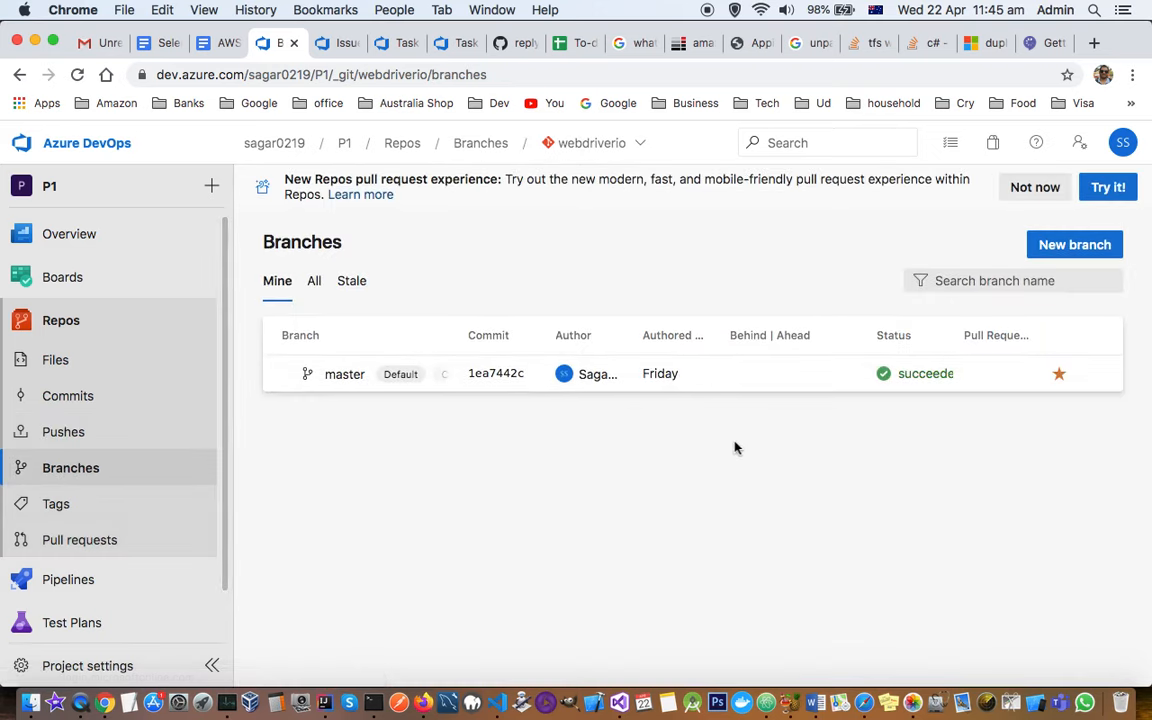
{"action": "left_click", "coordinate": [1074, 244]}
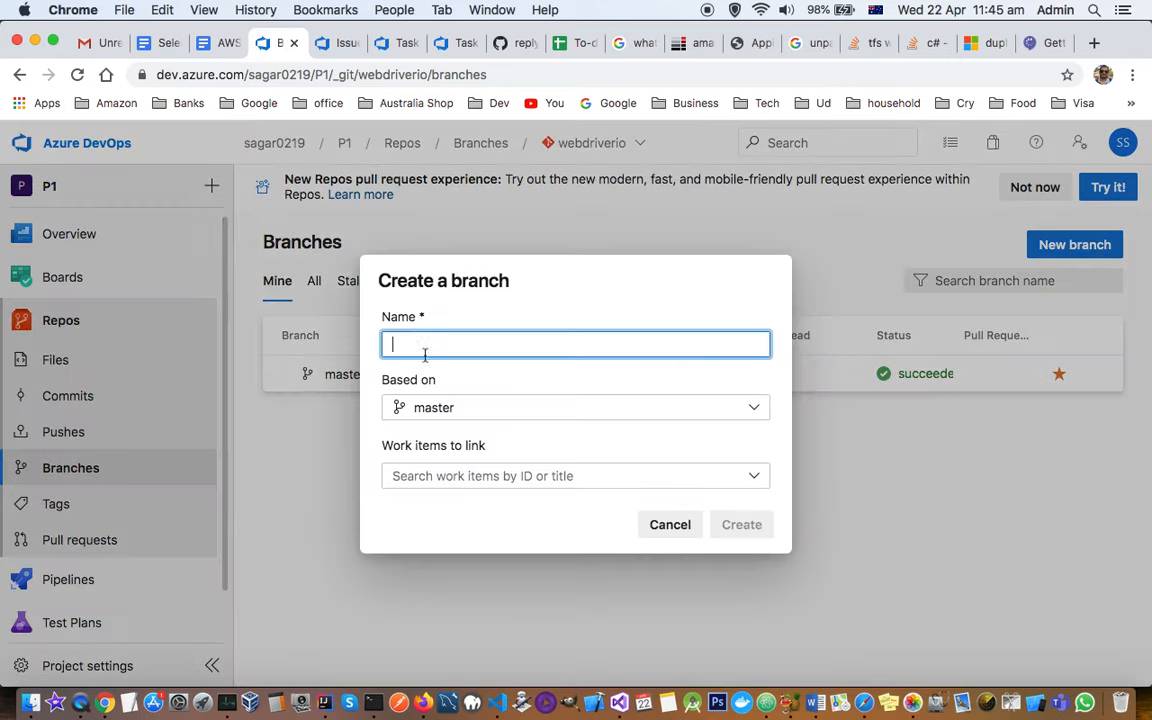
{"action": "type", "text": "fea"}
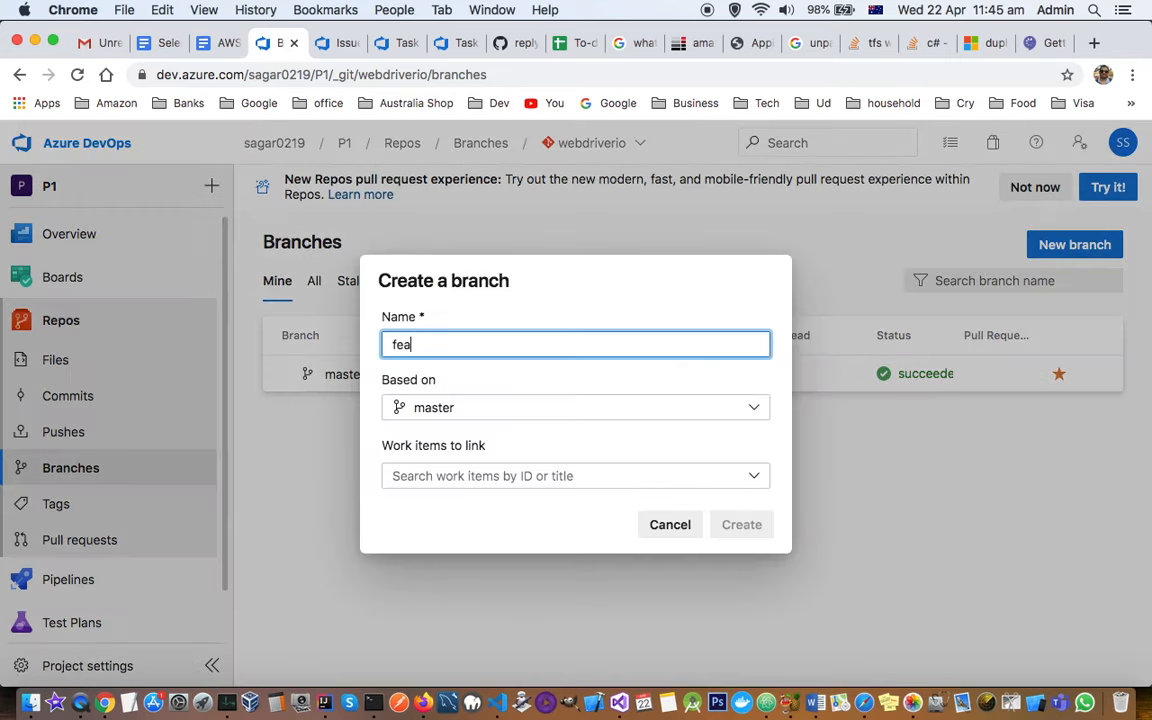
{"action": "type", "text": "ture/"}
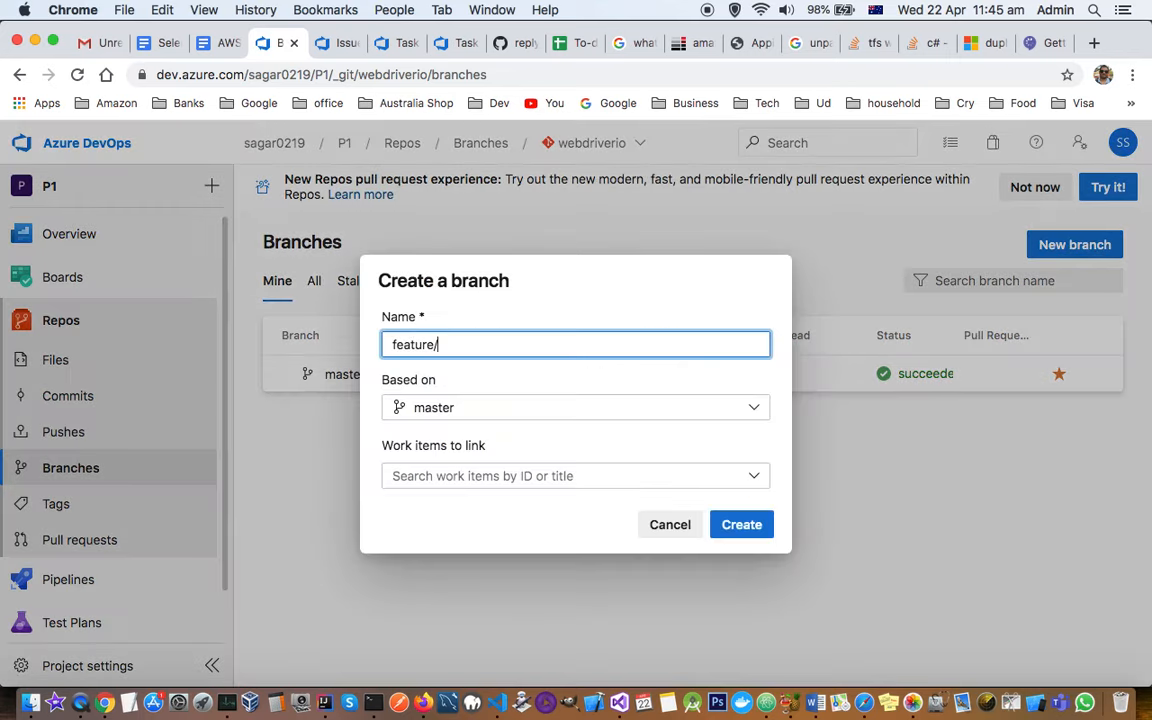
{"action": "type", "text": "#"}
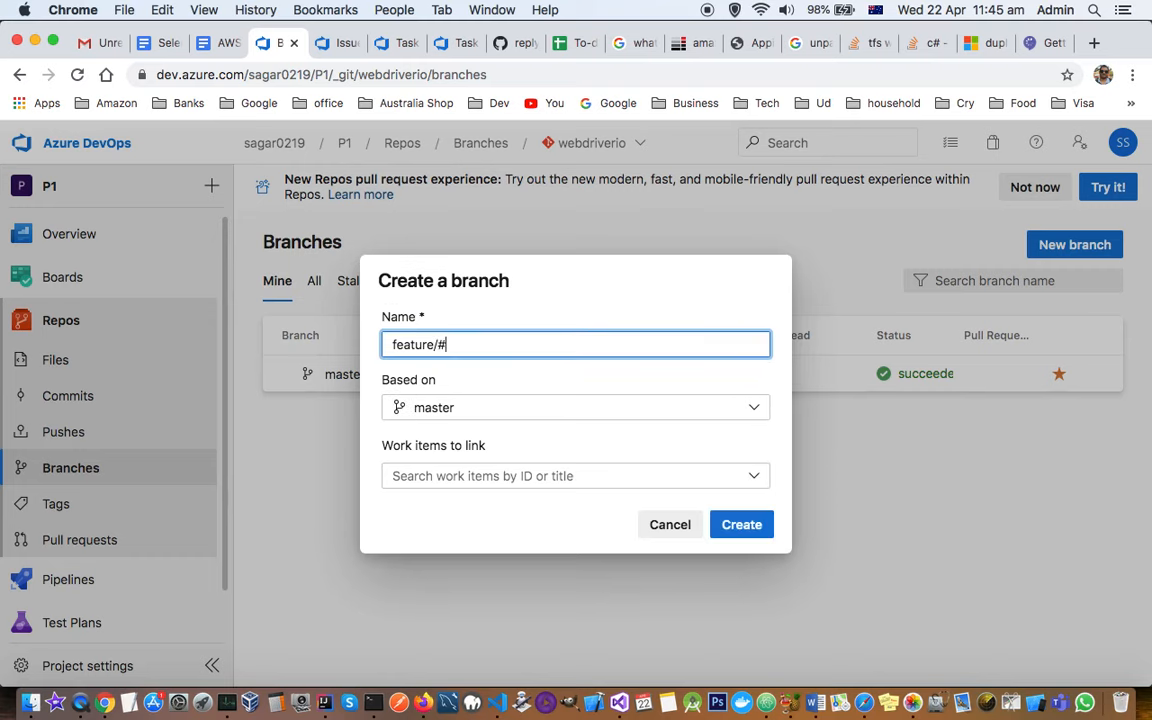
{"action": "type", "text": "1122"}
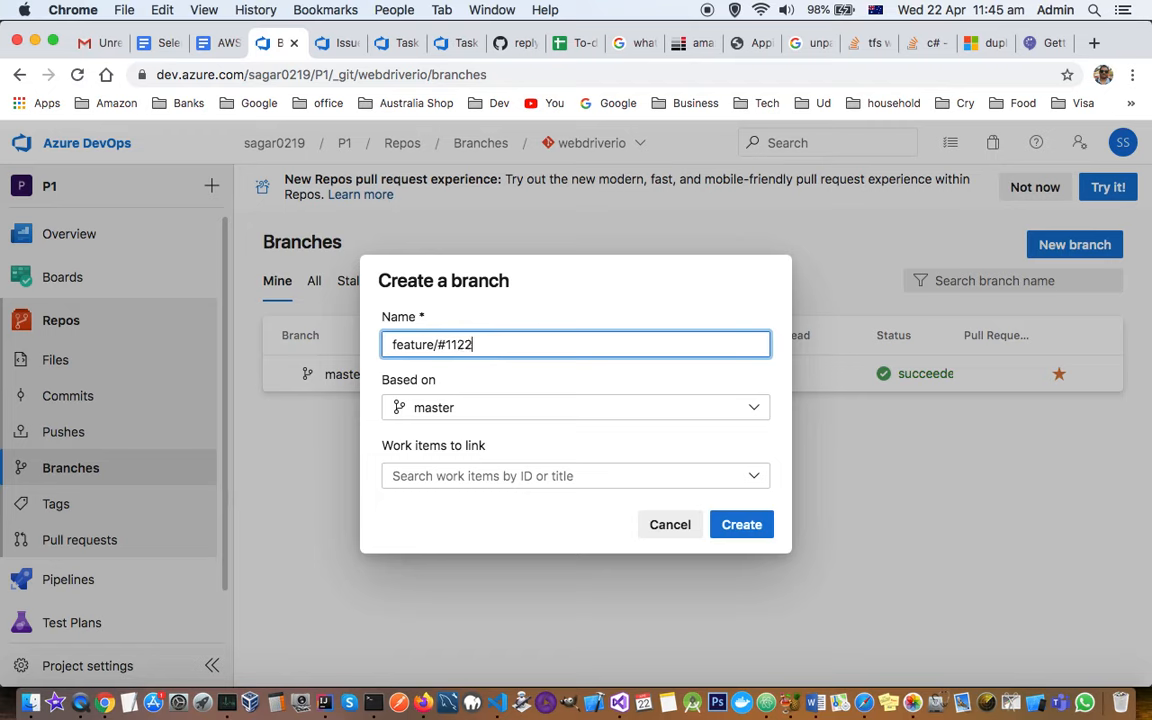
{"action": "mouse_move", "coordinate": [642, 428]}
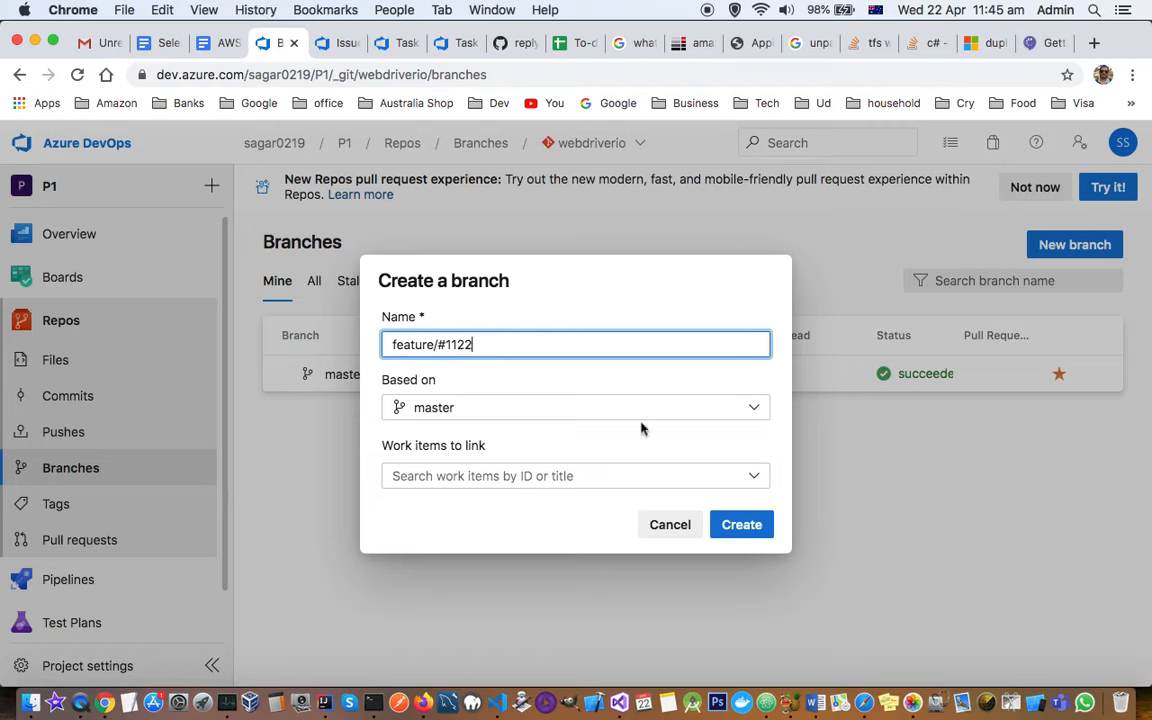
{"action": "mouse_move", "coordinate": [476, 476]}
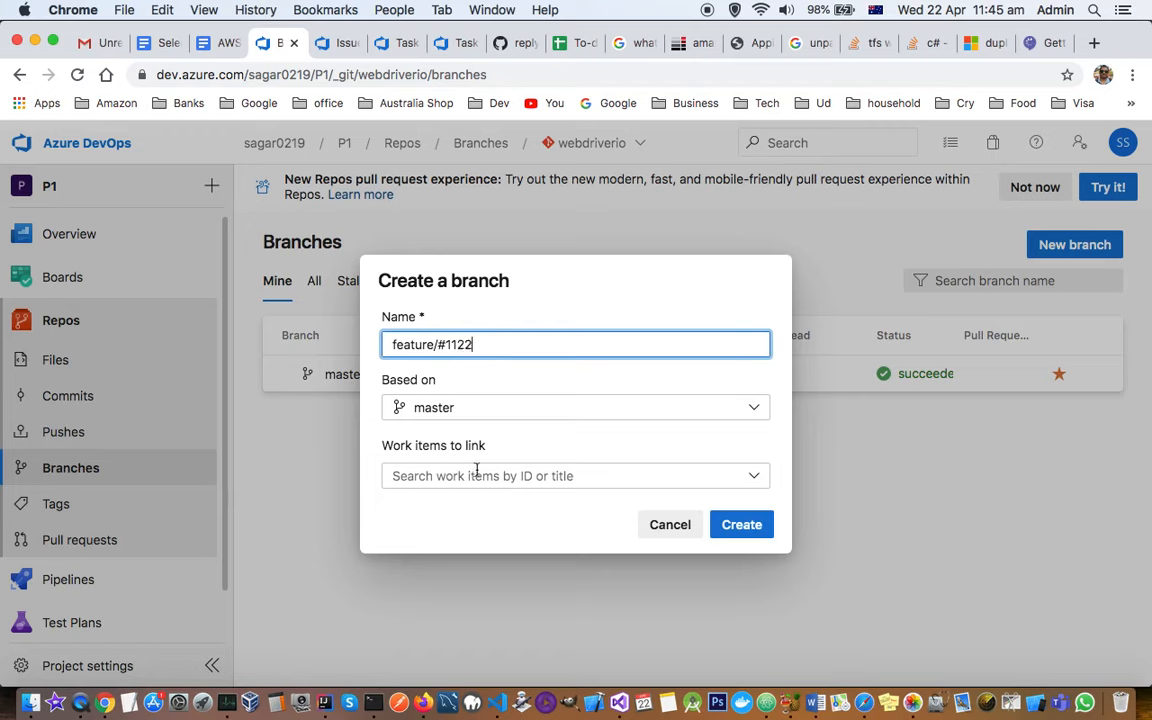
{"action": "mouse_move", "coordinate": [430, 504]}
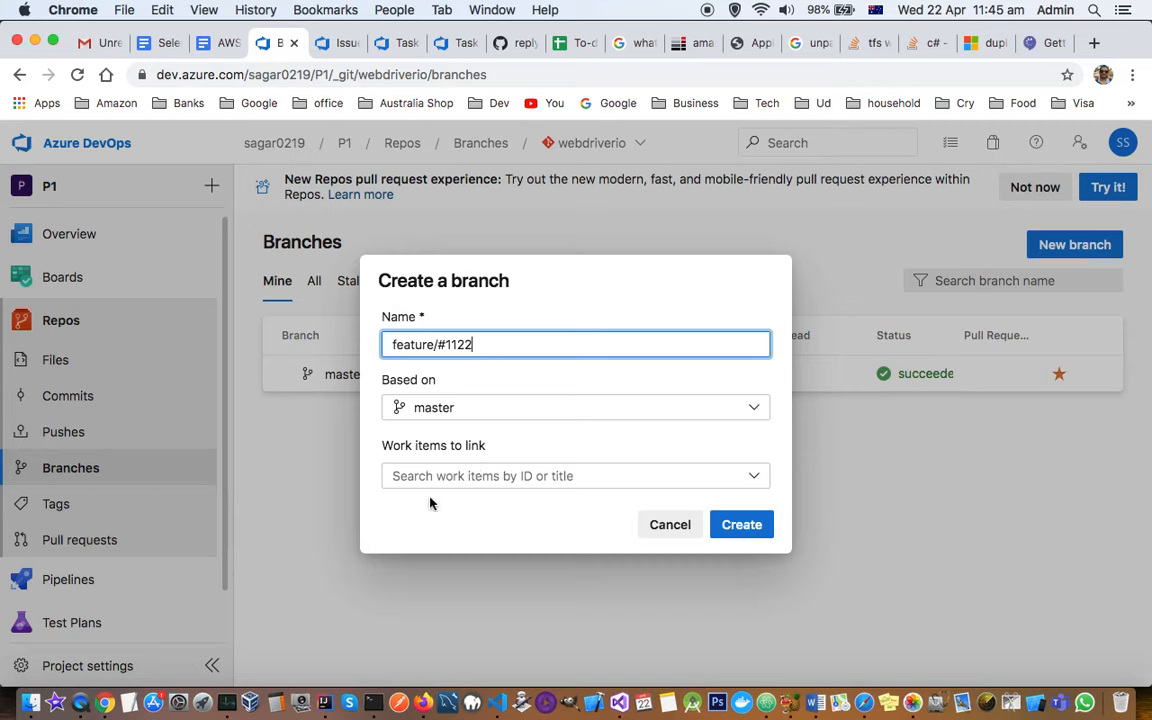
{"action": "mouse_move", "coordinate": [696, 428]}
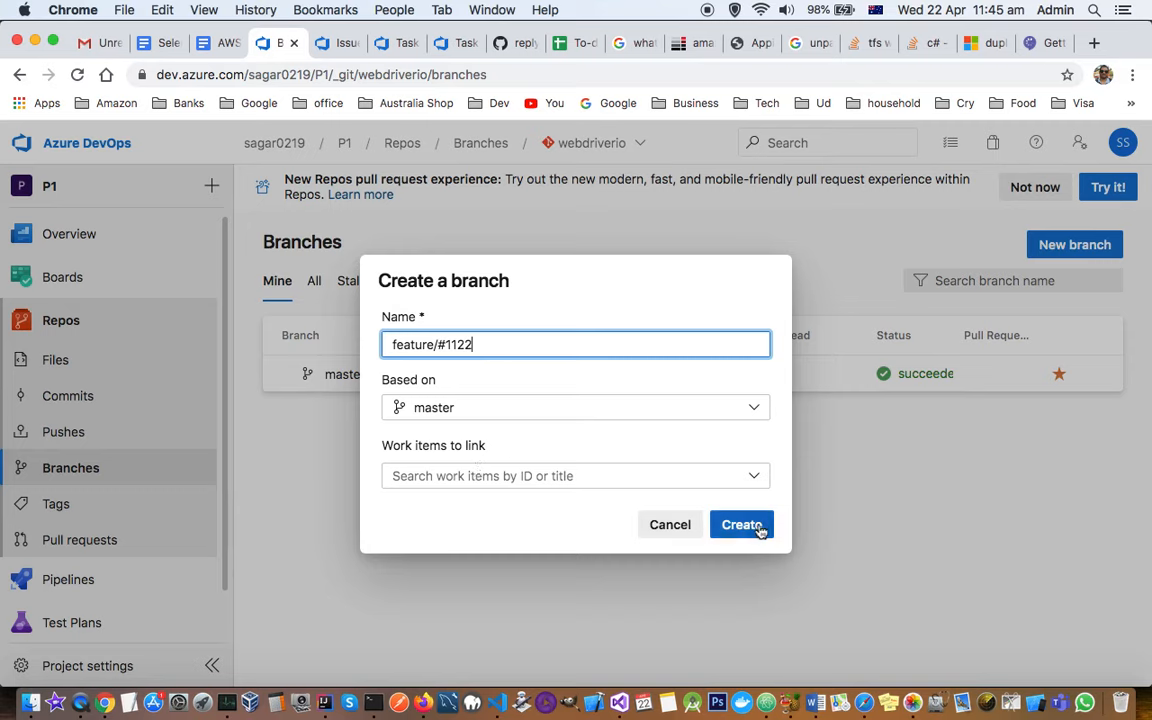
{"action": "left_click", "coordinate": [740, 524]}
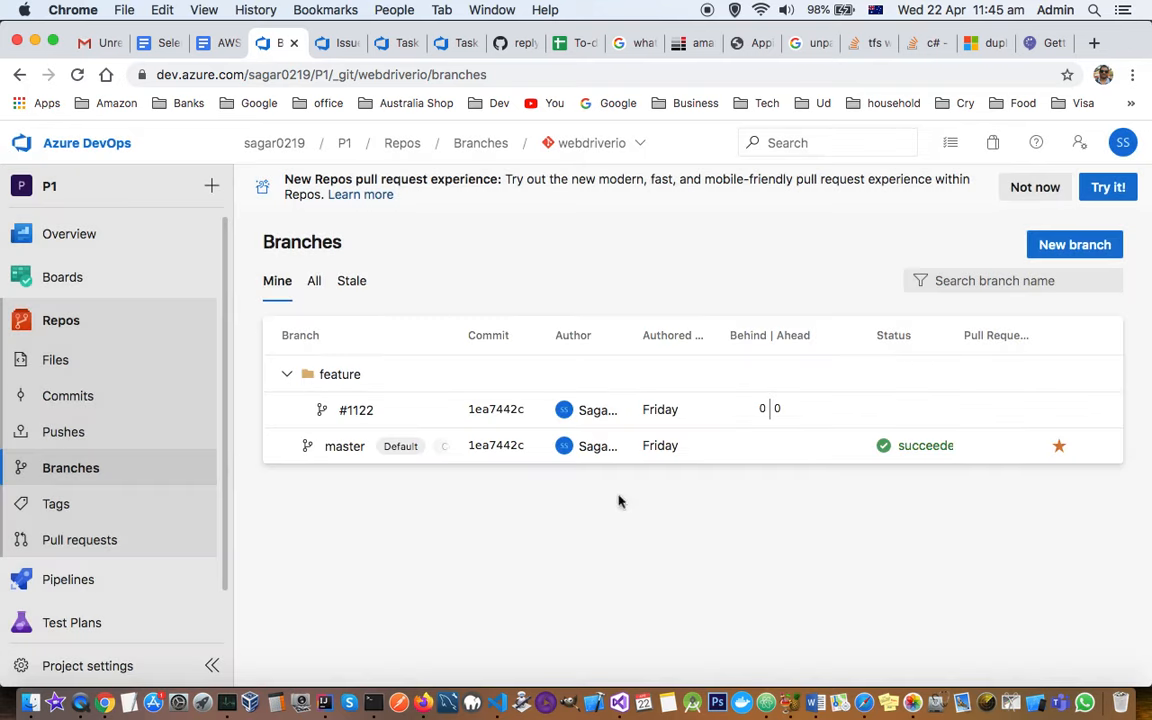
{"action": "mouse_move", "coordinate": [444, 420]}
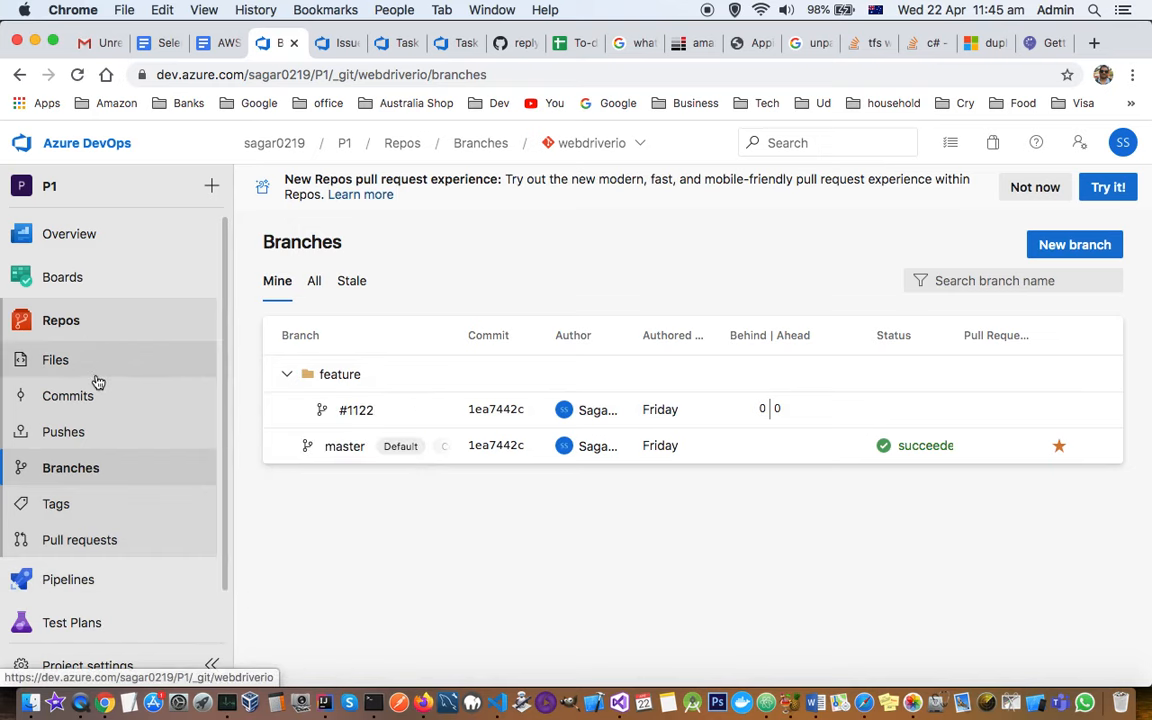
Step: Browse files on feature/#1122 and create a new empty file sdsd.txt
{"action": "left_click", "coordinate": [56, 360]}
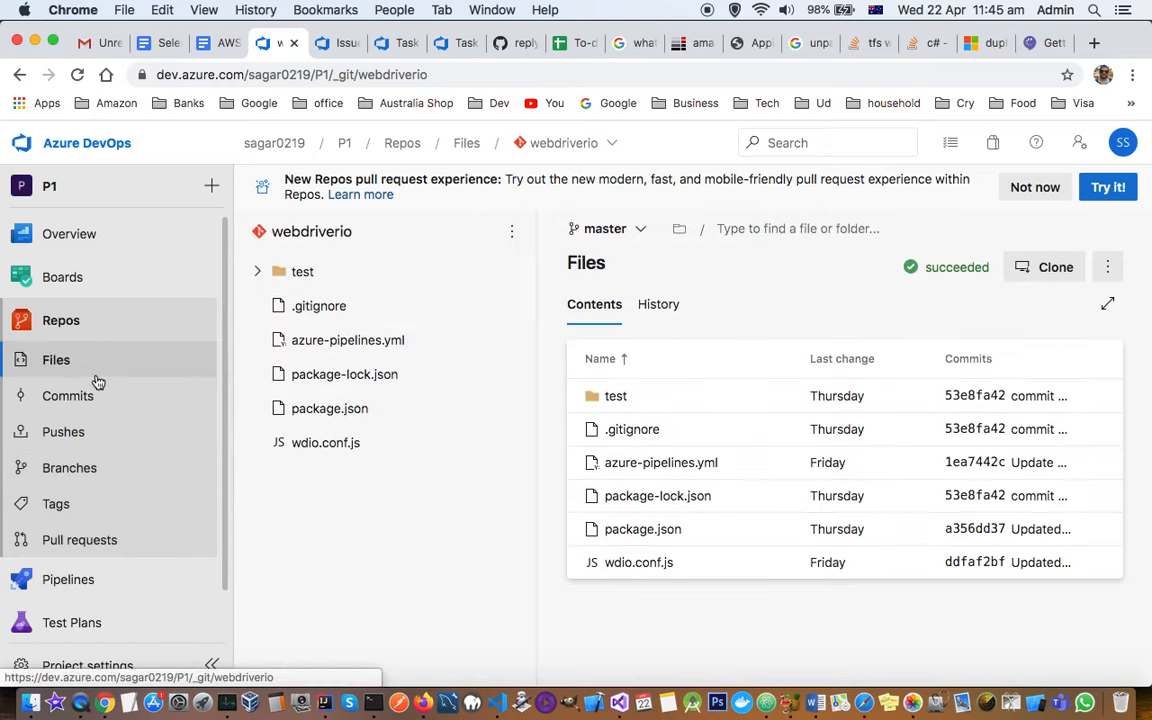
{"action": "left_click", "coordinate": [604, 228]}
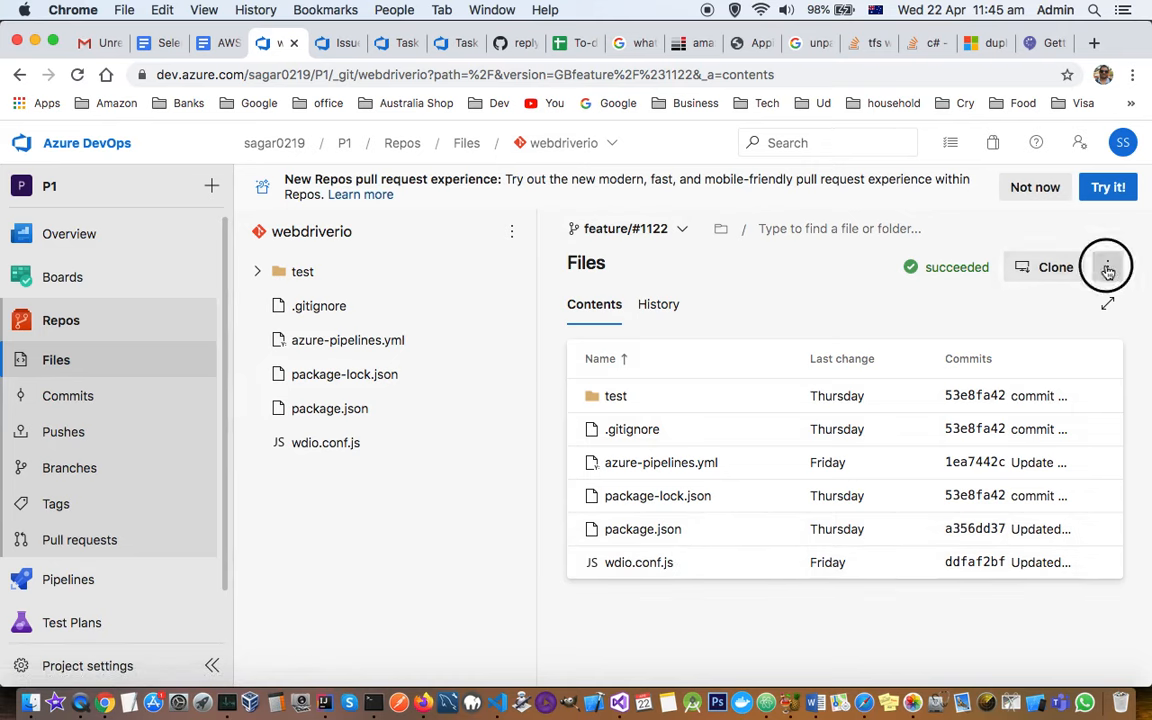
{"action": "left_click", "coordinate": [1108, 268]}
{"action": "type", "text": "sdsd.t"}
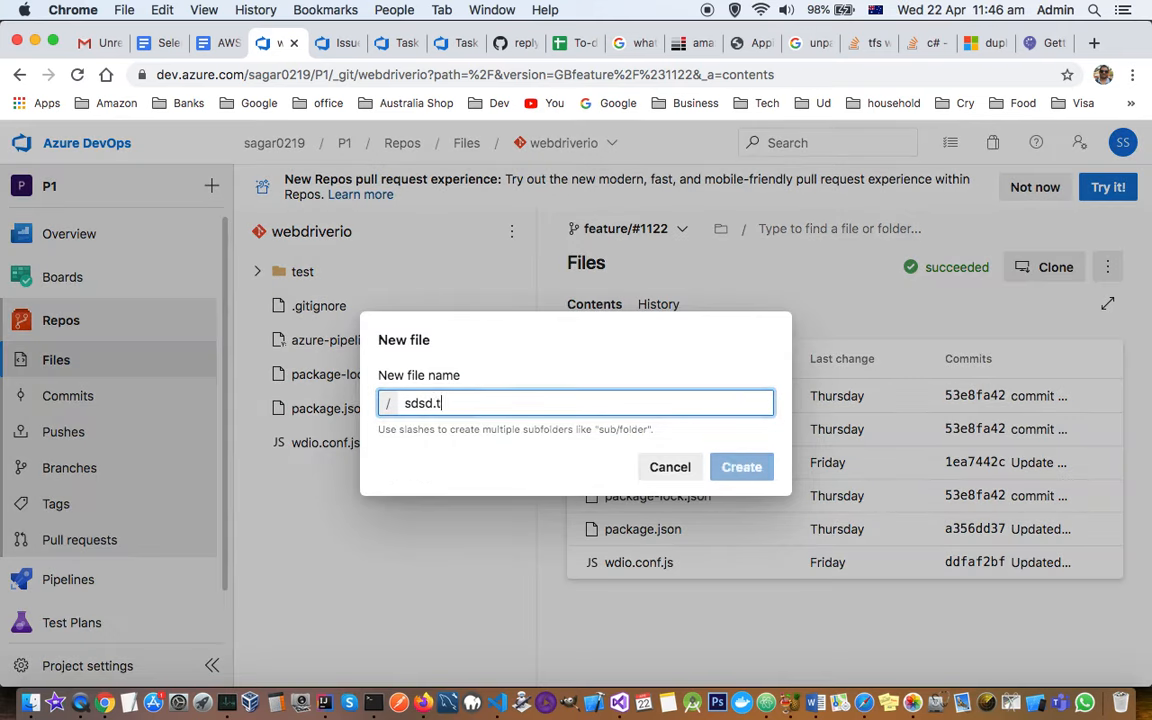
{"action": "left_click", "coordinate": [740, 468]}
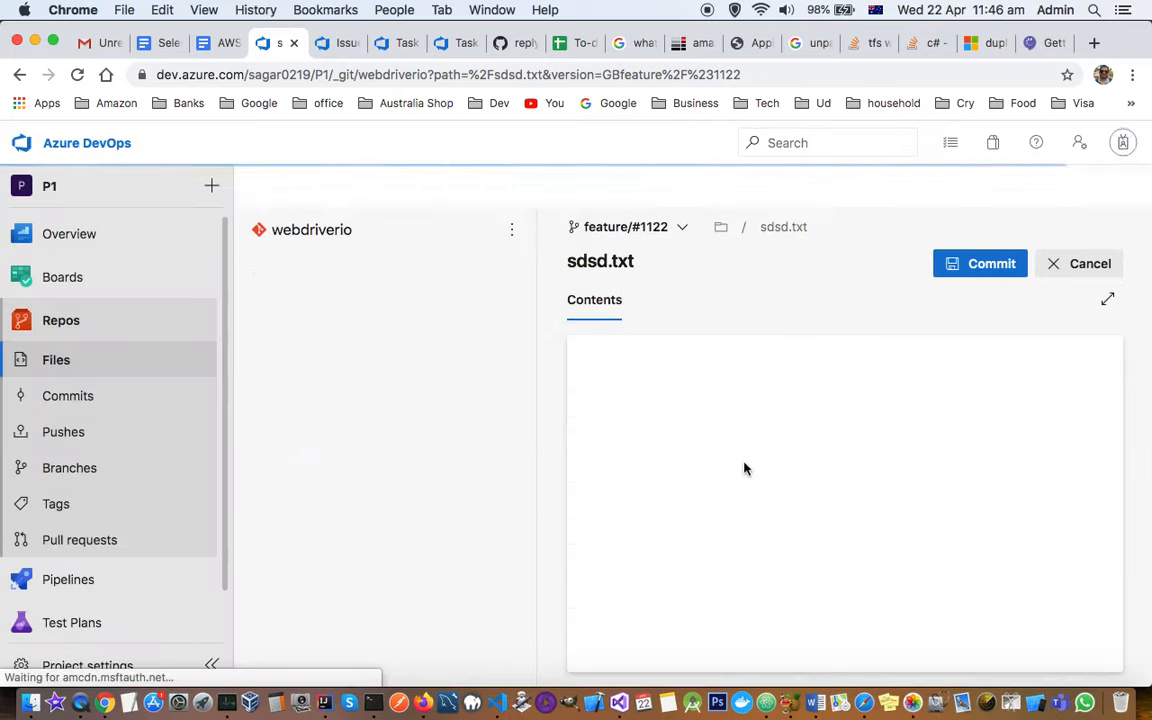
Step: Commit sdsd.txt to feature/#1122 with the comment 'Added sdsd.txt'
{"action": "left_click", "coordinate": [992, 264]}
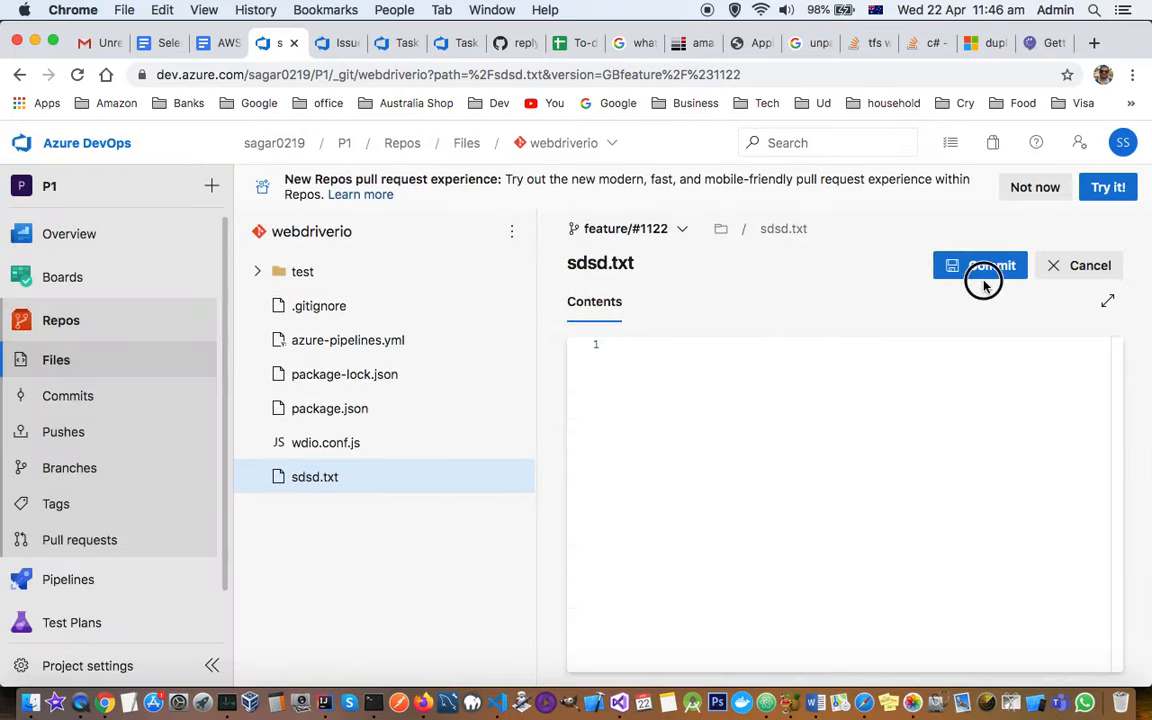
{"action": "left_click", "coordinate": [980, 264]}
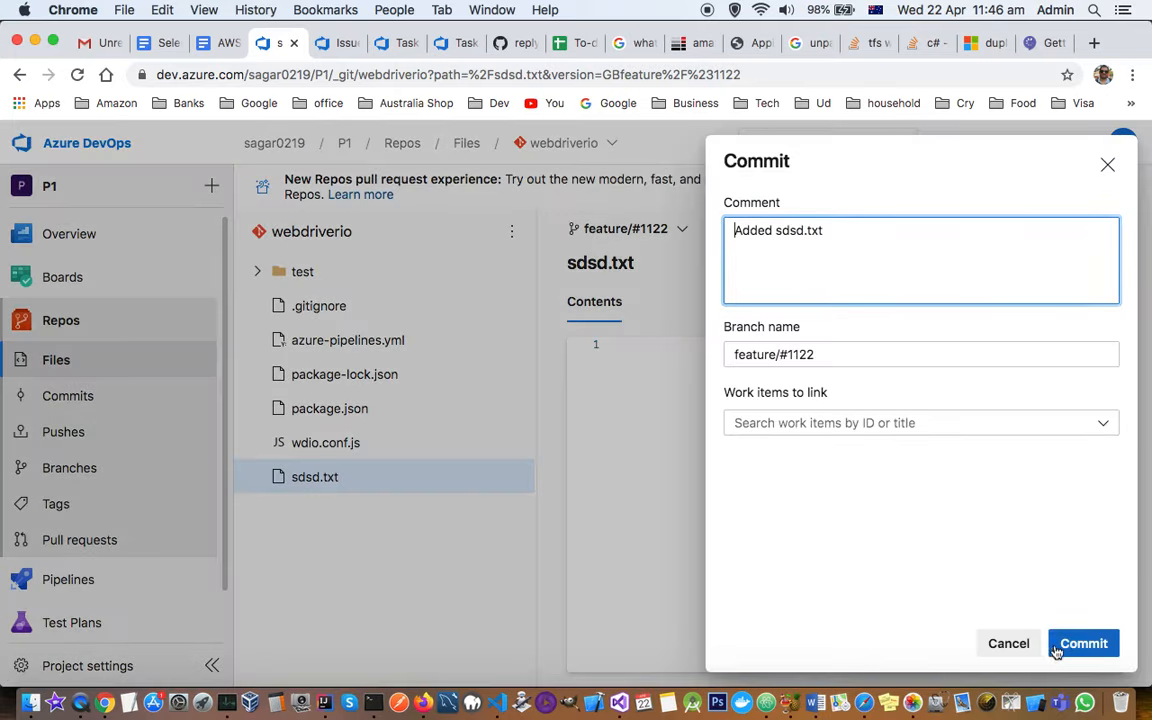
{"action": "left_click", "coordinate": [1084, 644]}
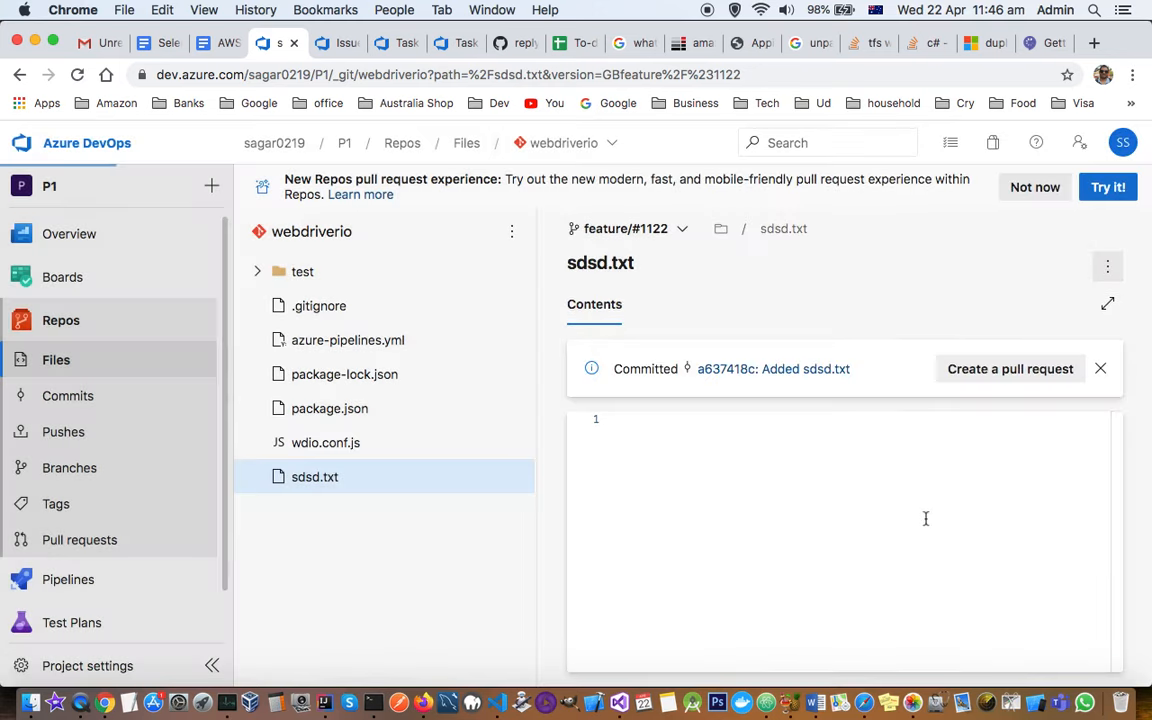
{"action": "mouse_move", "coordinate": [68, 396]}
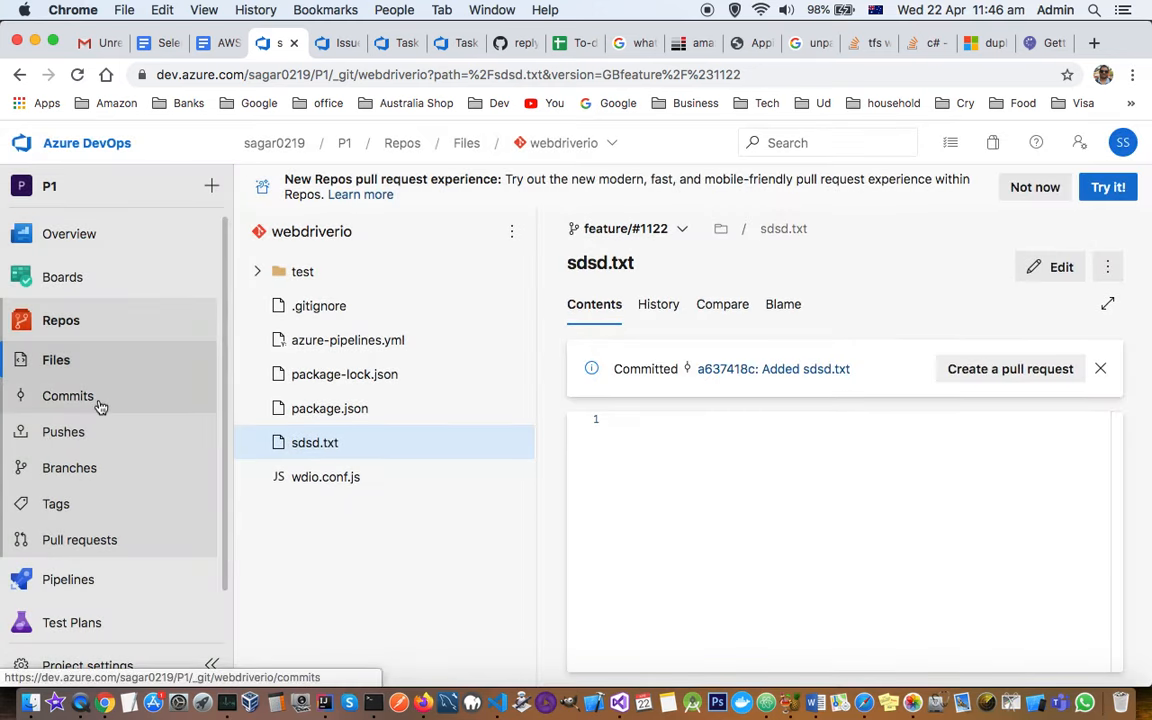
Step: Switch the commit history to master, where the Added sdsd.txt commit is absent
{"action": "left_click", "coordinate": [68, 396]}
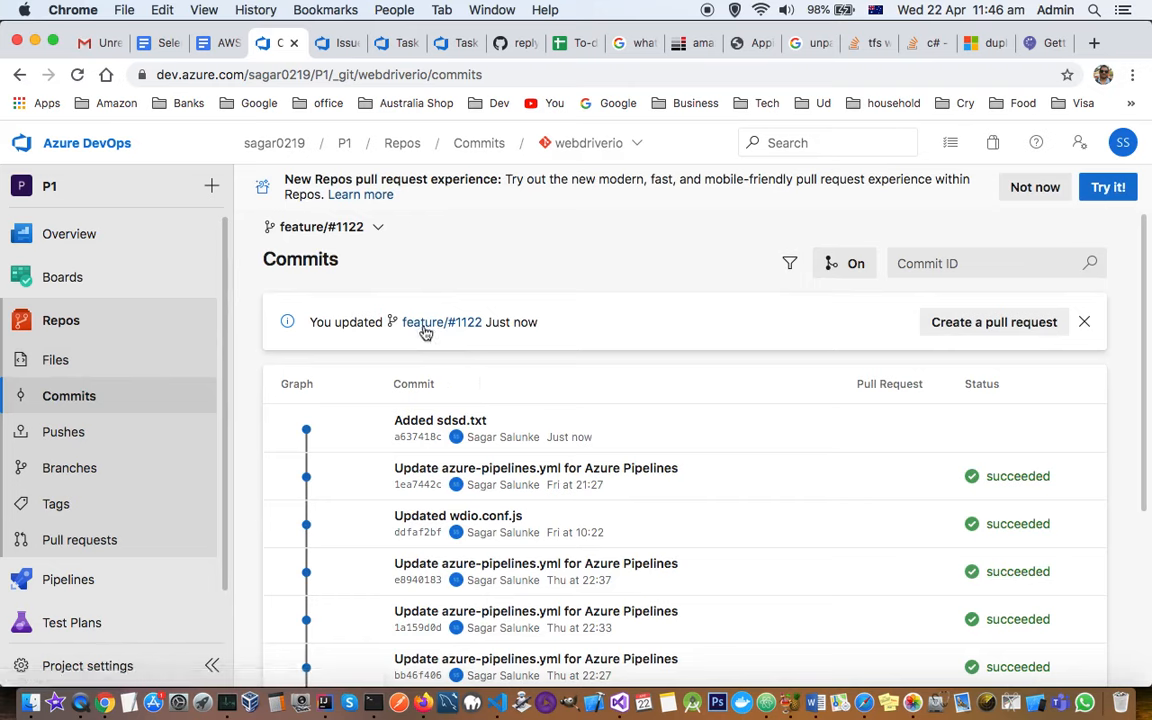
{"action": "left_click", "coordinate": [322, 226]}
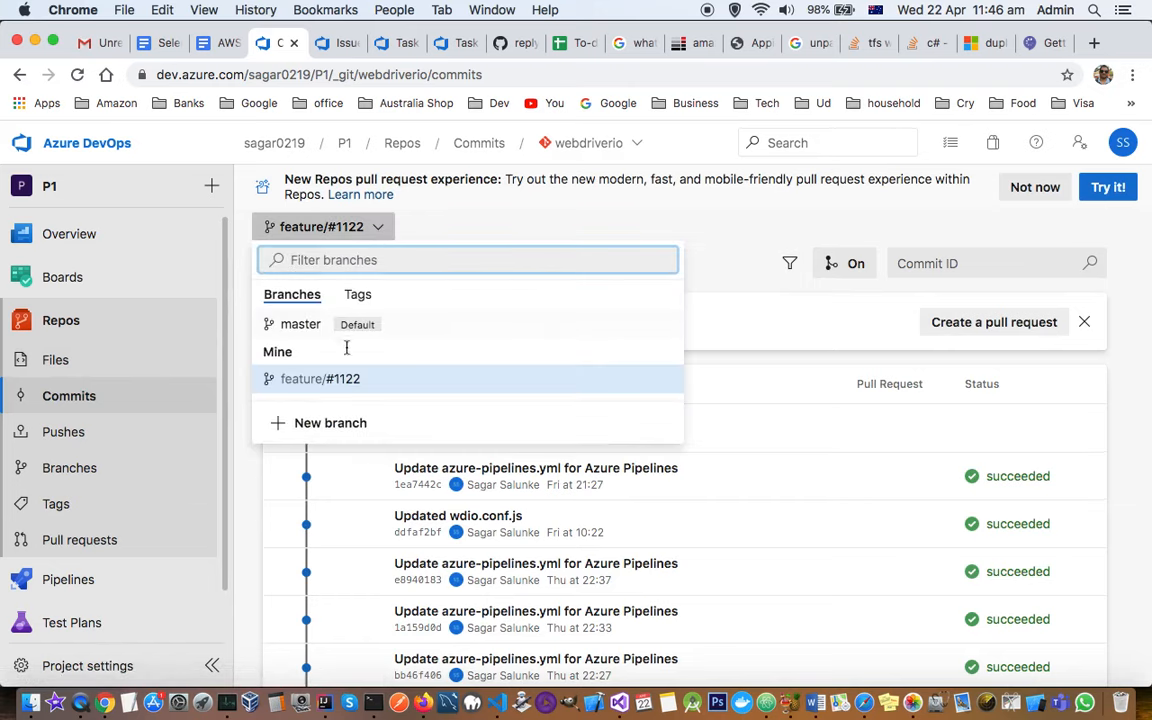
{"action": "left_click", "coordinate": [300, 324]}
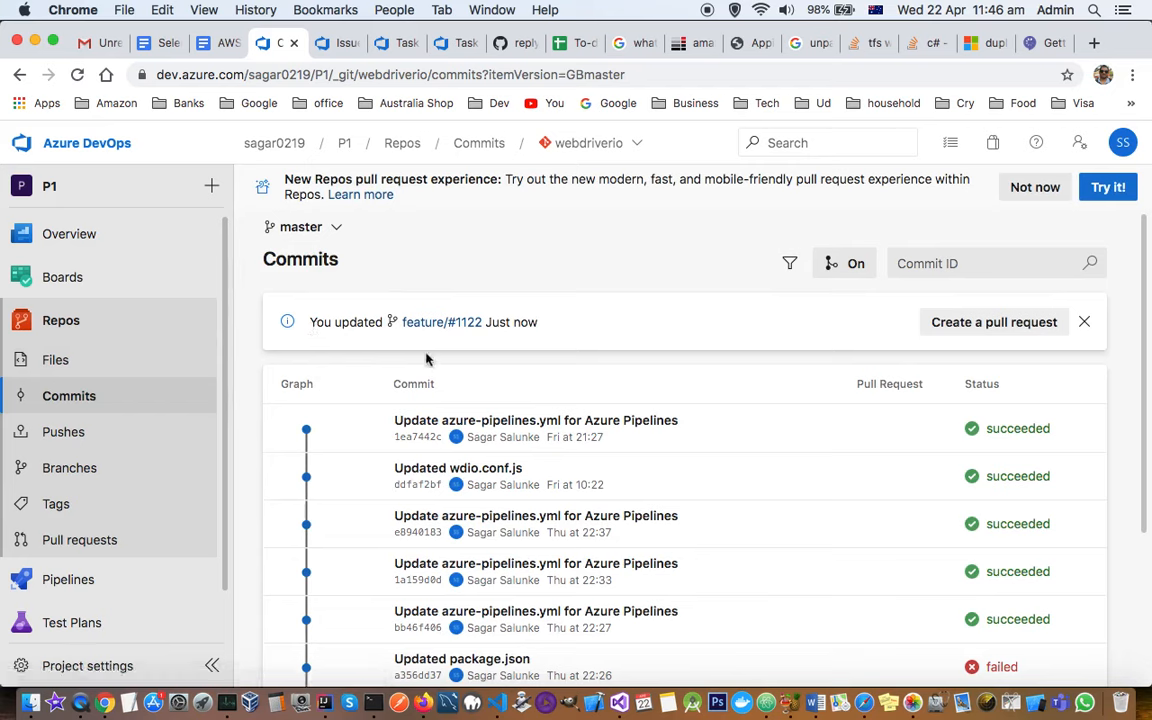
{"action": "mouse_move", "coordinate": [364, 338]}
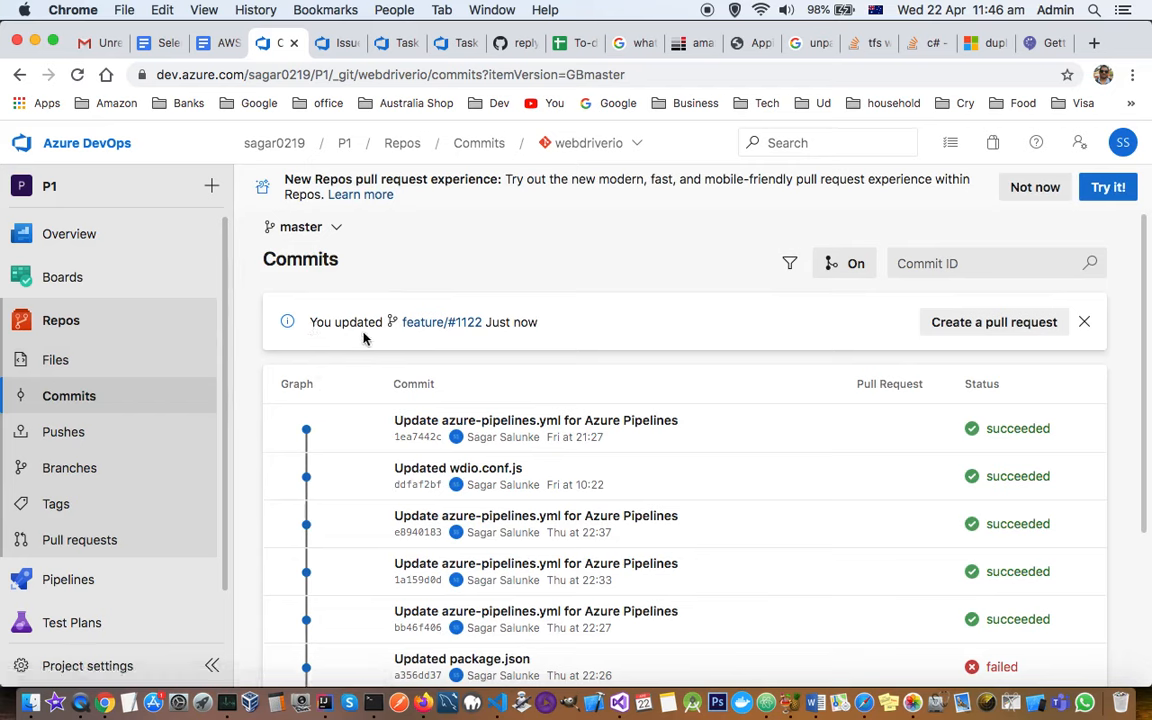
{"action": "mouse_move", "coordinate": [468, 332]}
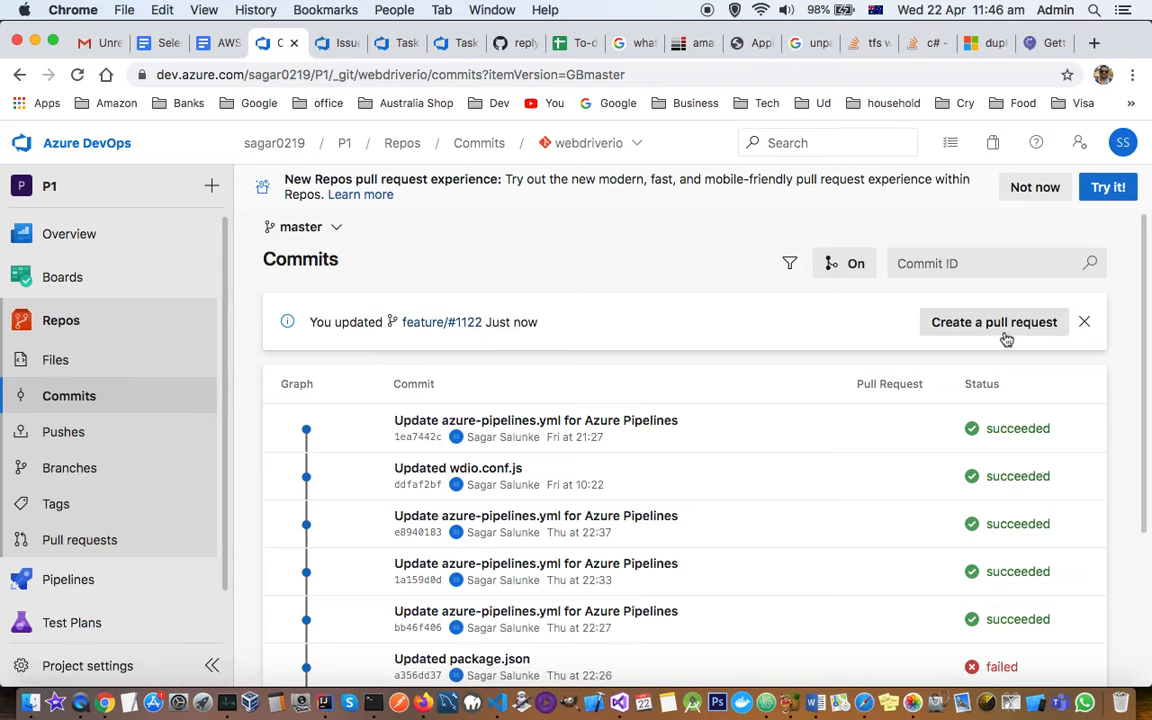
{"action": "left_click", "coordinate": [992, 320]}
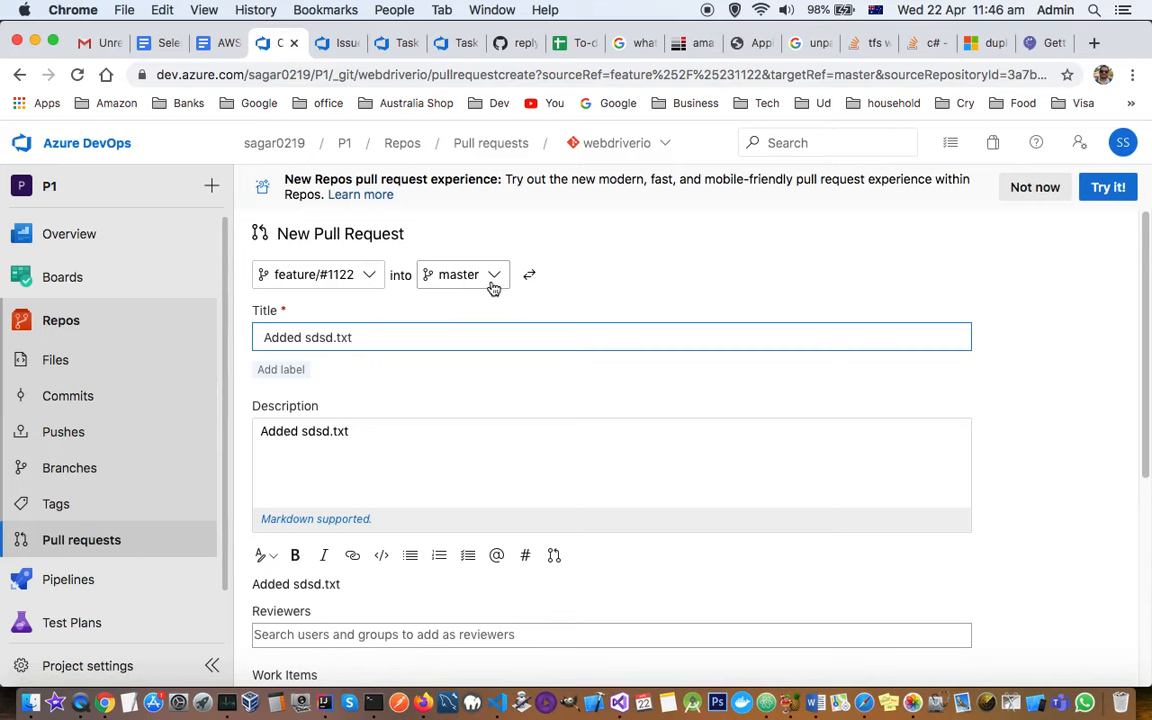
{"action": "scroll", "scroll_direction": "down", "scroll_amount": 3}
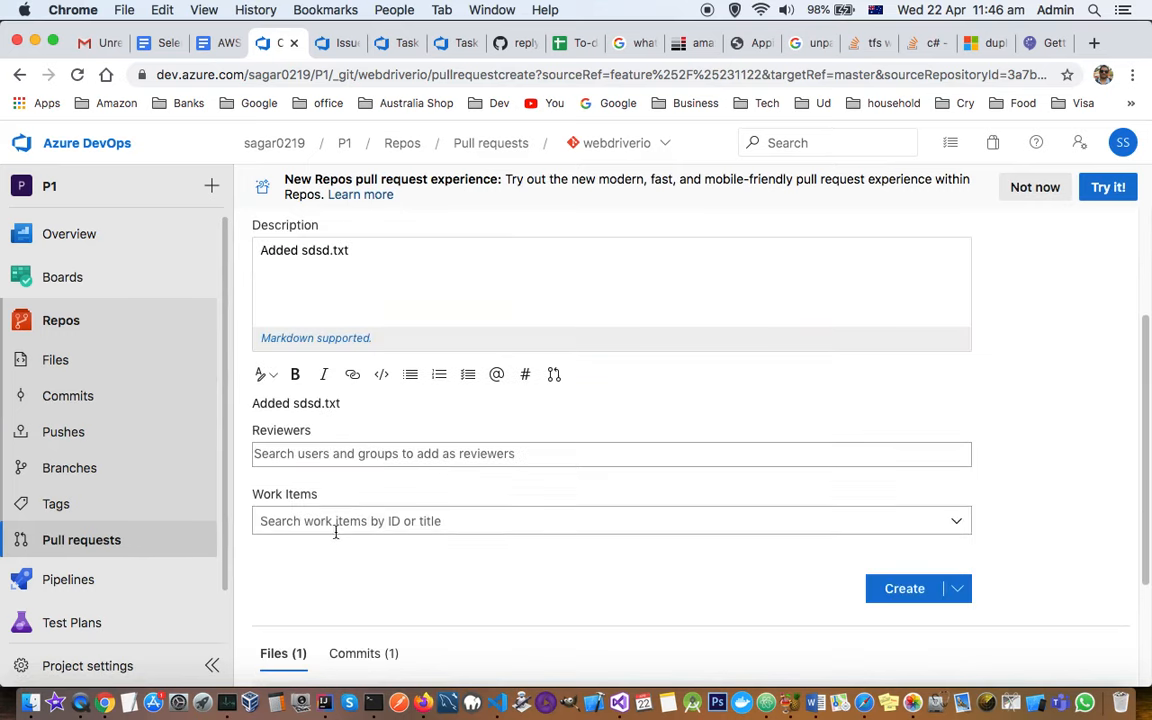
{"action": "left_click", "coordinate": [612, 452]}
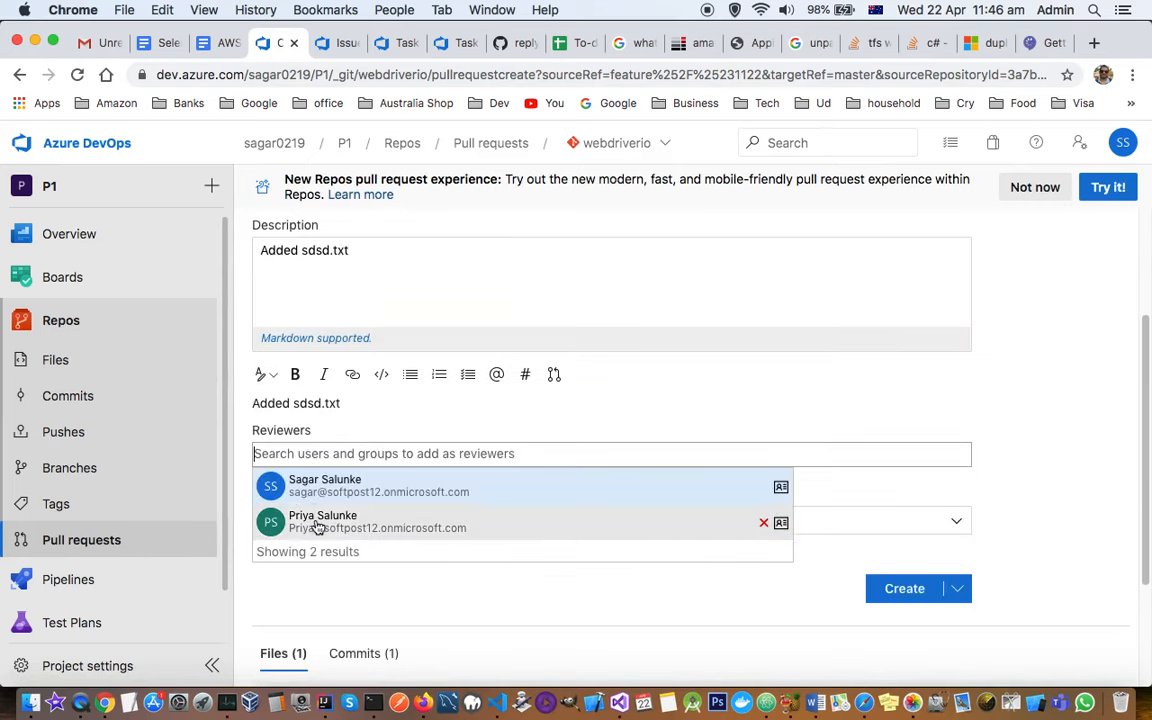
{"action": "left_click", "coordinate": [322, 520]}
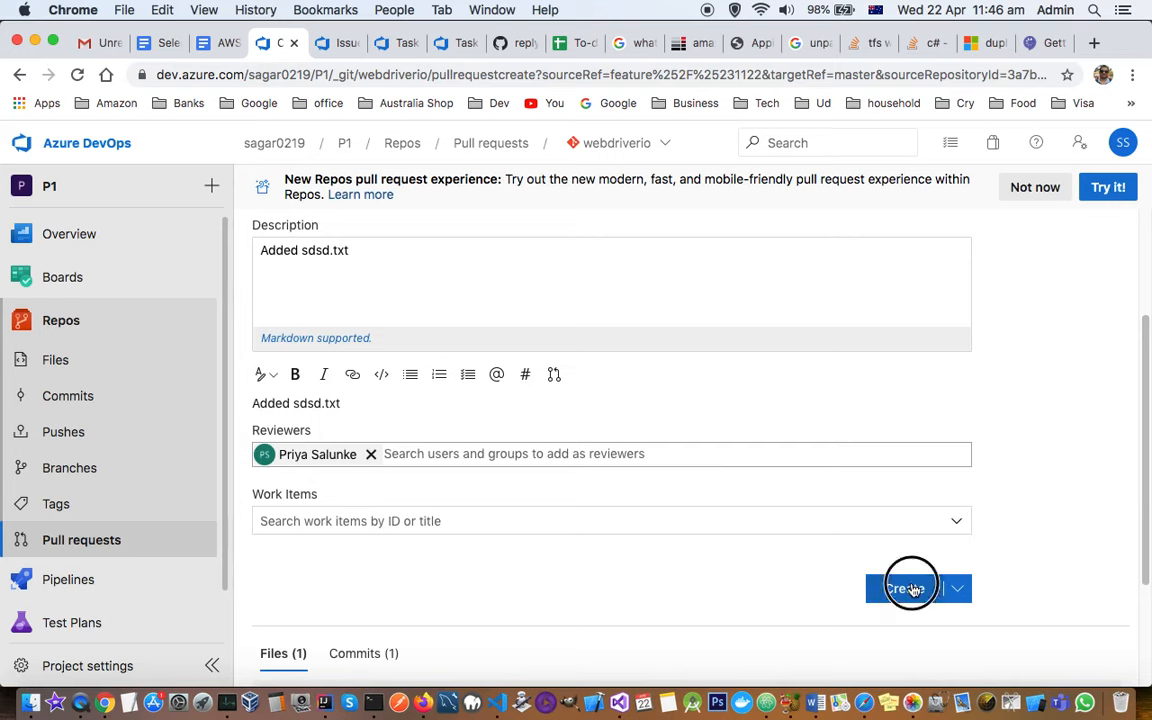
{"action": "left_click", "coordinate": [904, 588]}
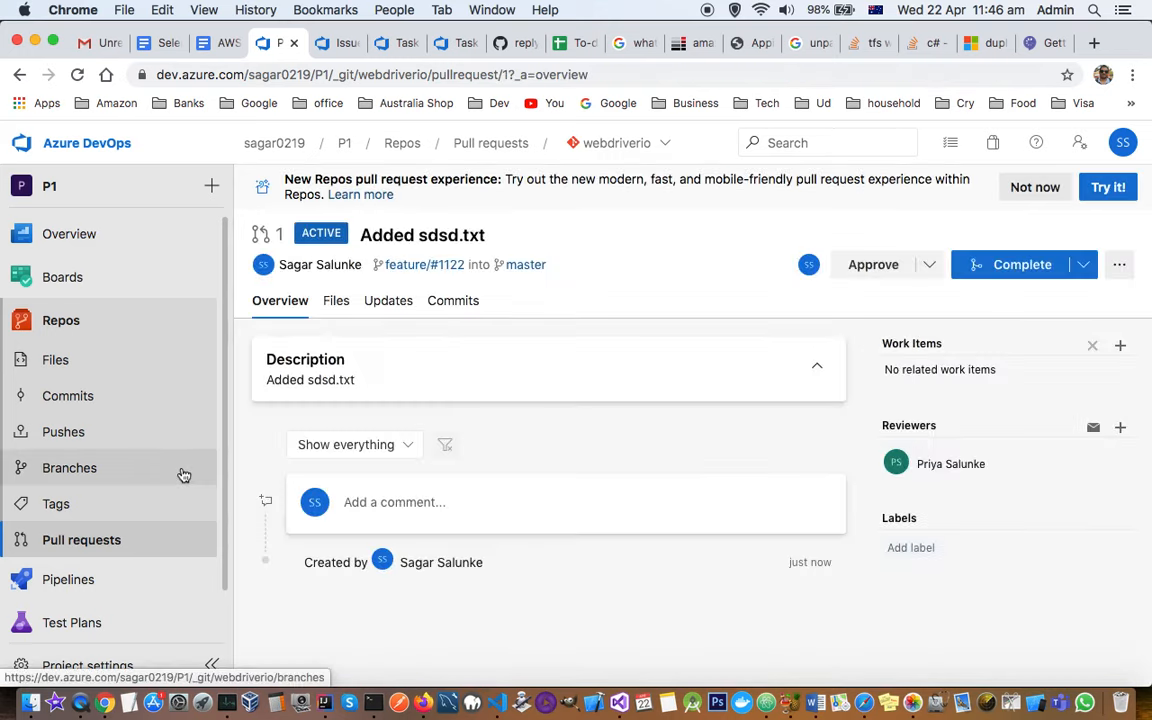
Step: Dismiss the welcome tip and view the pull request's changed files: one empty sdsd.txt added
{"action": "left_click", "coordinate": [1108, 188]}
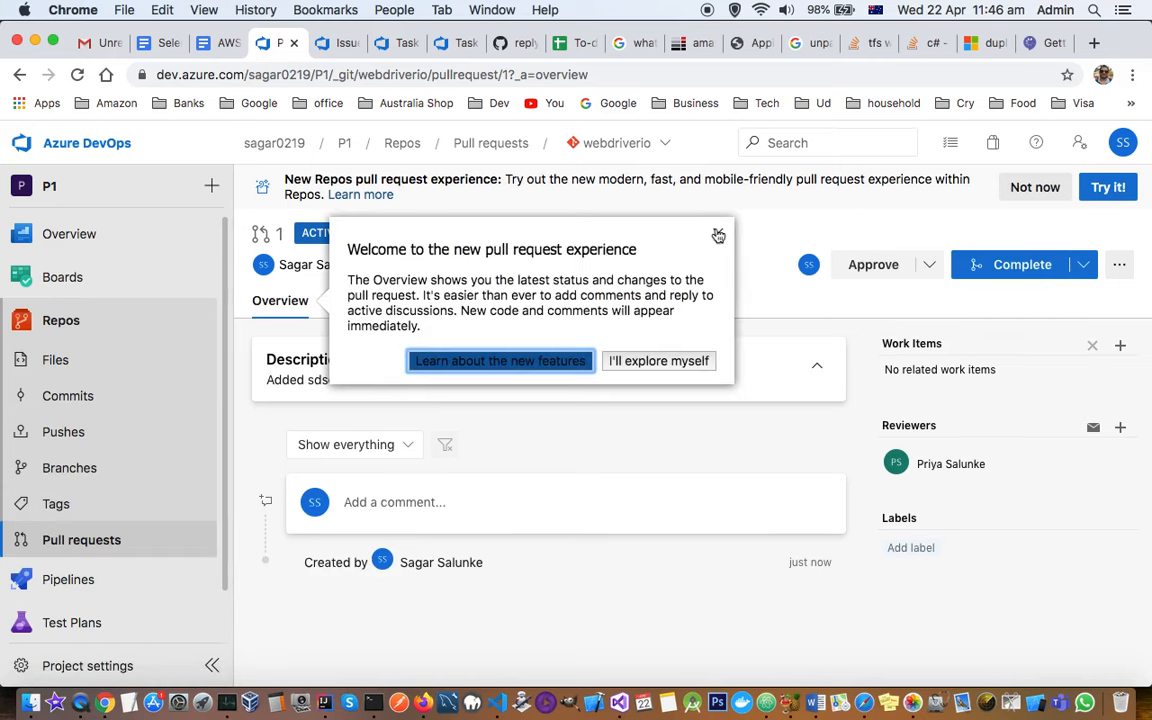
{"action": "left_click", "coordinate": [718, 236]}
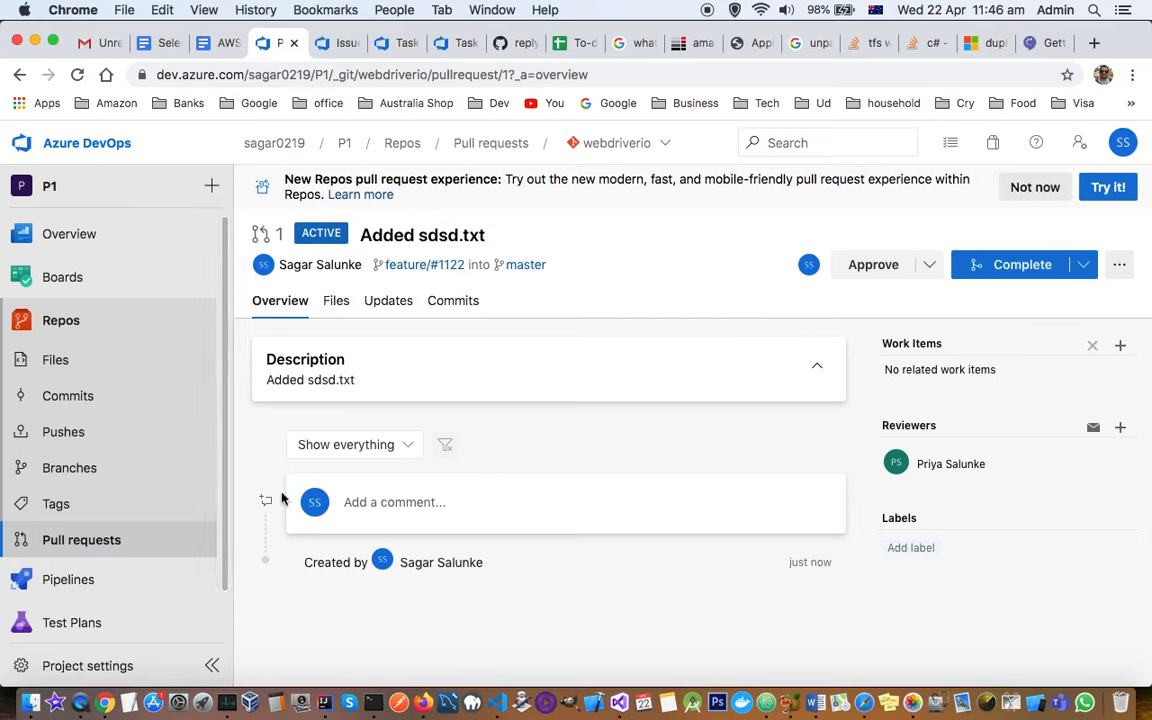
{"action": "mouse_move", "coordinate": [284, 270]}
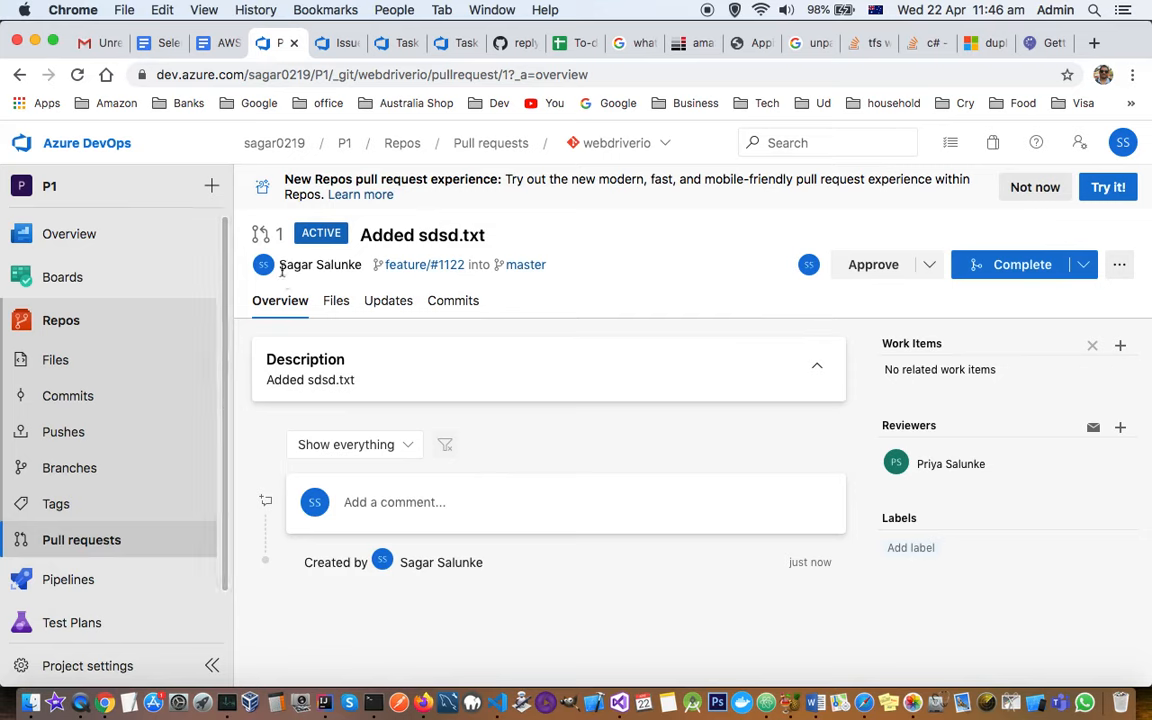
{"action": "mouse_move", "coordinate": [414, 500]}
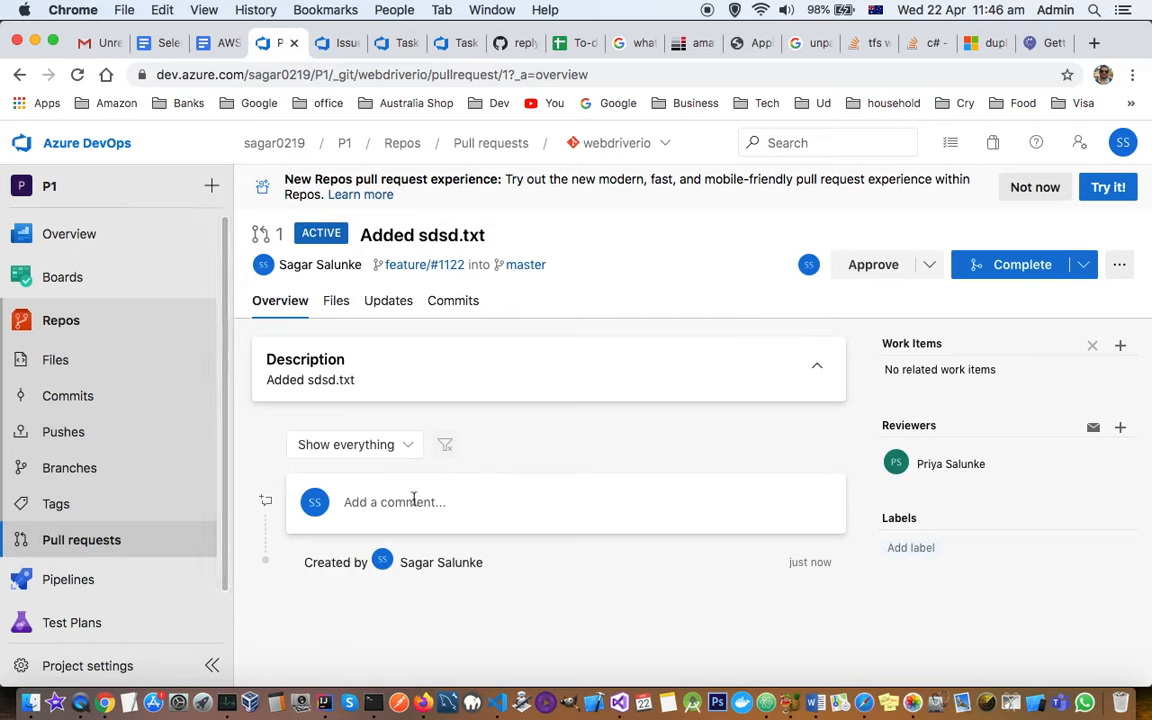
{"action": "left_click", "coordinate": [334, 300]}
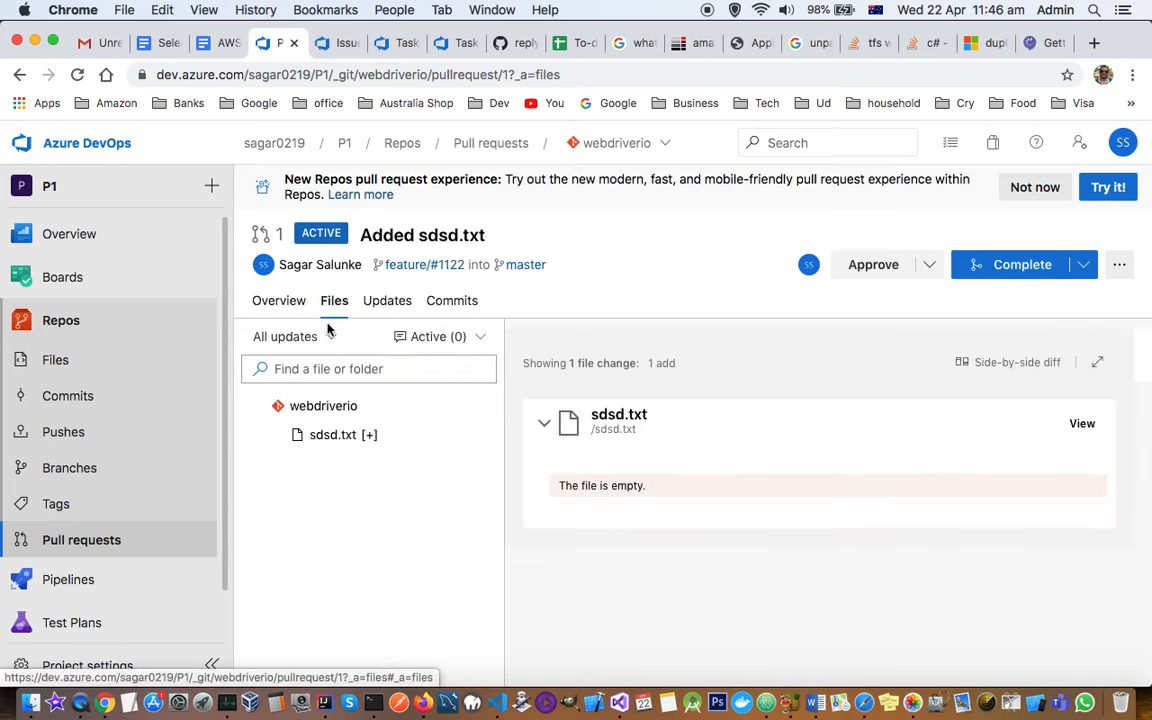
Step: Check the All updates filter, then view the update history showing pushed commit a637418c
{"action": "left_click", "coordinate": [332, 336]}
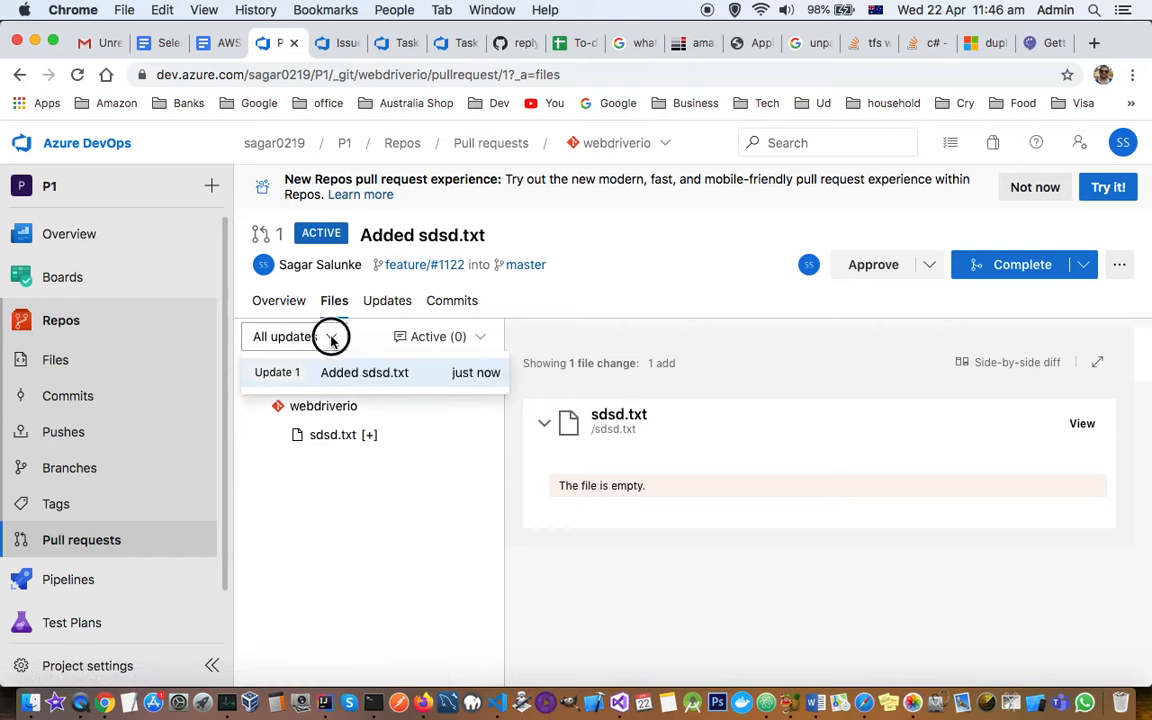
{"action": "left_click", "coordinate": [332, 336]}
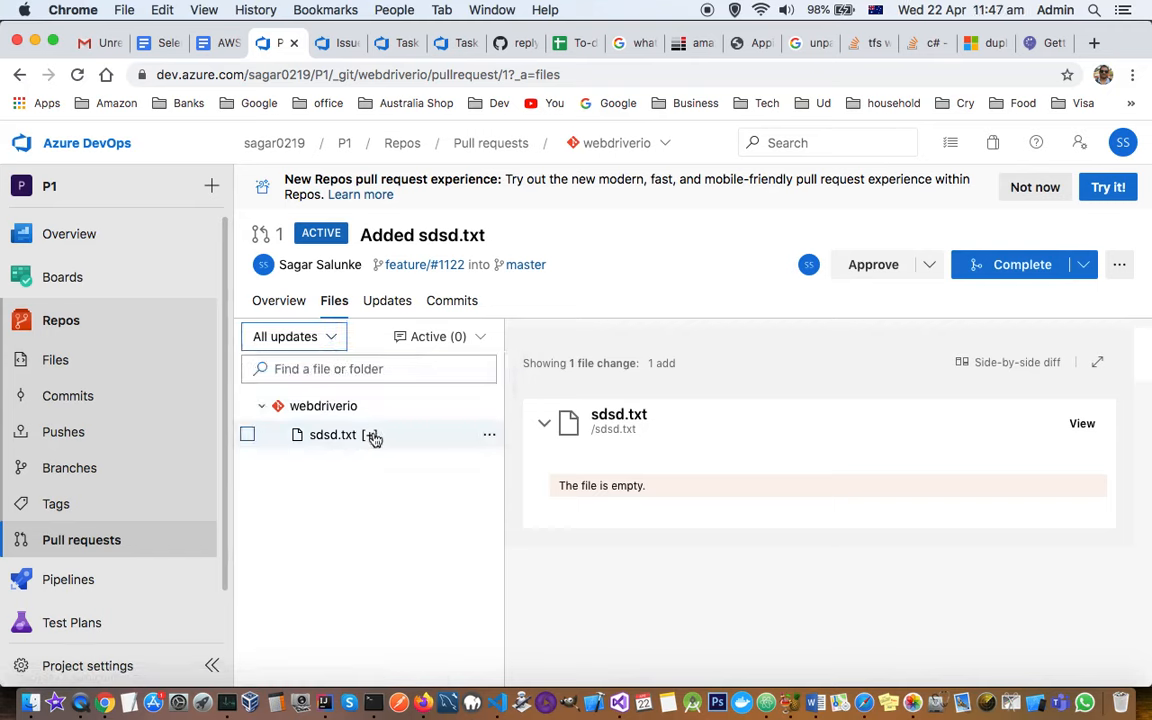
{"action": "mouse_move", "coordinate": [636, 460]}
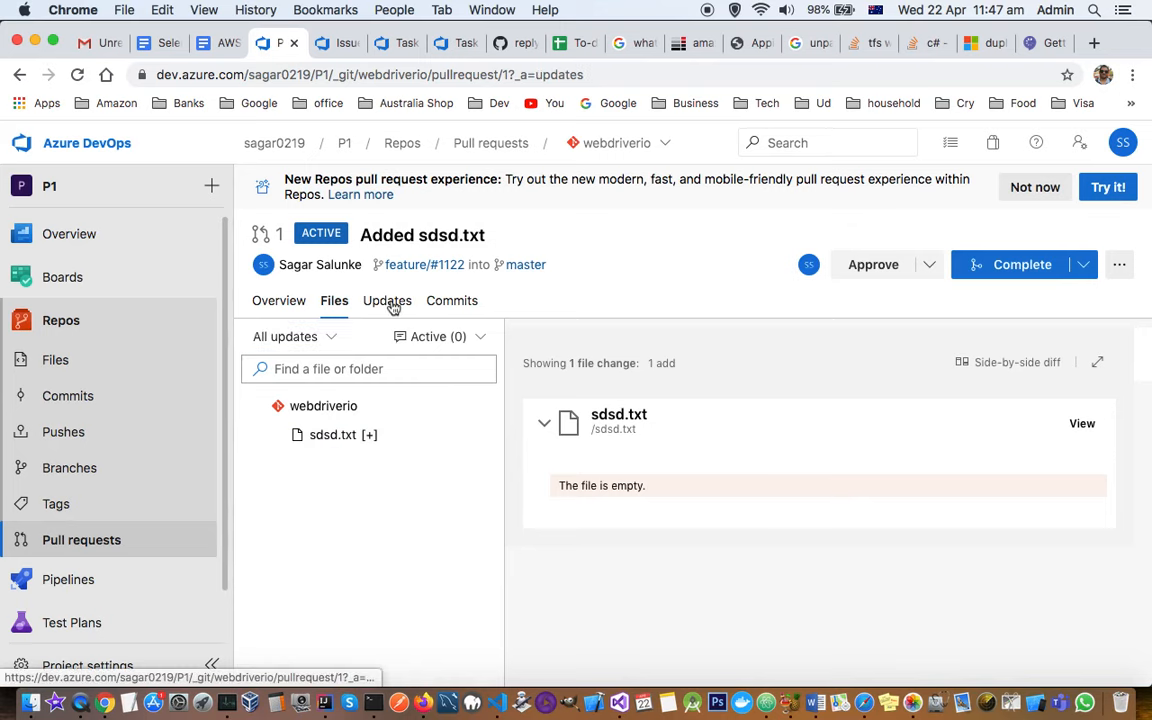
{"action": "left_click", "coordinate": [386, 300]}
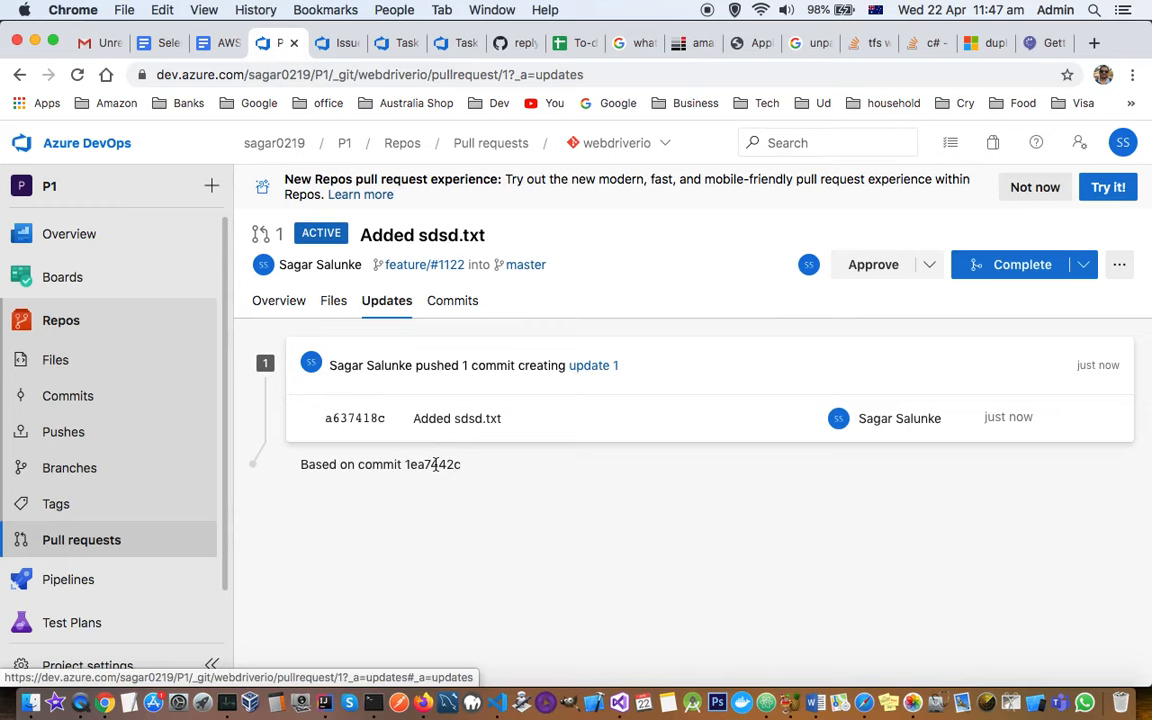
{"action": "mouse_move", "coordinate": [442, 286]}
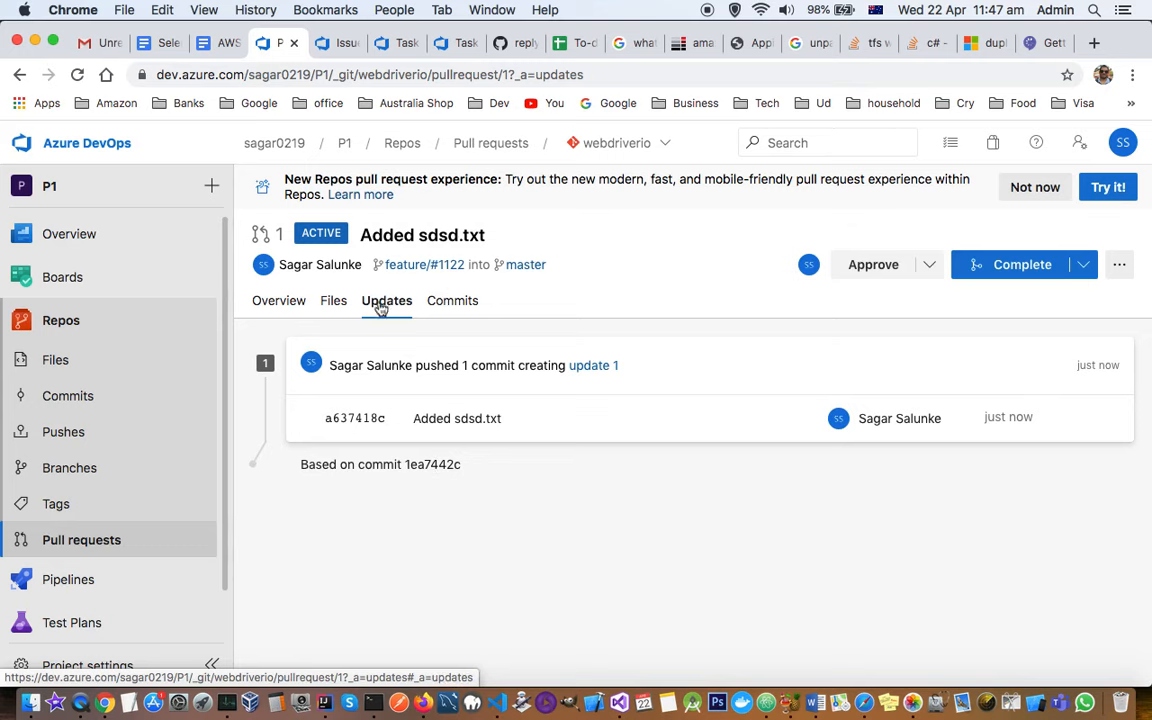
{"action": "mouse_move", "coordinate": [382, 342]}
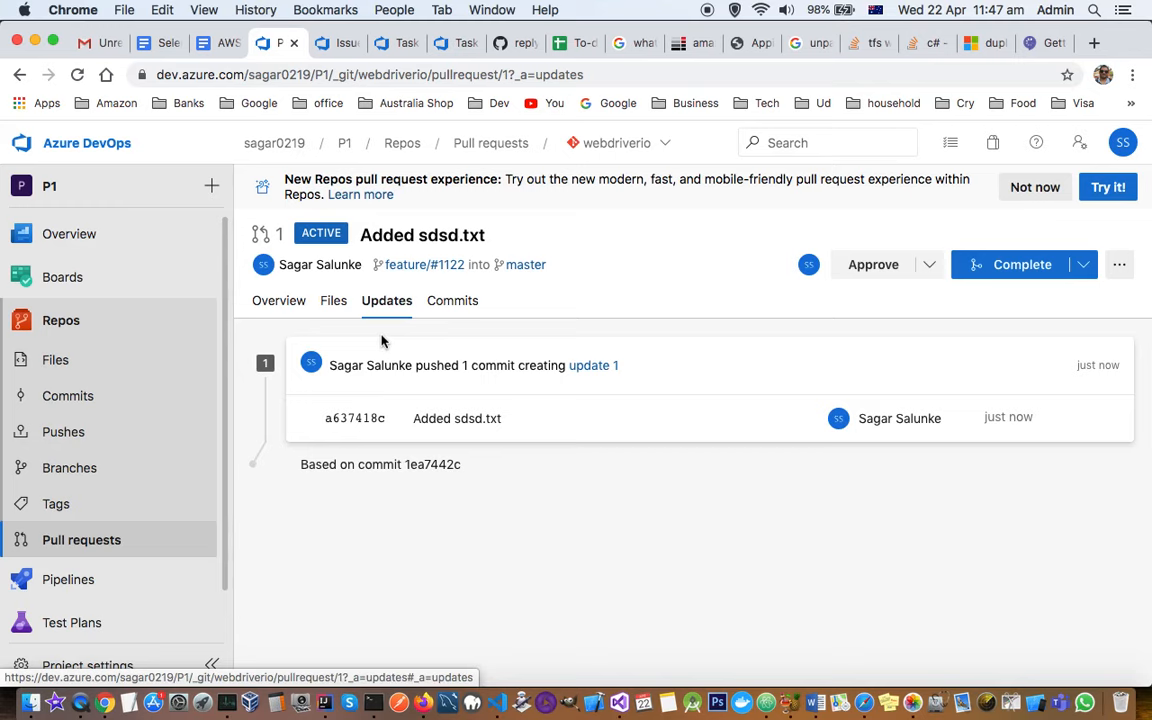
{"action": "mouse_move", "coordinate": [412, 260]}
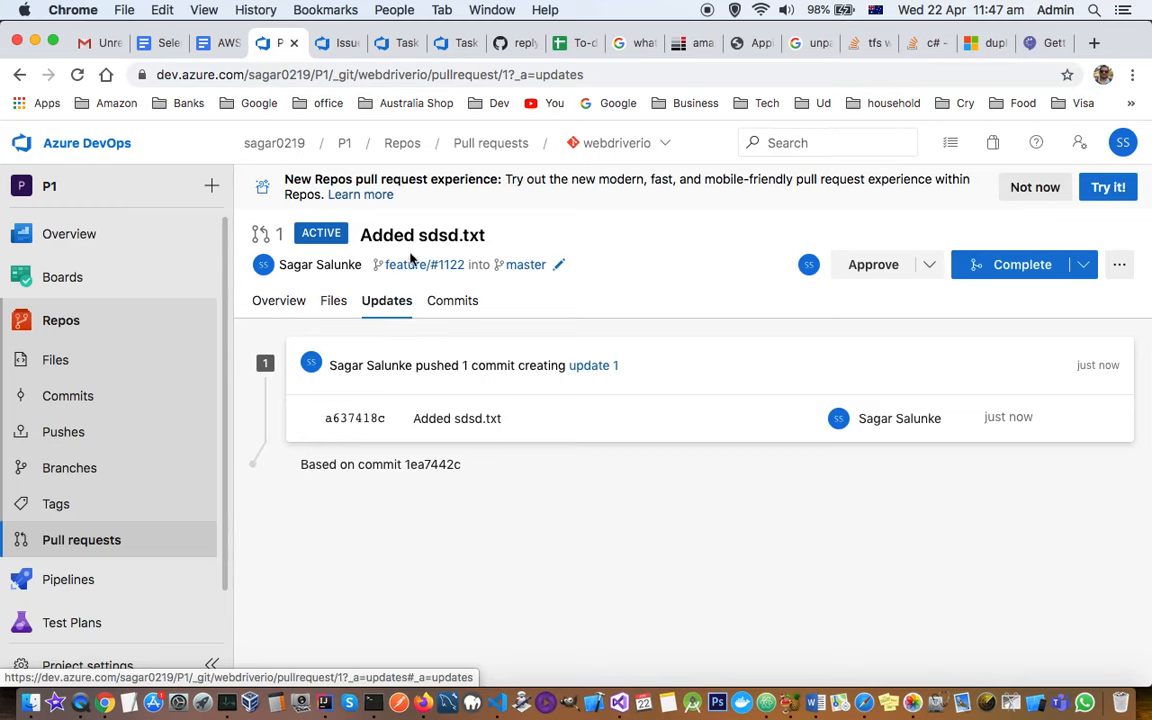
{"action": "mouse_move", "coordinate": [484, 344]}
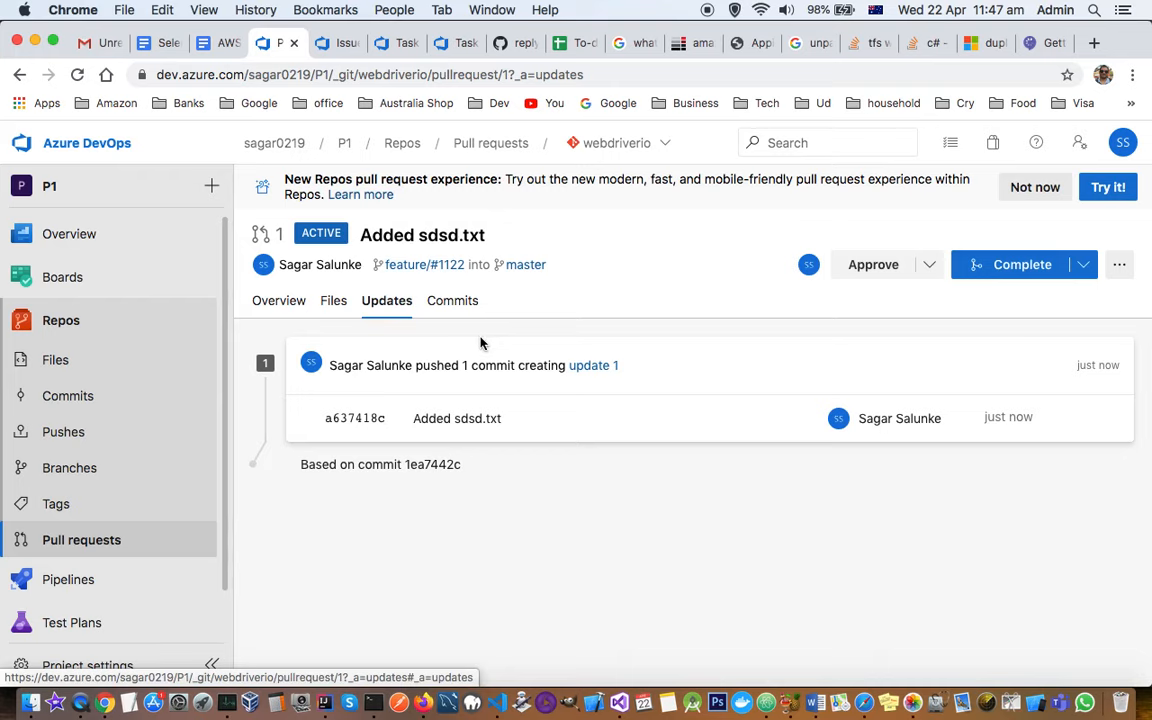
{"action": "mouse_move", "coordinate": [458, 400]}
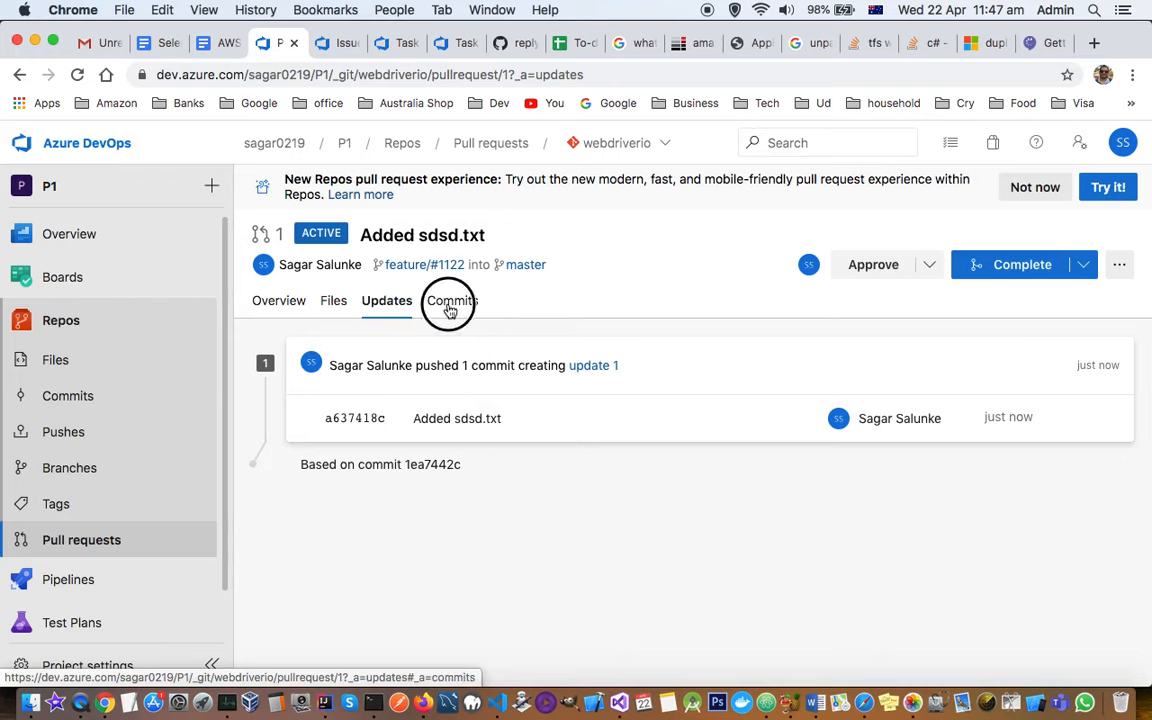
Step: List the pull request's single commit a637418c 'Added sdsd.txt' and show the reviewer vote options
{"action": "left_click", "coordinate": [452, 300]}
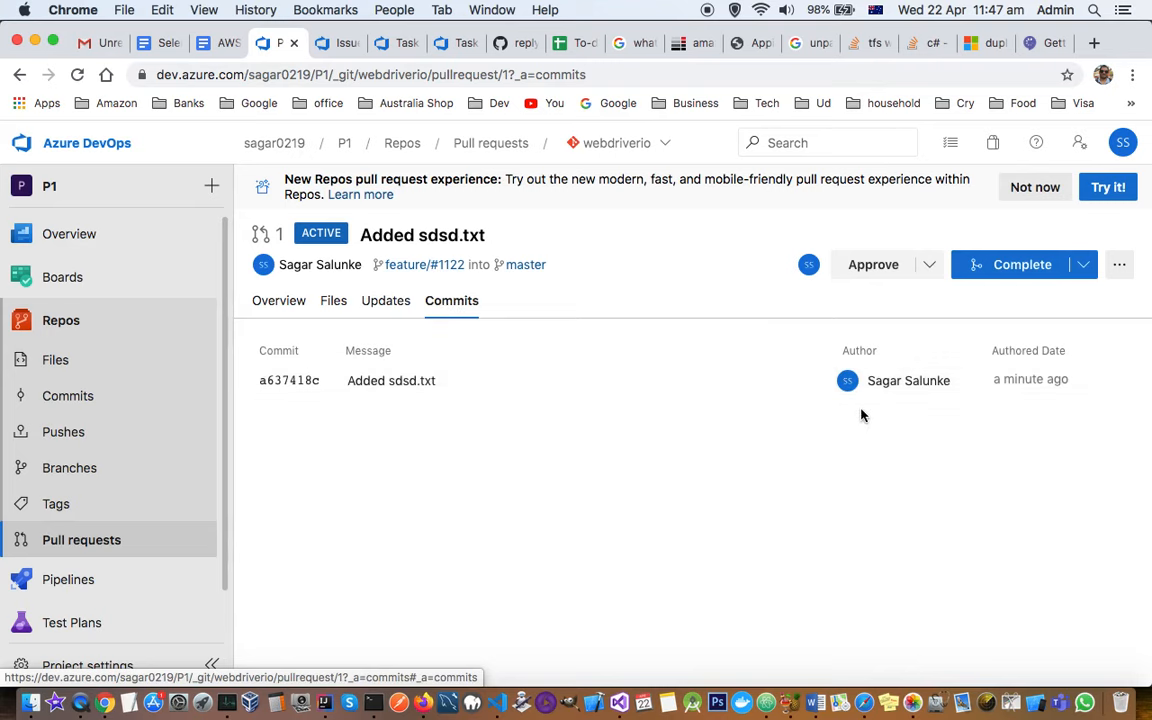
{"action": "left_click", "coordinate": [928, 264]}
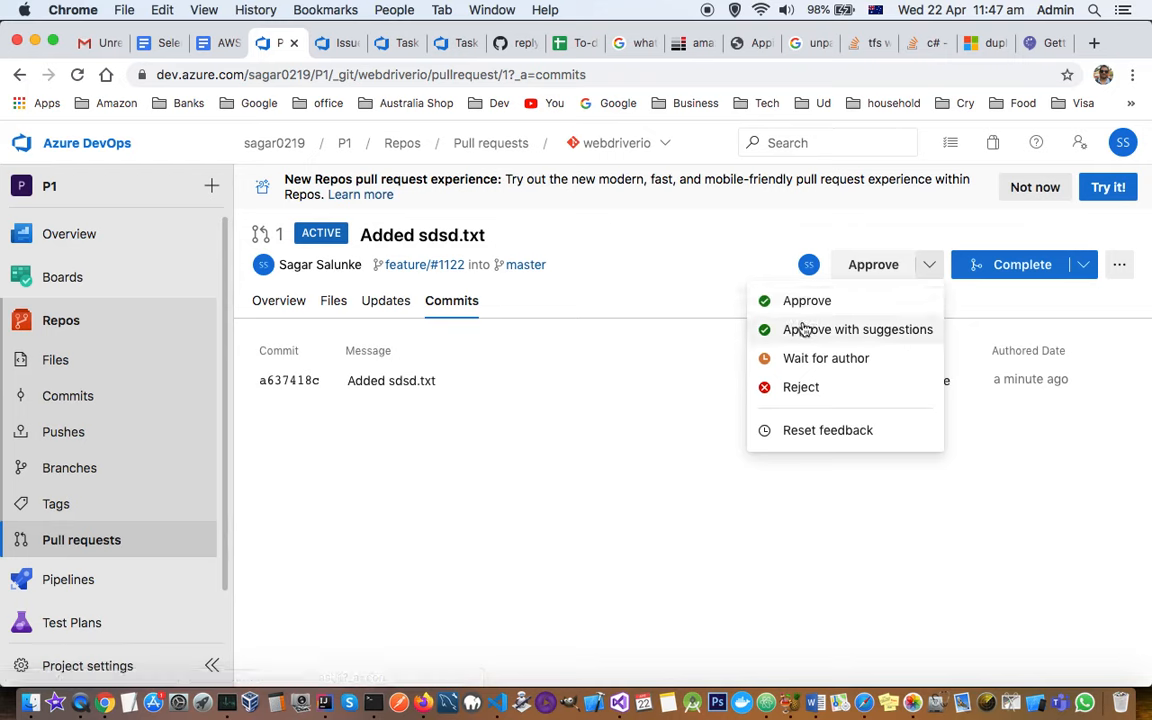
{"action": "mouse_move", "coordinate": [826, 358]}
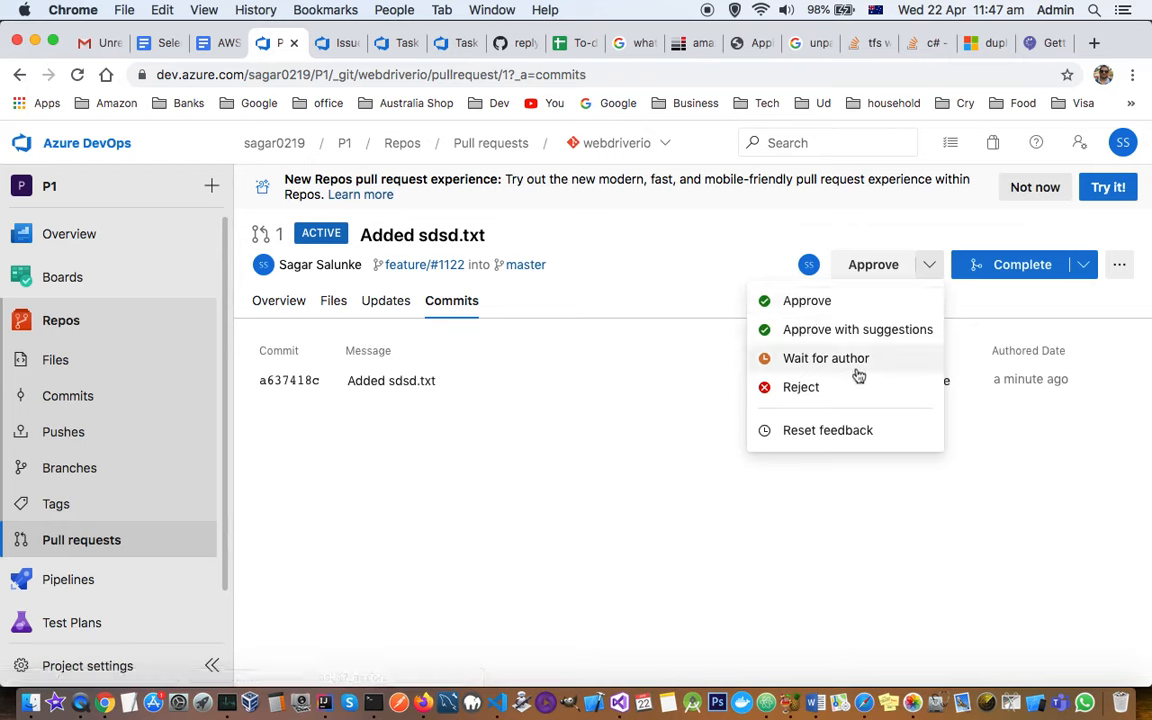
{"action": "mouse_move", "coordinate": [1040, 304]}
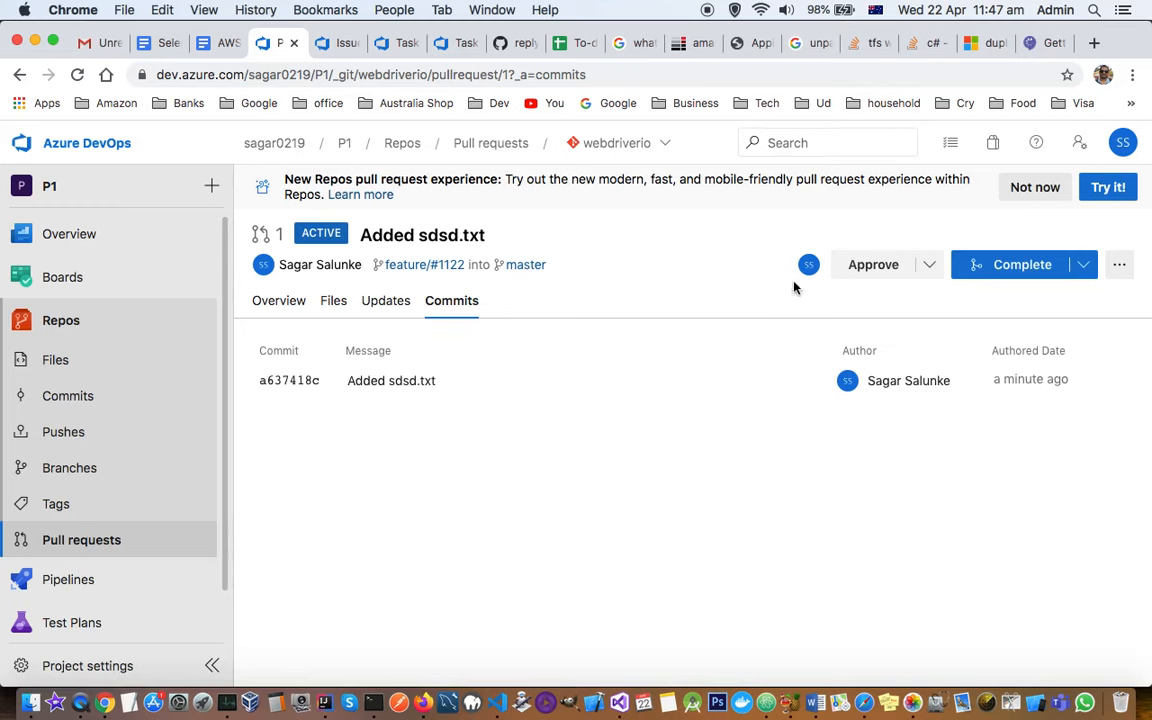
{"action": "mouse_move", "coordinate": [970, 310]}
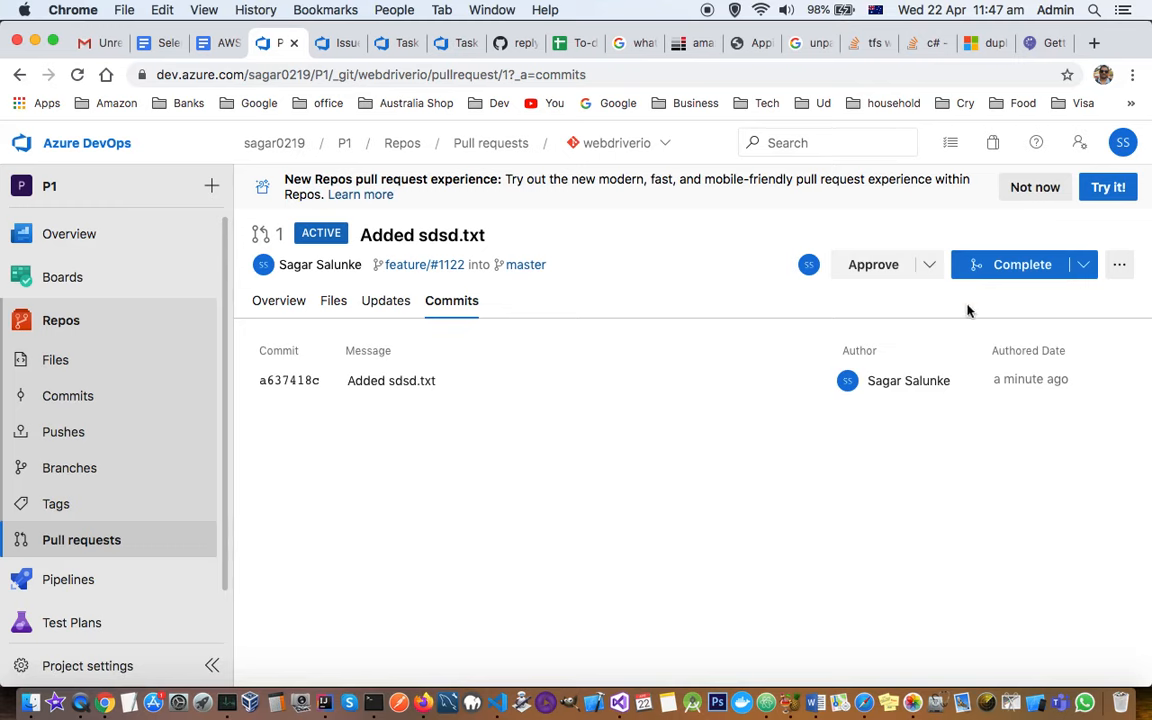
{"action": "mouse_move", "coordinate": [996, 304]}
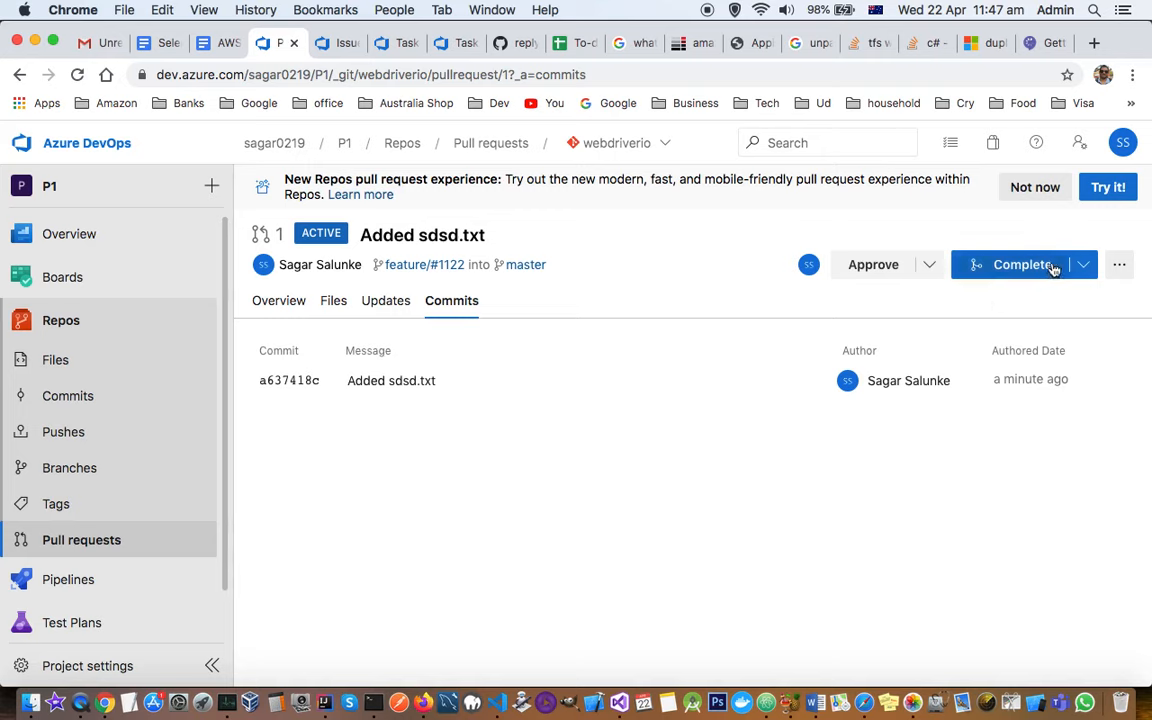
Step: Review the Complete dropdown choices and the more-actions list (Share, Follow, Cherry-pick)
{"action": "left_click", "coordinate": [1084, 264]}
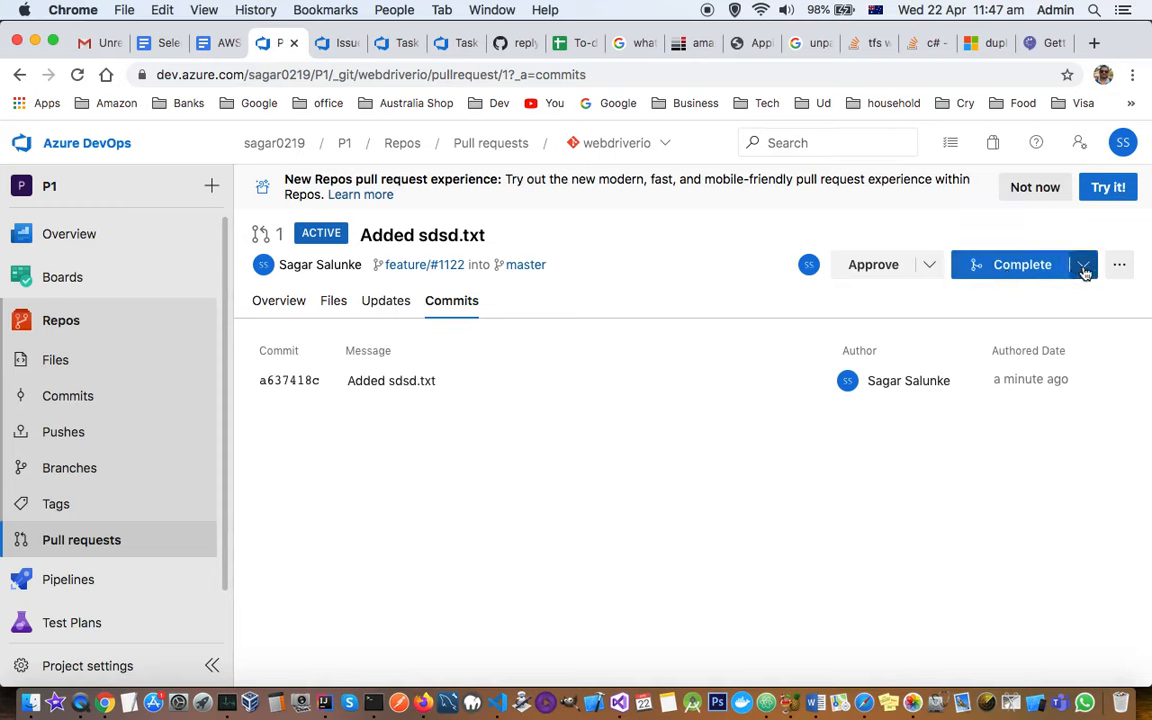
{"action": "left_click", "coordinate": [1084, 264]}
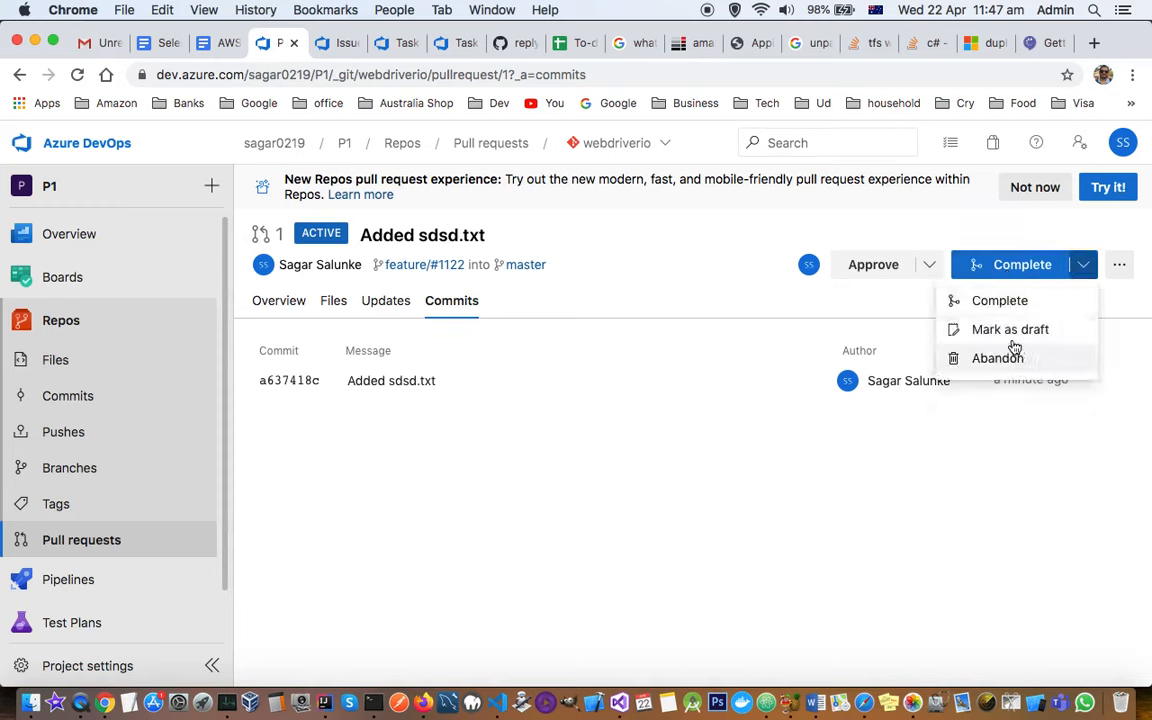
{"action": "mouse_move", "coordinate": [1010, 328]}
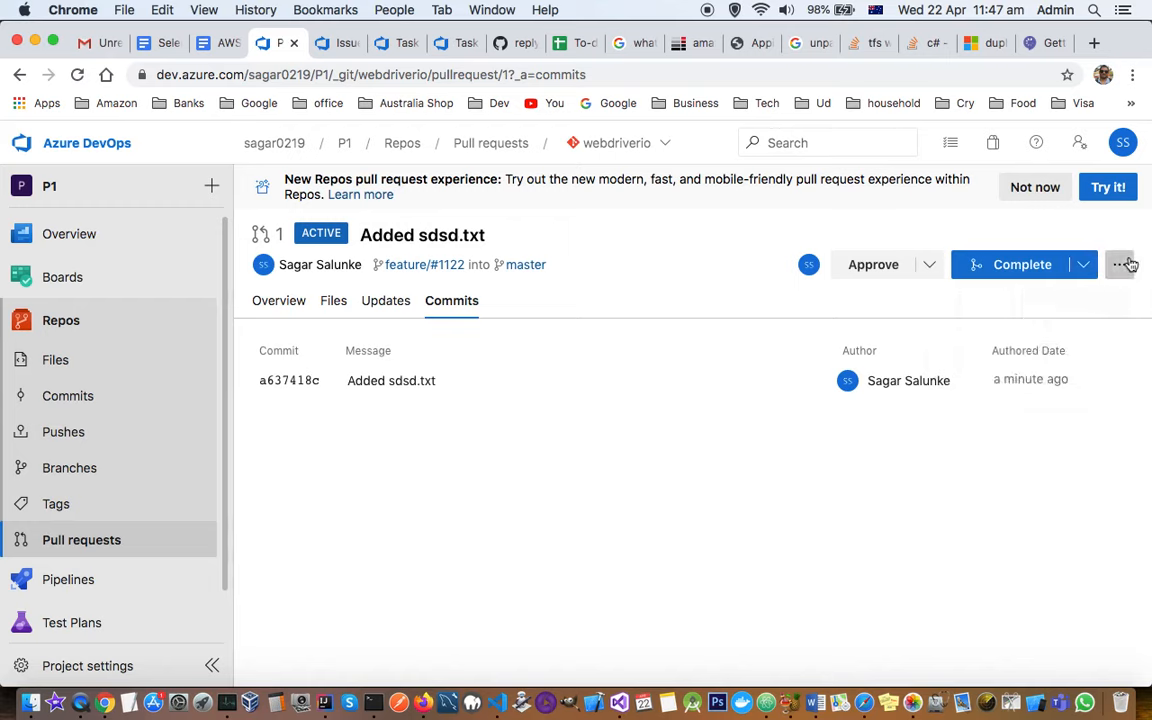
{"action": "left_click", "coordinate": [1120, 264]}
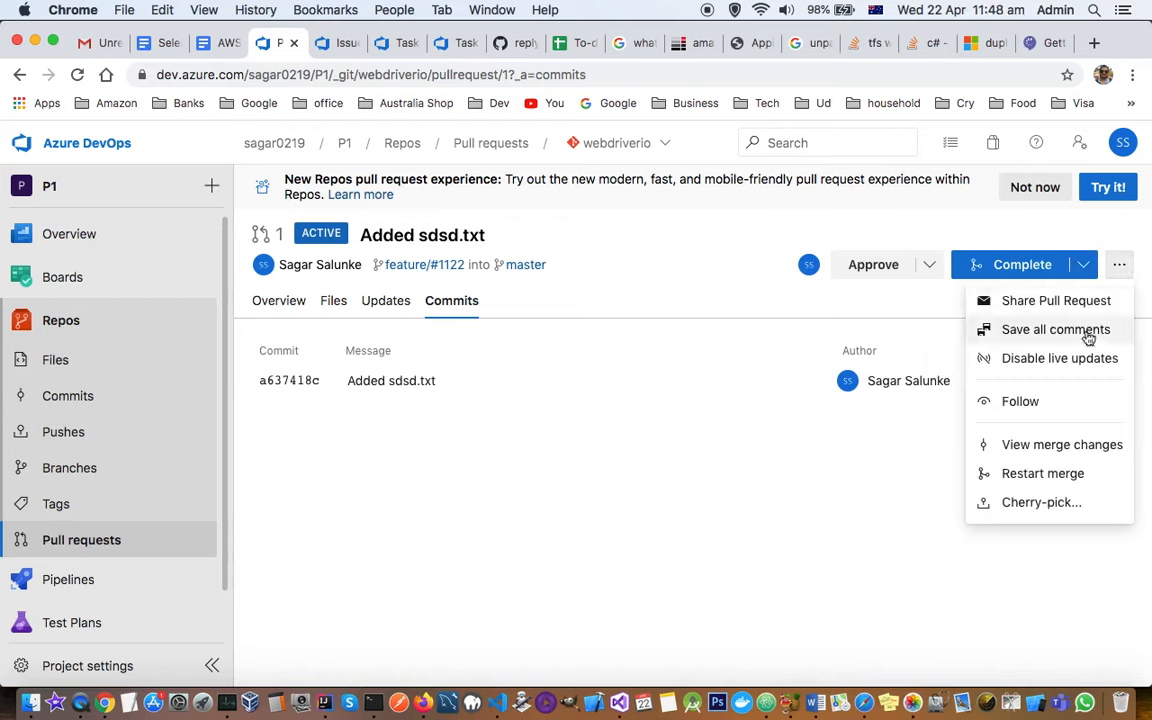
{"action": "mouse_move", "coordinate": [1068, 502]}
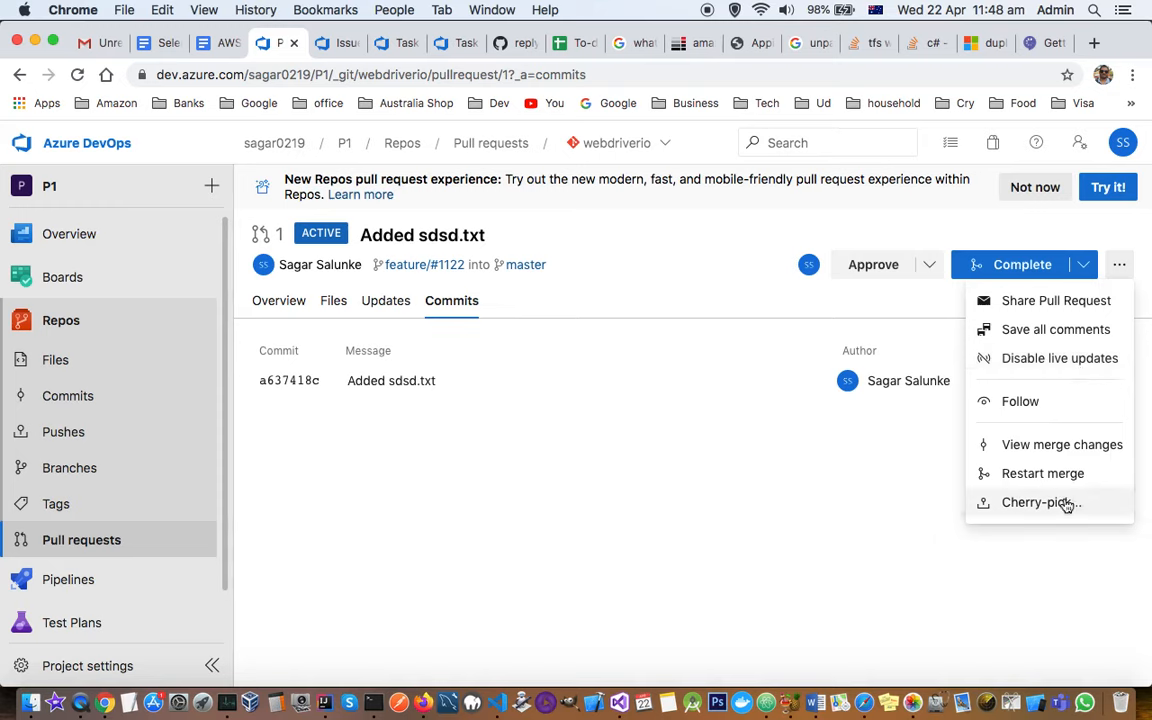
{"action": "mouse_move", "coordinate": [1050, 358]}
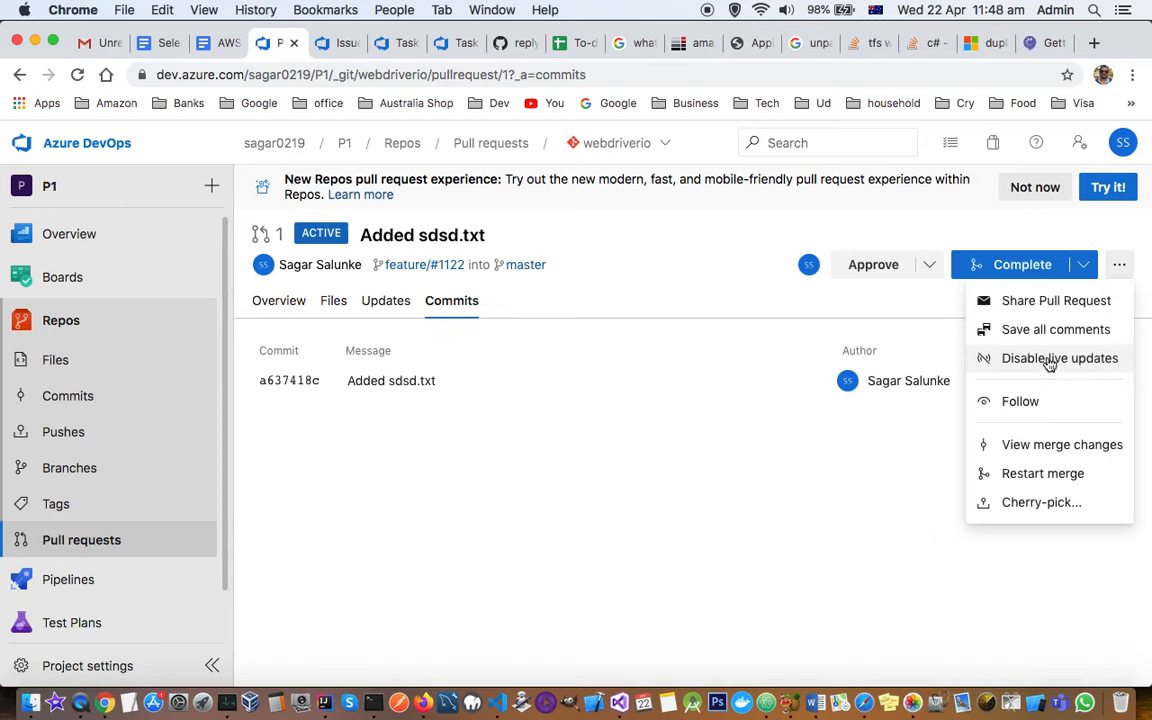
{"action": "mouse_move", "coordinate": [1040, 502]}
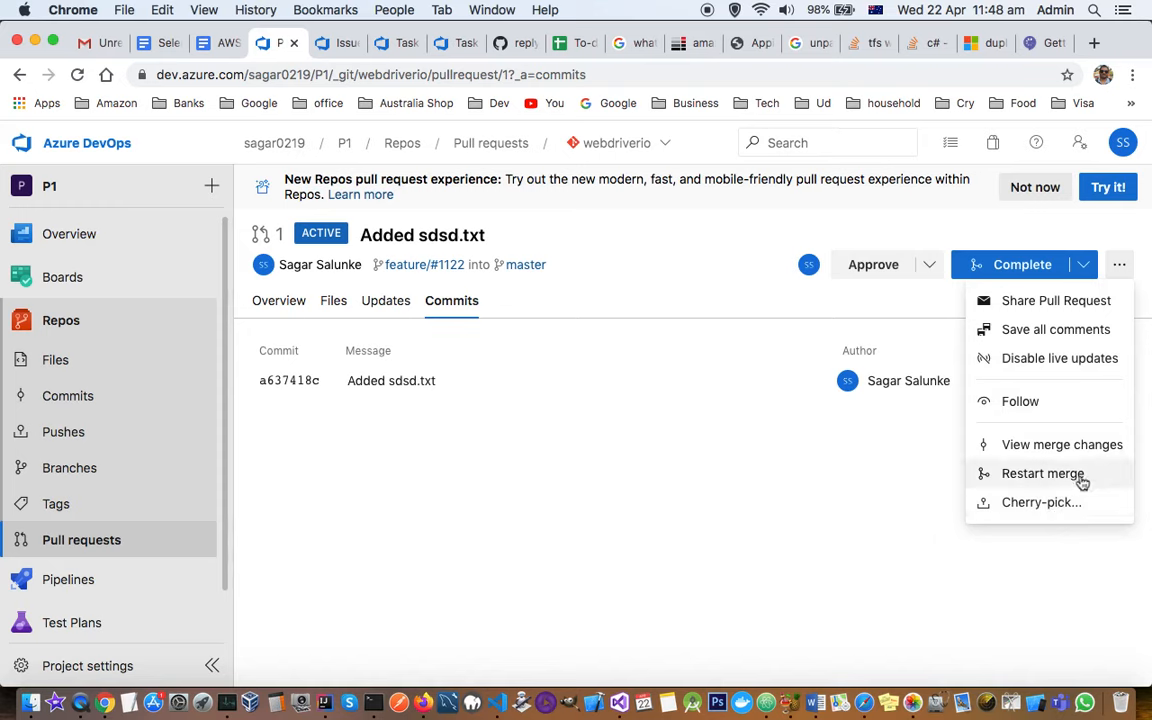
{"action": "mouse_move", "coordinate": [1044, 518]}
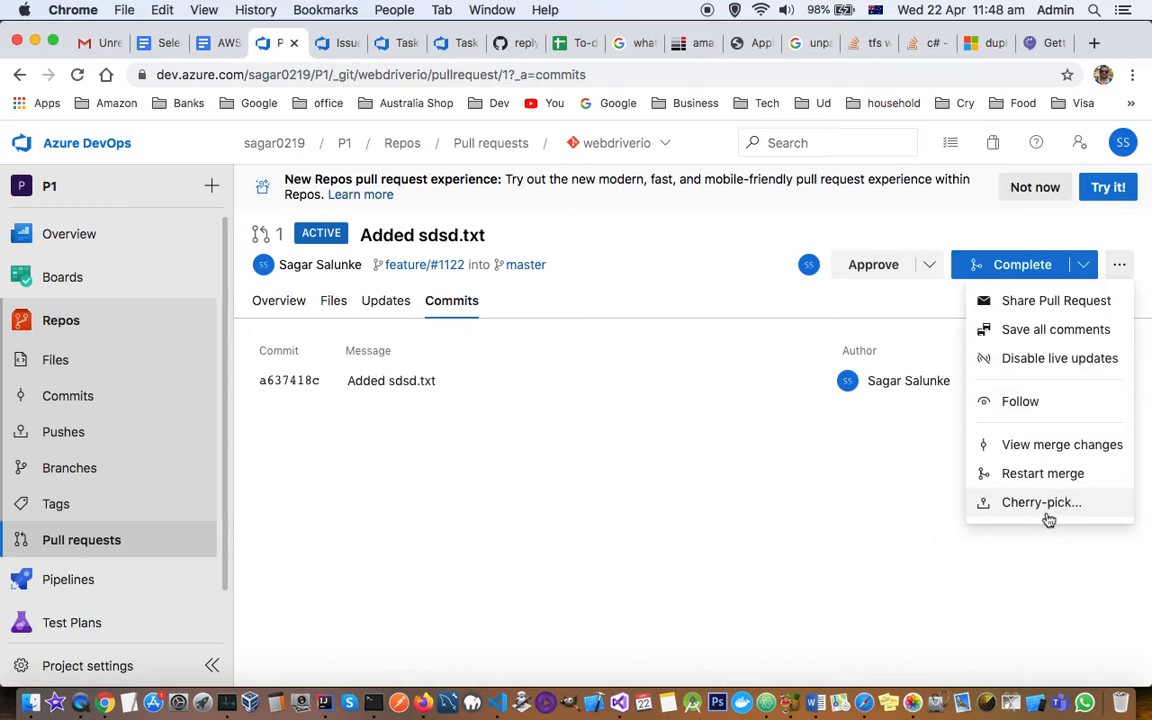
{"action": "mouse_move", "coordinate": [1048, 516]}
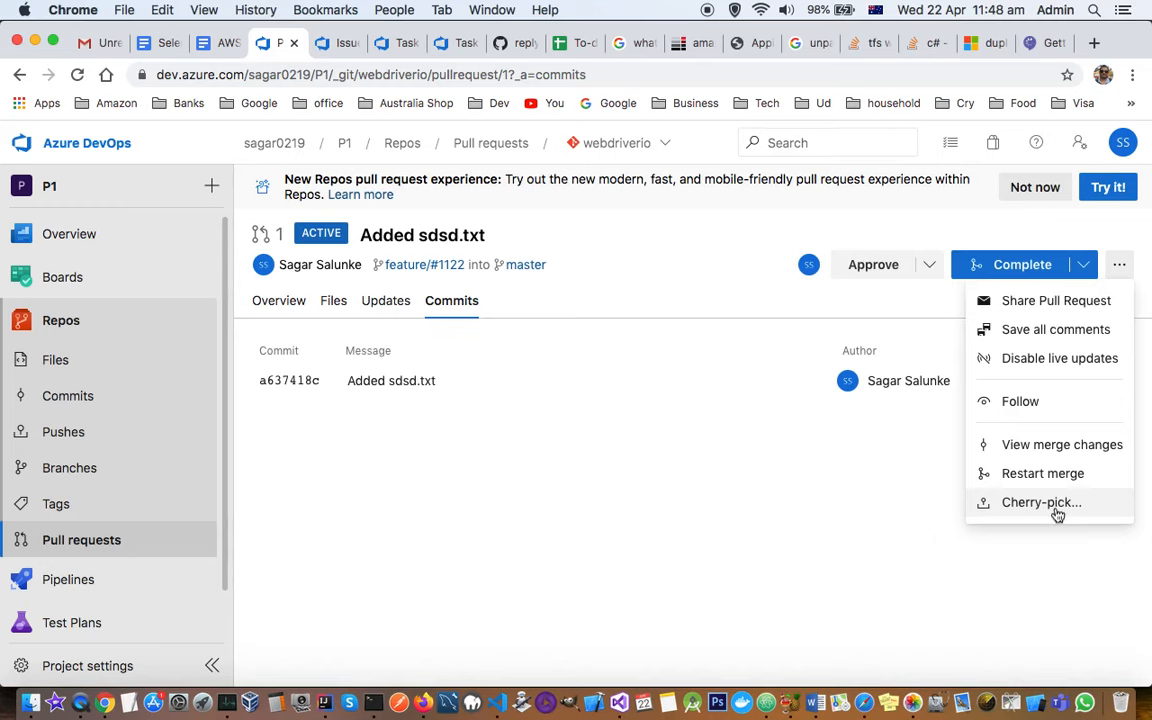
{"action": "mouse_move", "coordinate": [982, 482]}
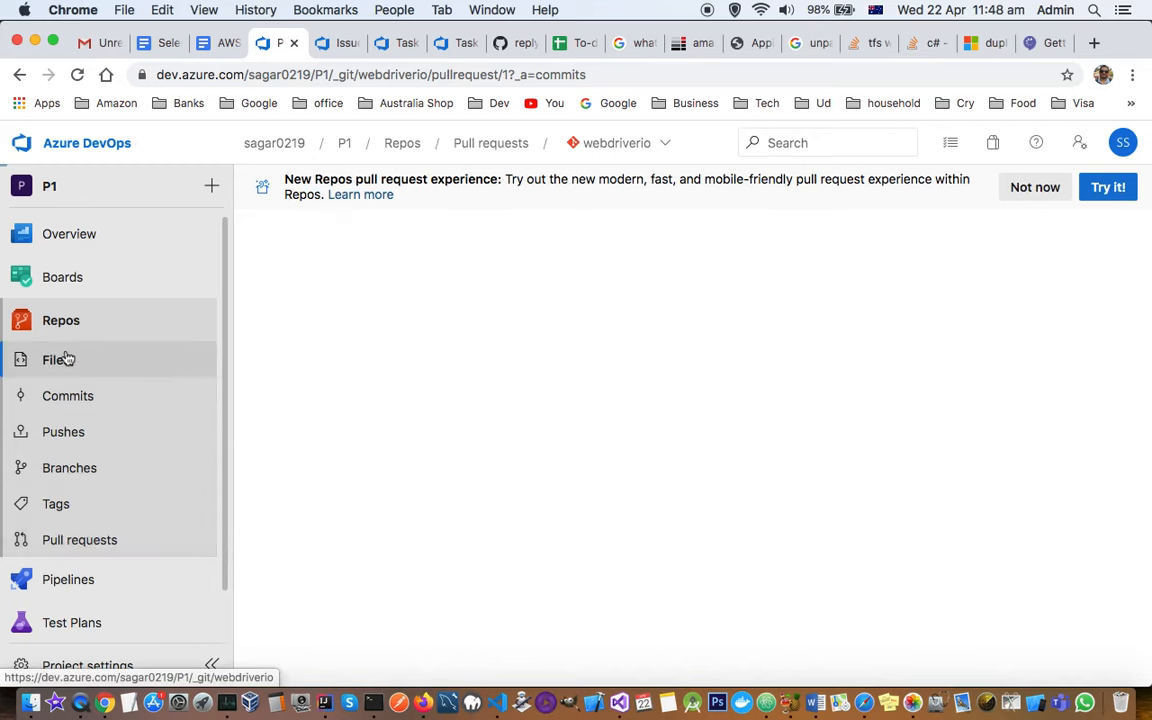
Step: Return to the webdriverio master files listing test, azure-pipelines.yml, package.json and wdio.conf.js
{"action": "left_click", "coordinate": [56, 360]}
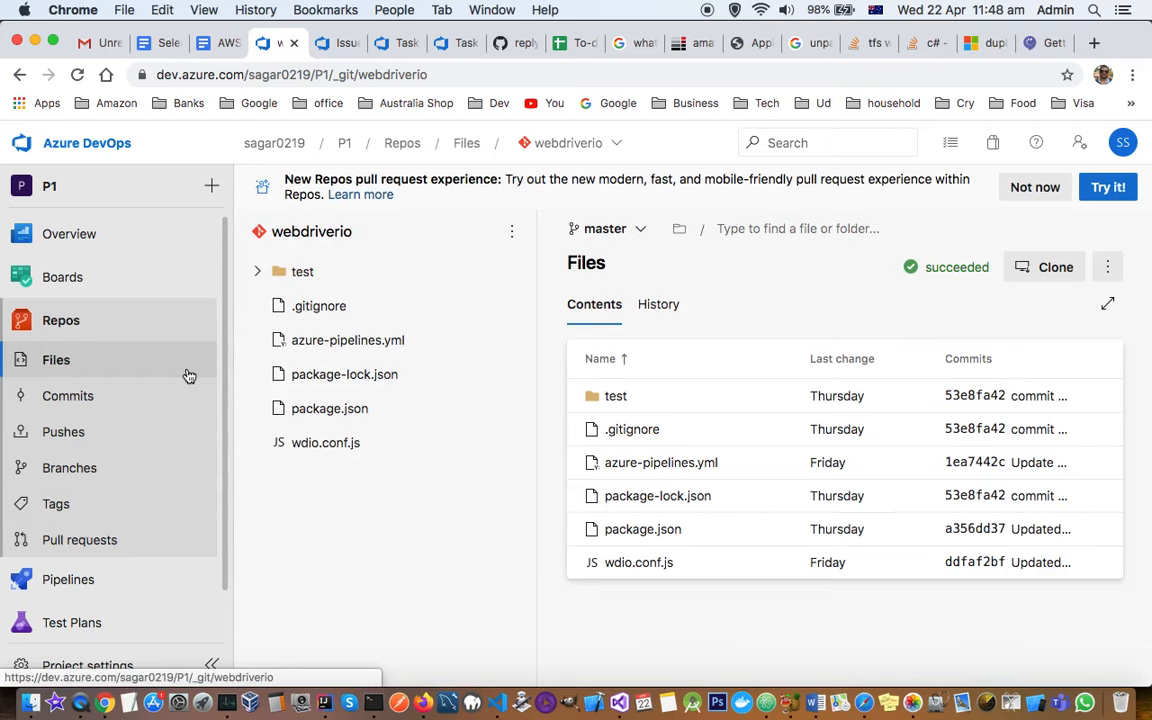
{"action": "mouse_move", "coordinate": [104, 320]}
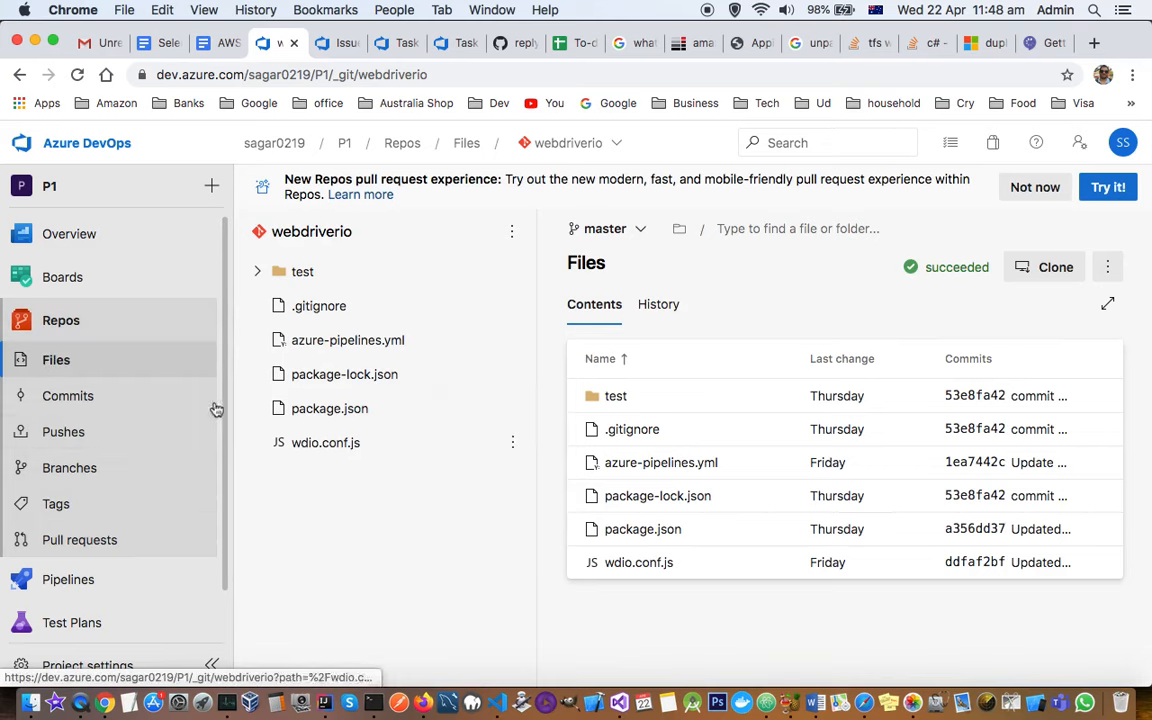
{"action": "mouse_move", "coordinate": [480, 396]}
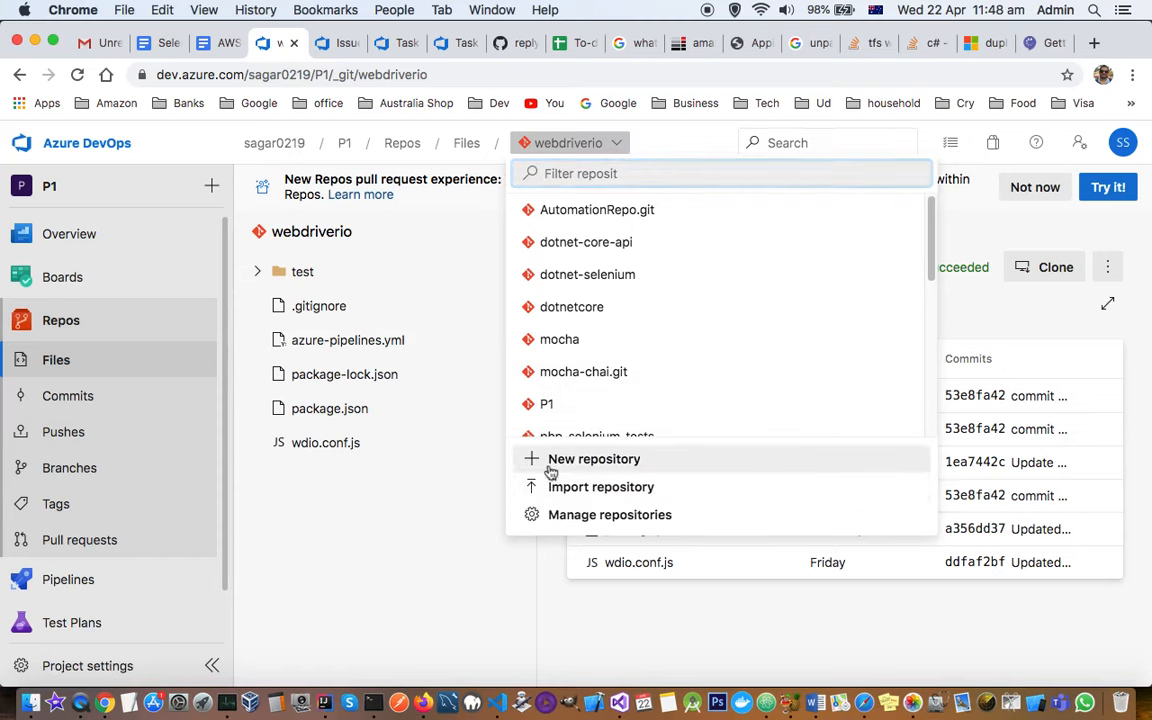
{"action": "mouse_move", "coordinate": [600, 488]}
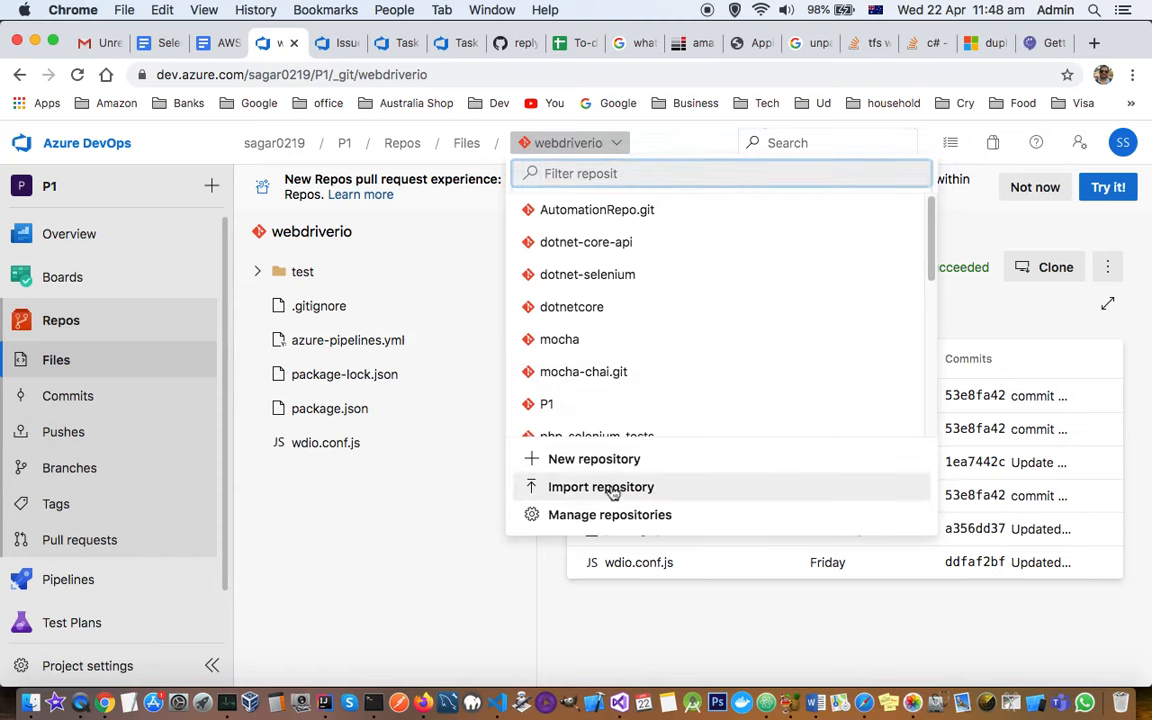
{"action": "mouse_move", "coordinate": [608, 514]}
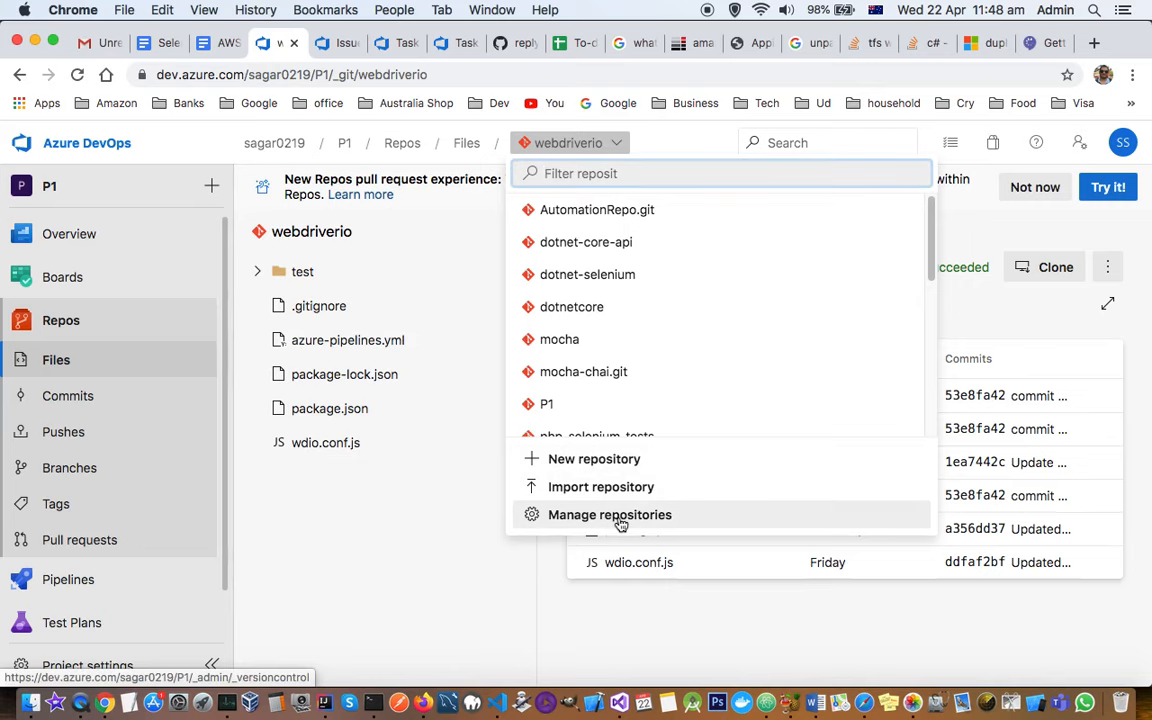
{"action": "mouse_move", "coordinate": [620, 488]}
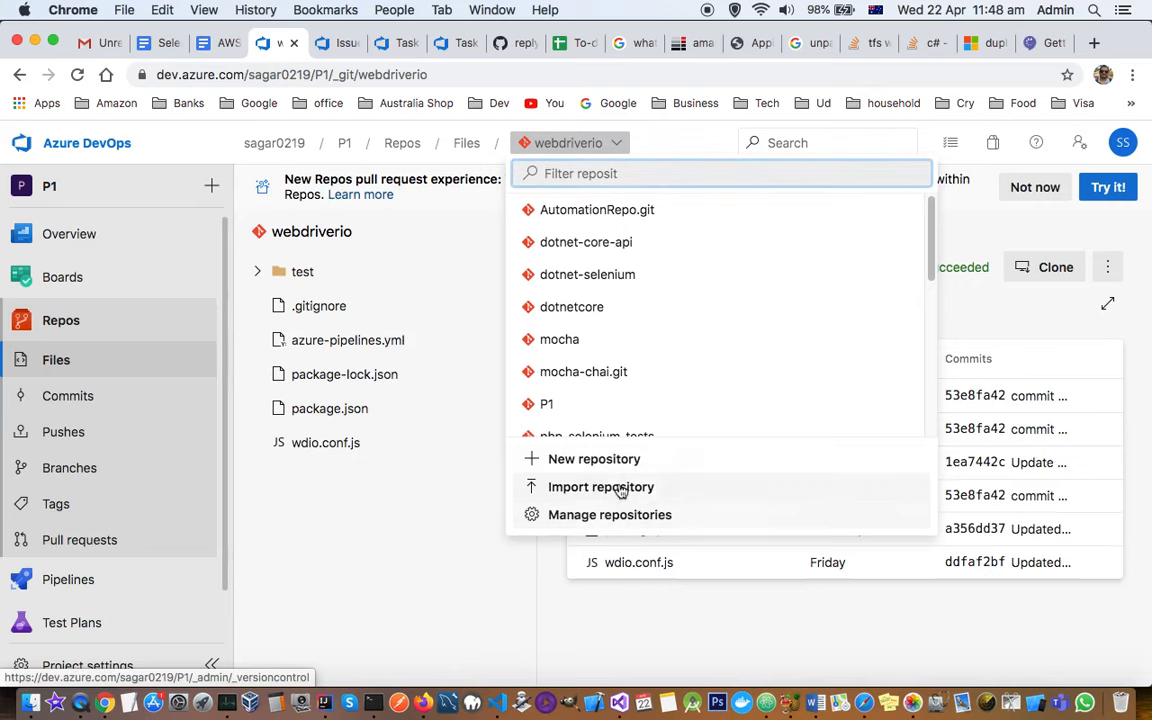
{"action": "left_click", "coordinate": [600, 488]}
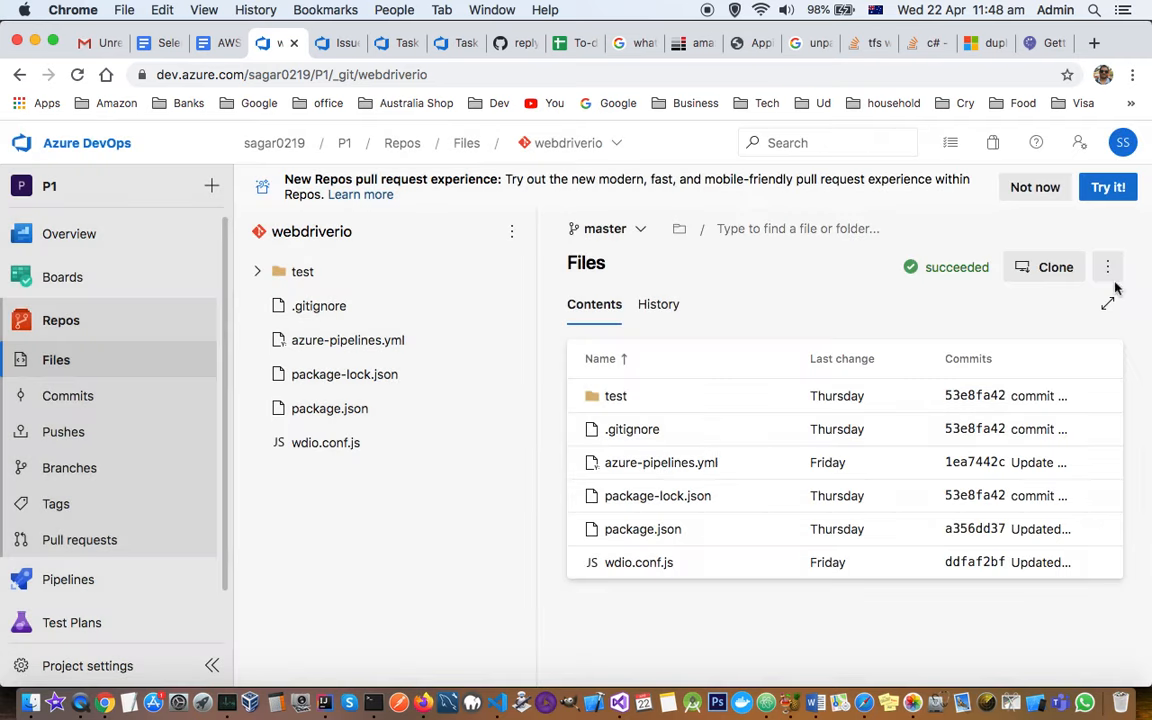
{"action": "left_click", "coordinate": [1108, 268]}
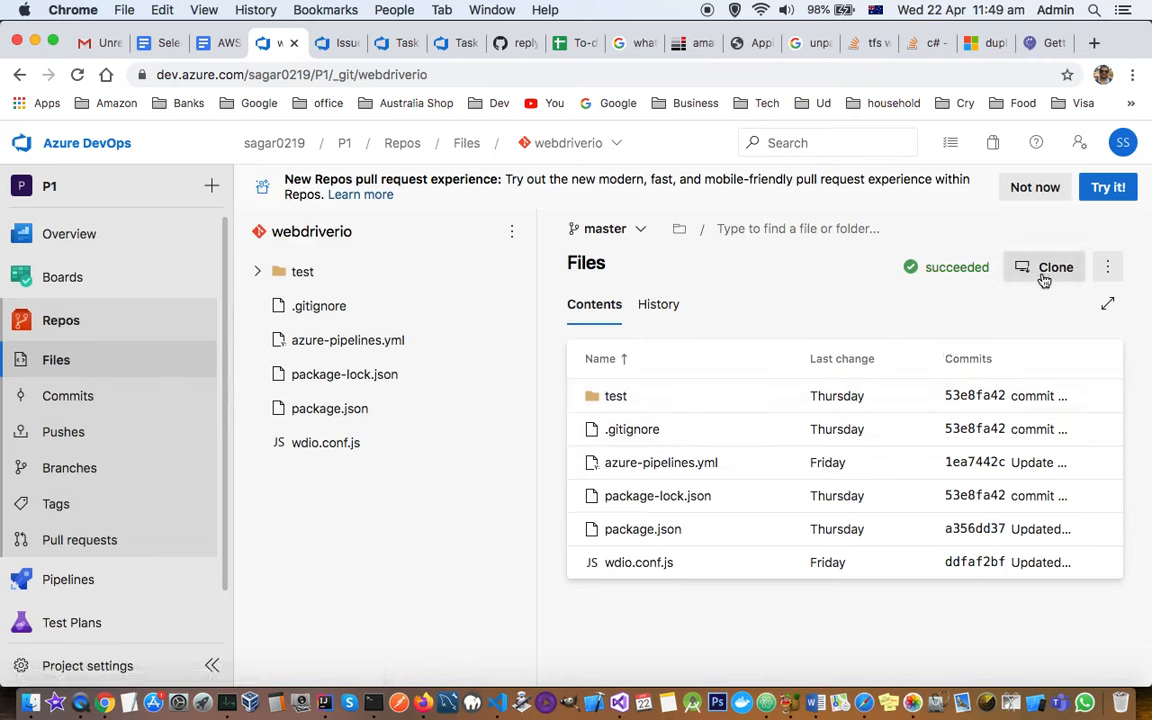
Step: Show the webdriverio clone options, compare HTTPS and SSH, leaving the SSH clone URL displayed
{"action": "left_click", "coordinate": [1108, 268]}
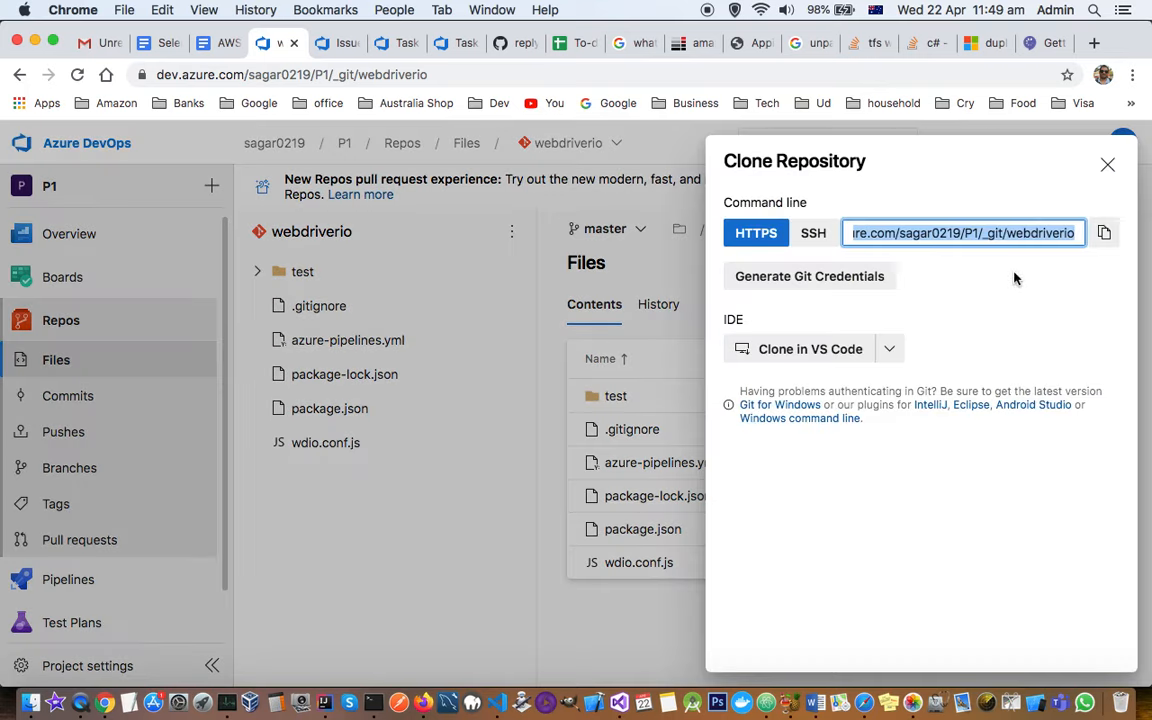
{"action": "mouse_move", "coordinate": [812, 232]}
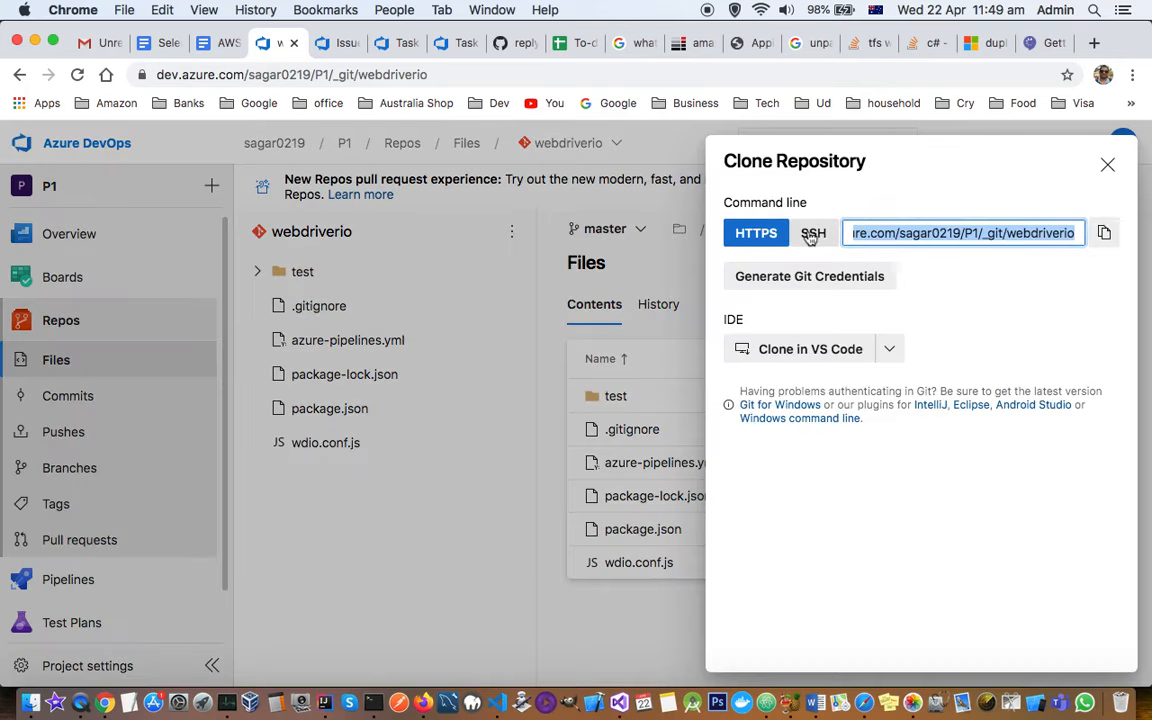
{"action": "left_click", "coordinate": [812, 232]}
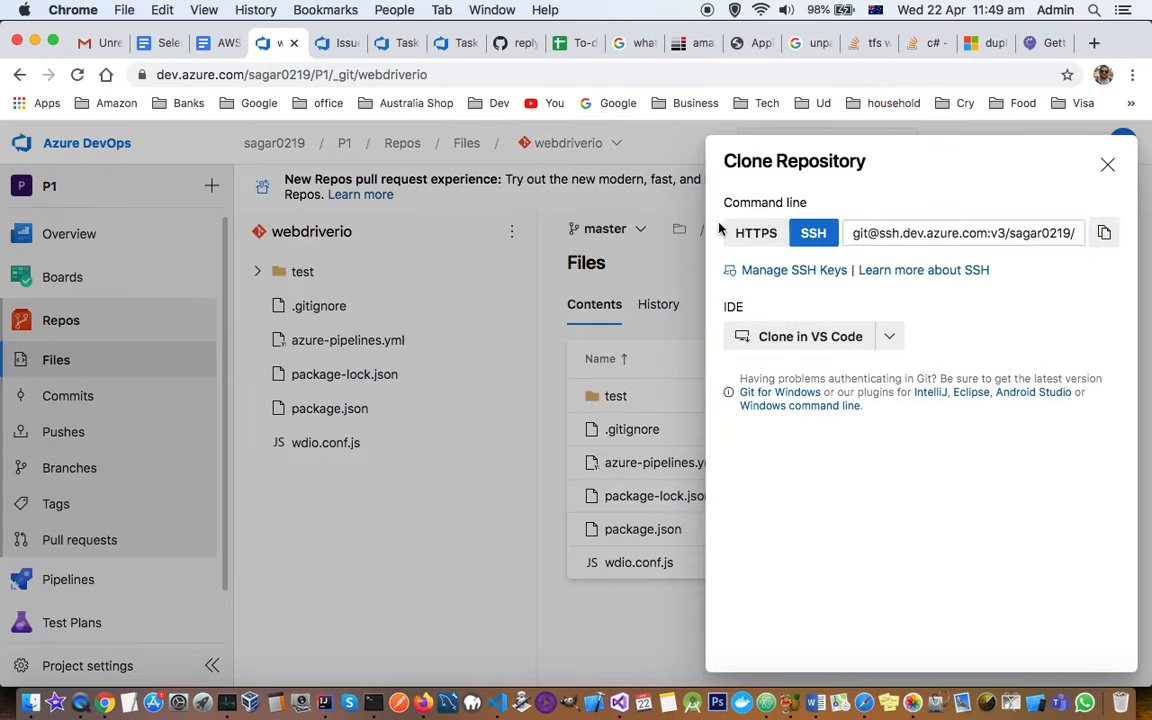
{"action": "left_click", "coordinate": [756, 232]}
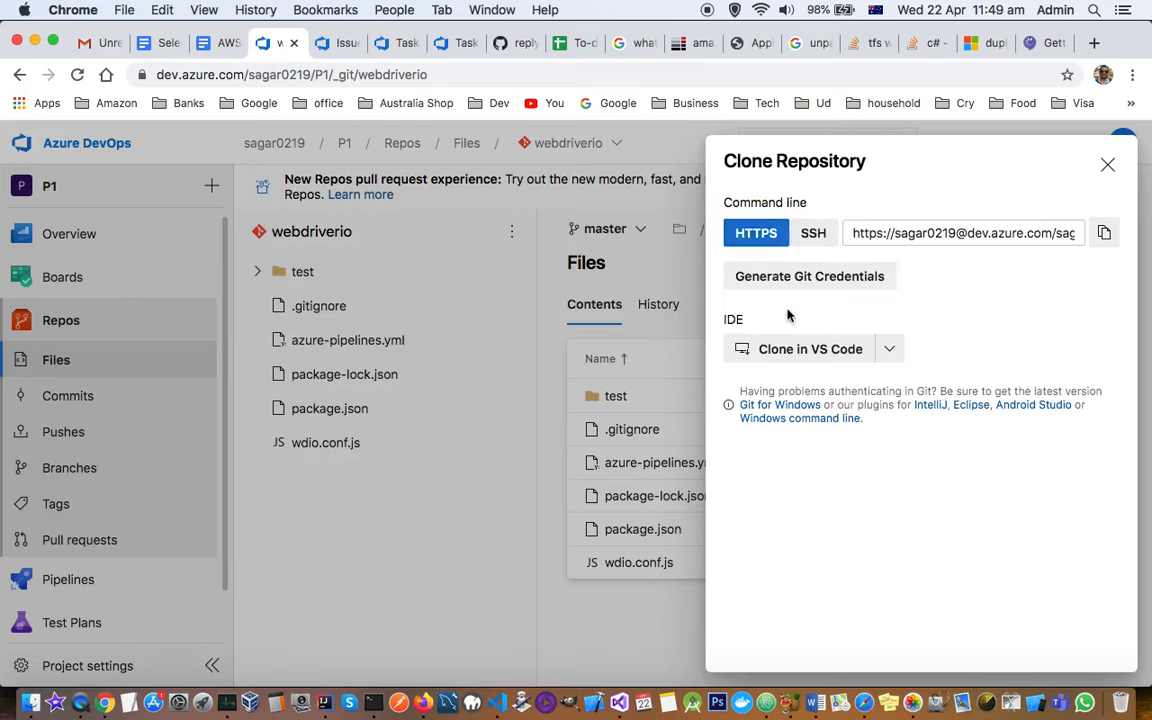
{"action": "mouse_move", "coordinate": [948, 296]}
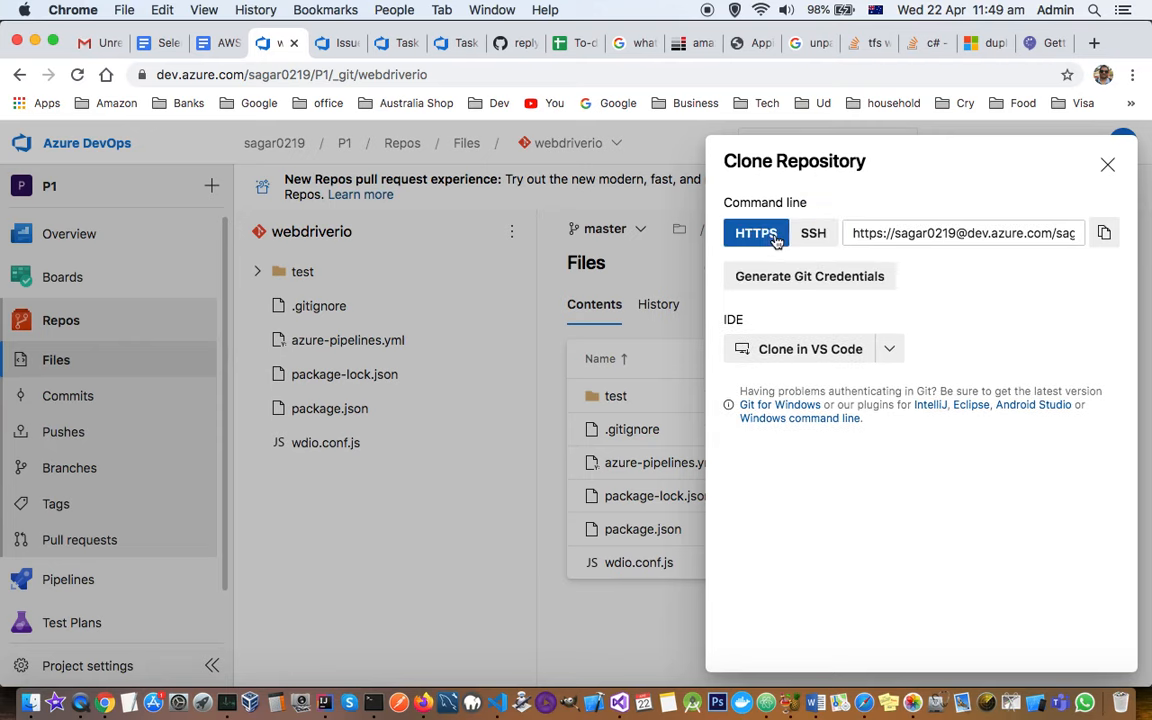
{"action": "left_click", "coordinate": [812, 232]}
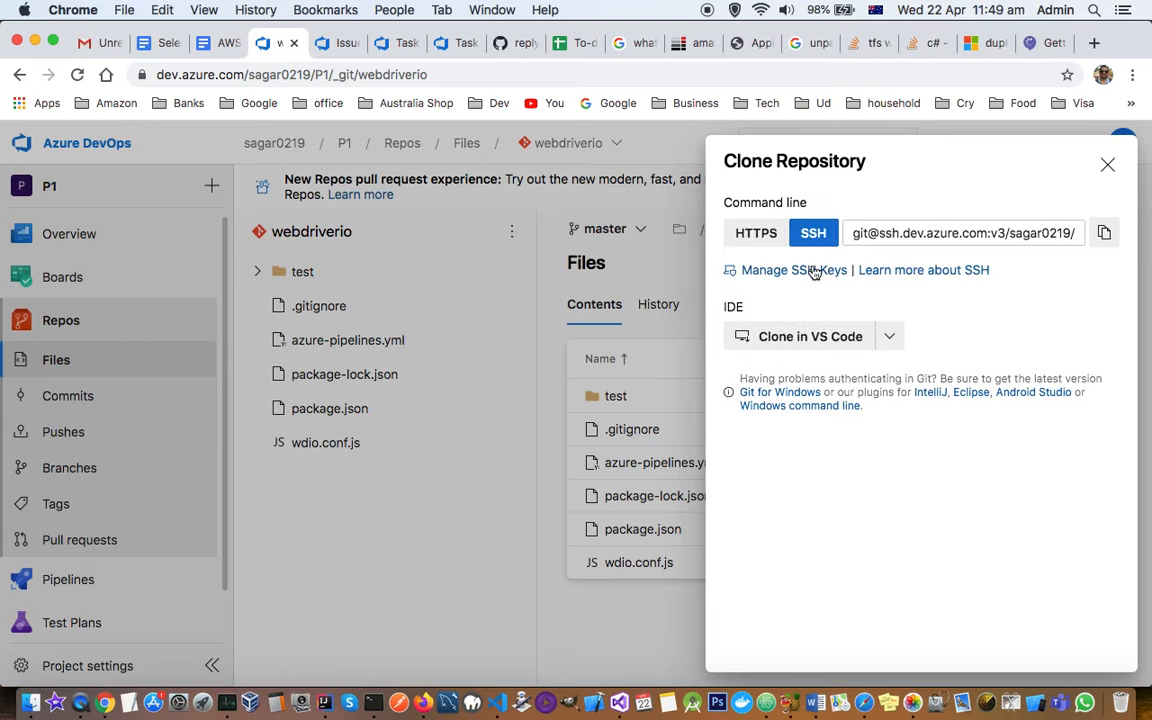
Step: Go to the SSH public keys settings listing the active key 'local' expiring 13/04/2025
{"action": "left_click", "coordinate": [780, 270]}
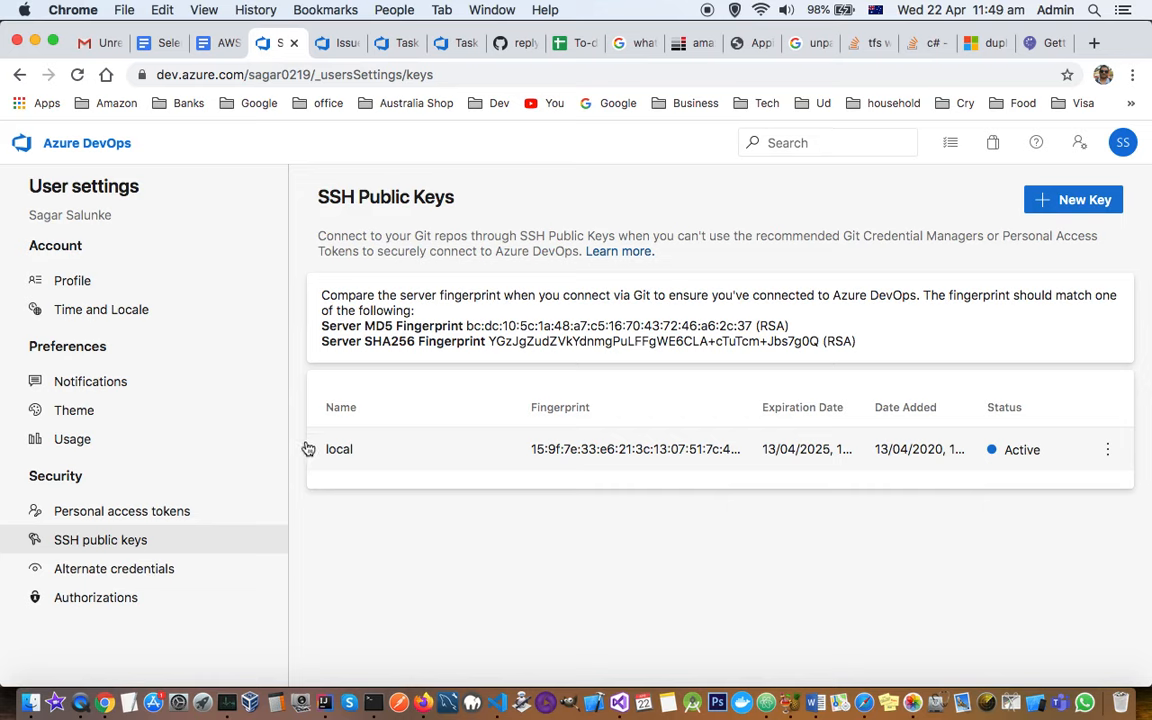
{"action": "mouse_move", "coordinate": [164, 540]}
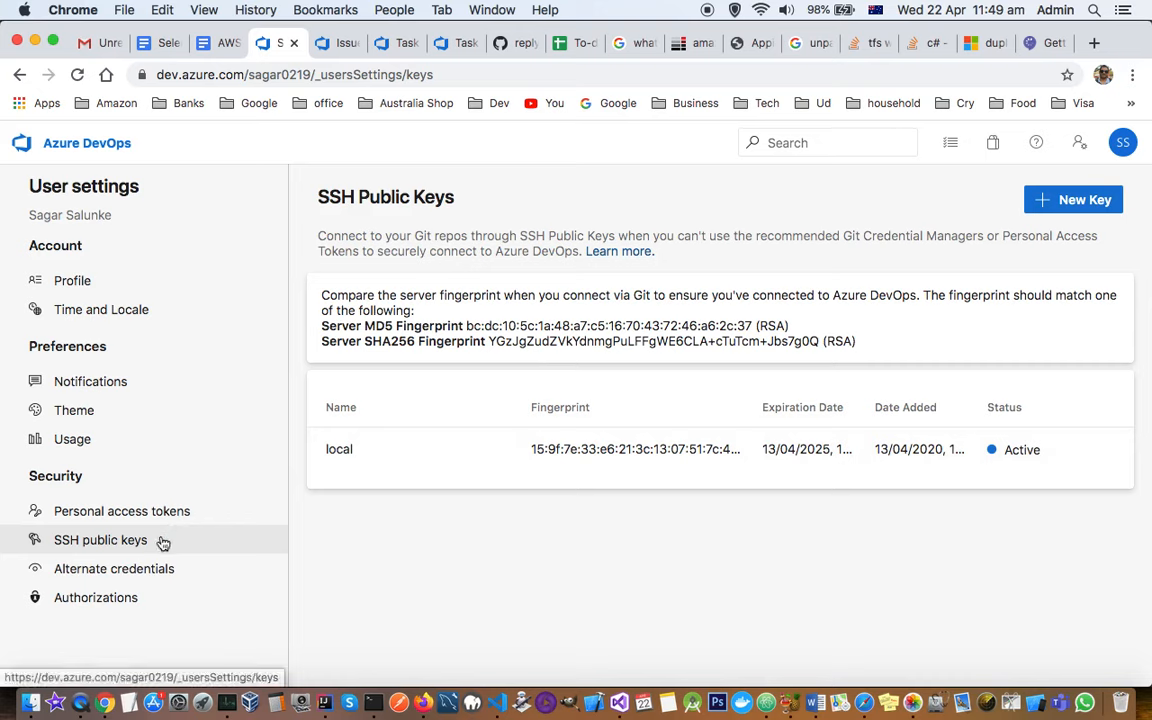